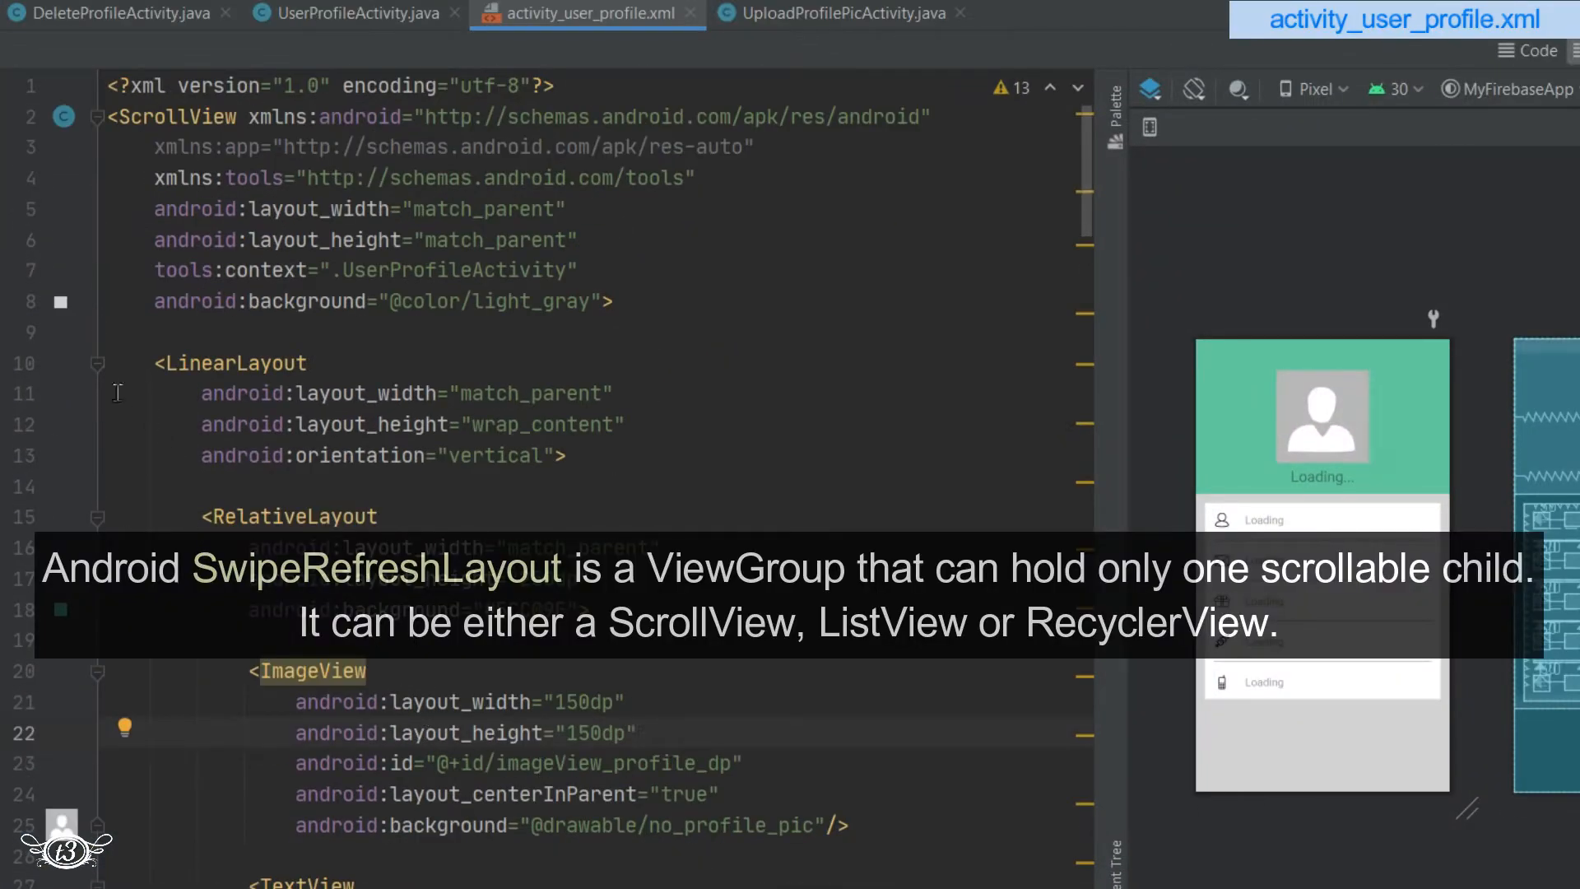
Insert a SwipeRefreshLayout tag on a new line above the ScrollView.
{"action": "left_click", "coordinate": [95, 362]}
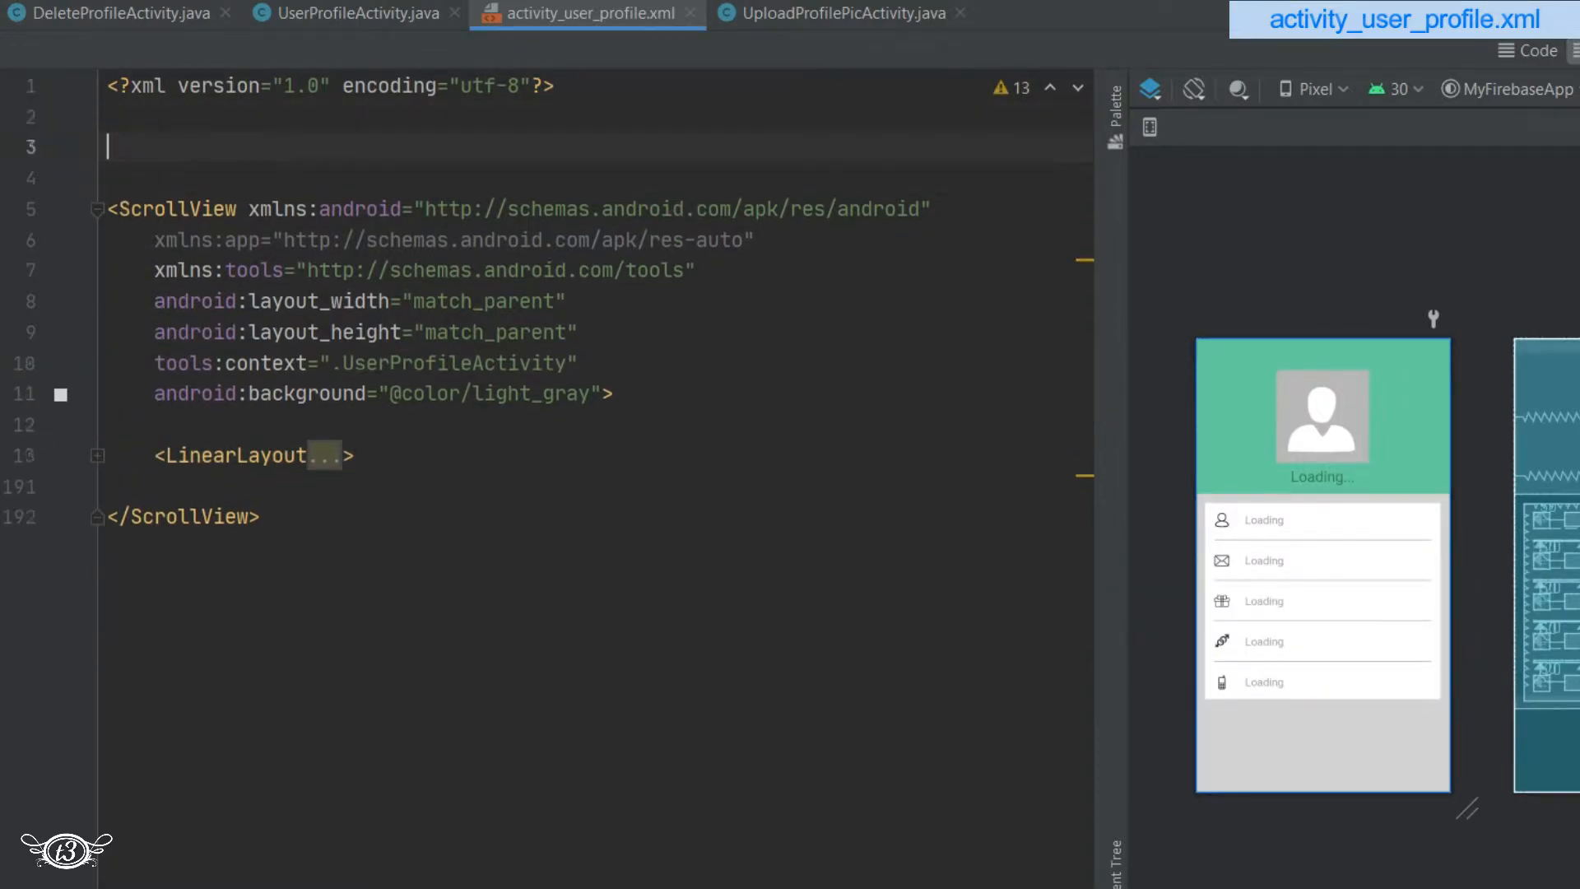
{"action": "type", "text": "<S"}
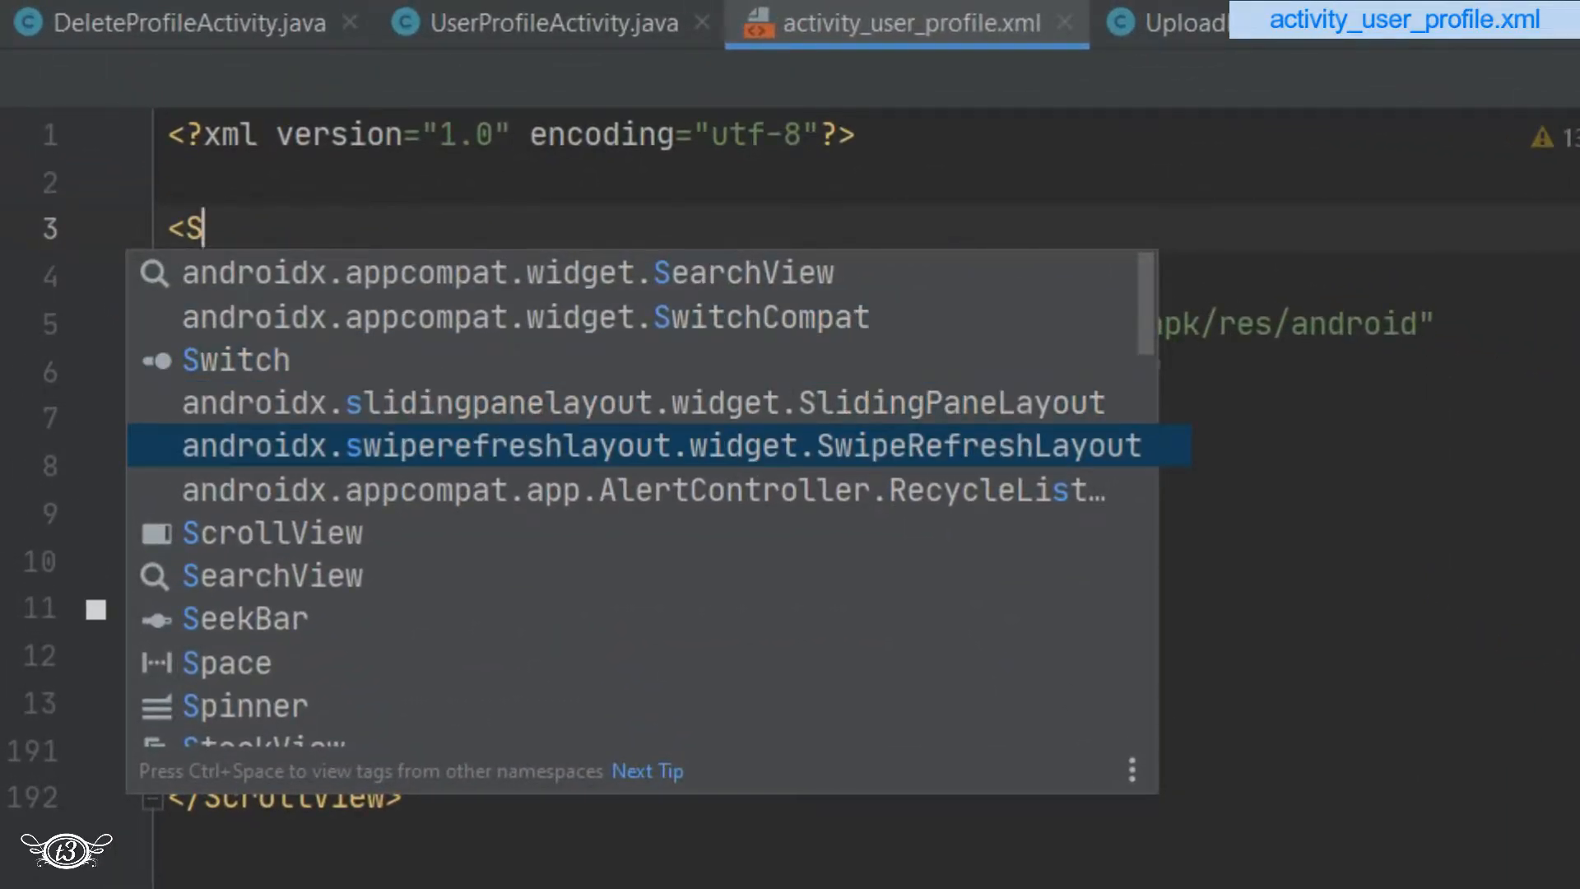
{"action": "left_click", "coordinate": [662, 446]}
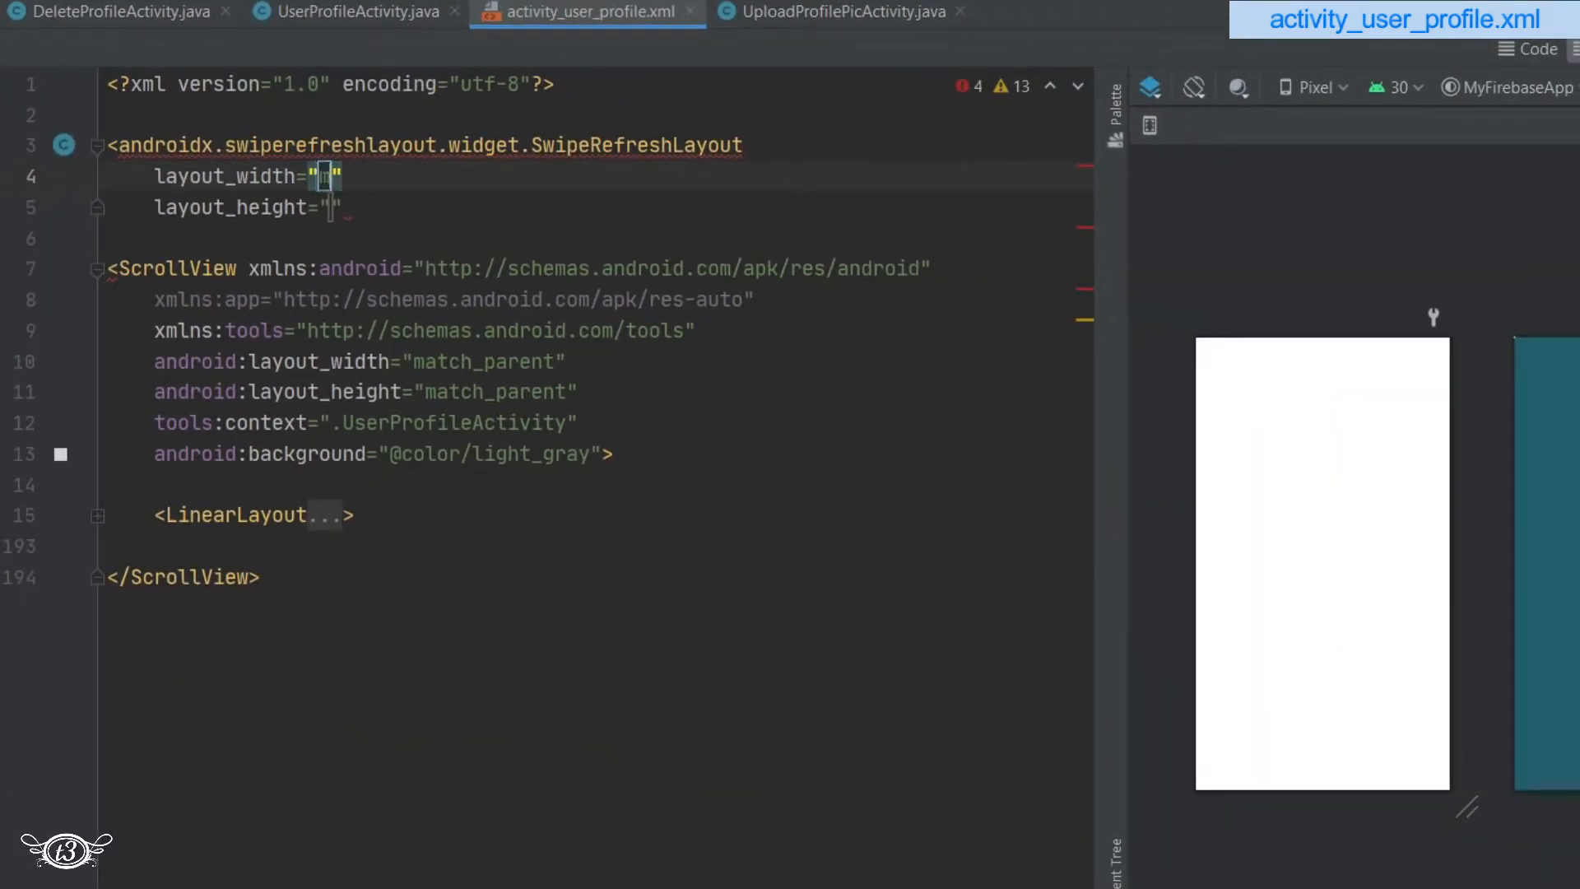
Give the SwipeRefreshLayout match_parent layout_width and layout_height.
{"action": "type", "text": "match_parent"}
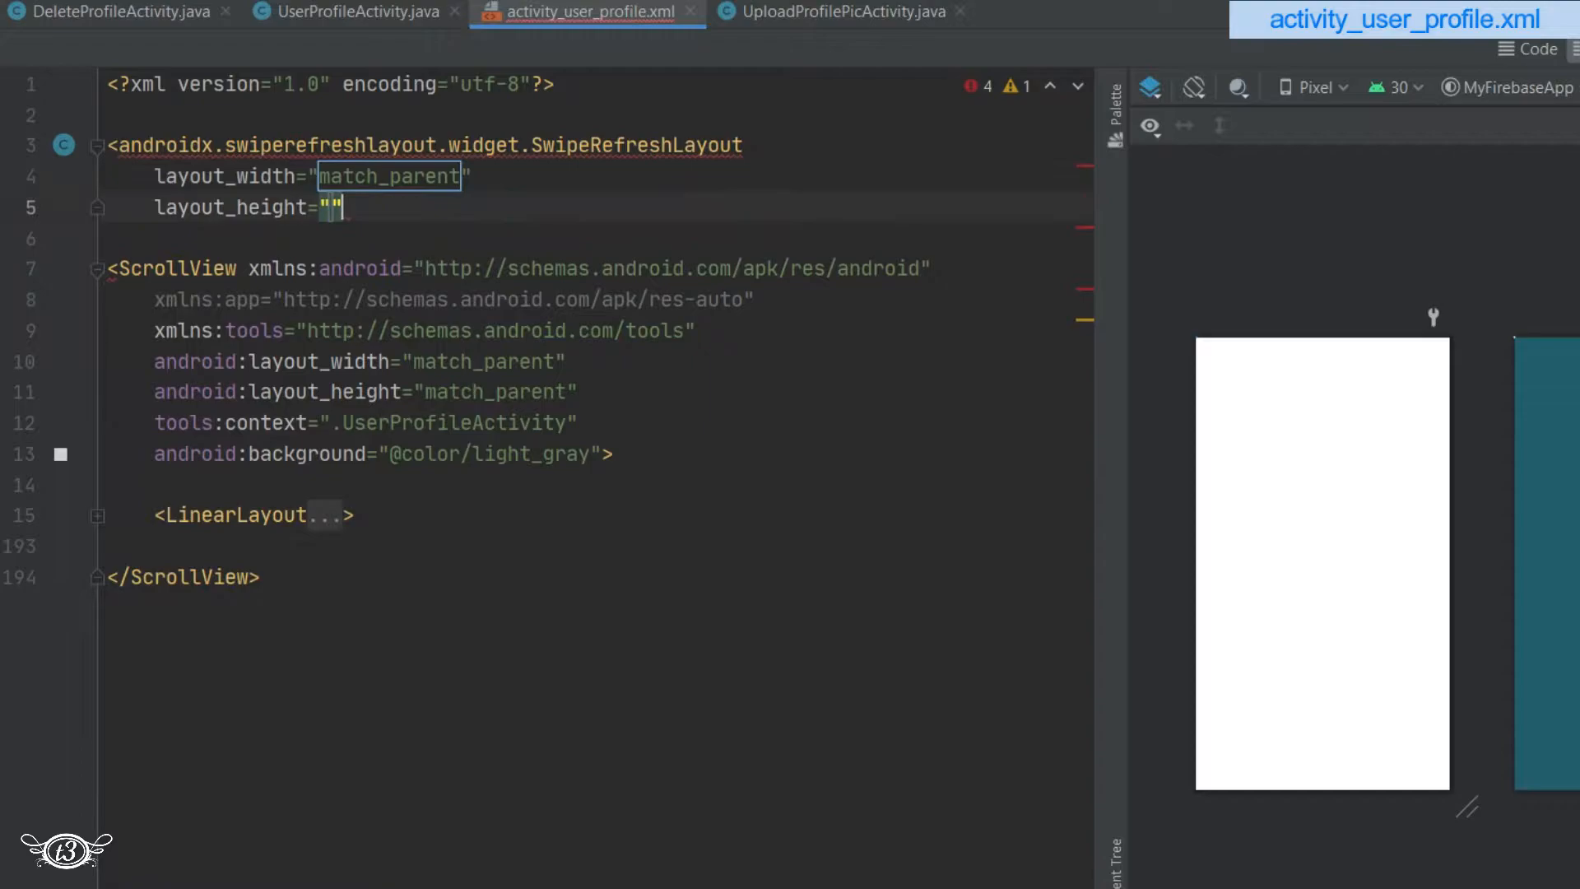
{"action": "type", "text": "match"}
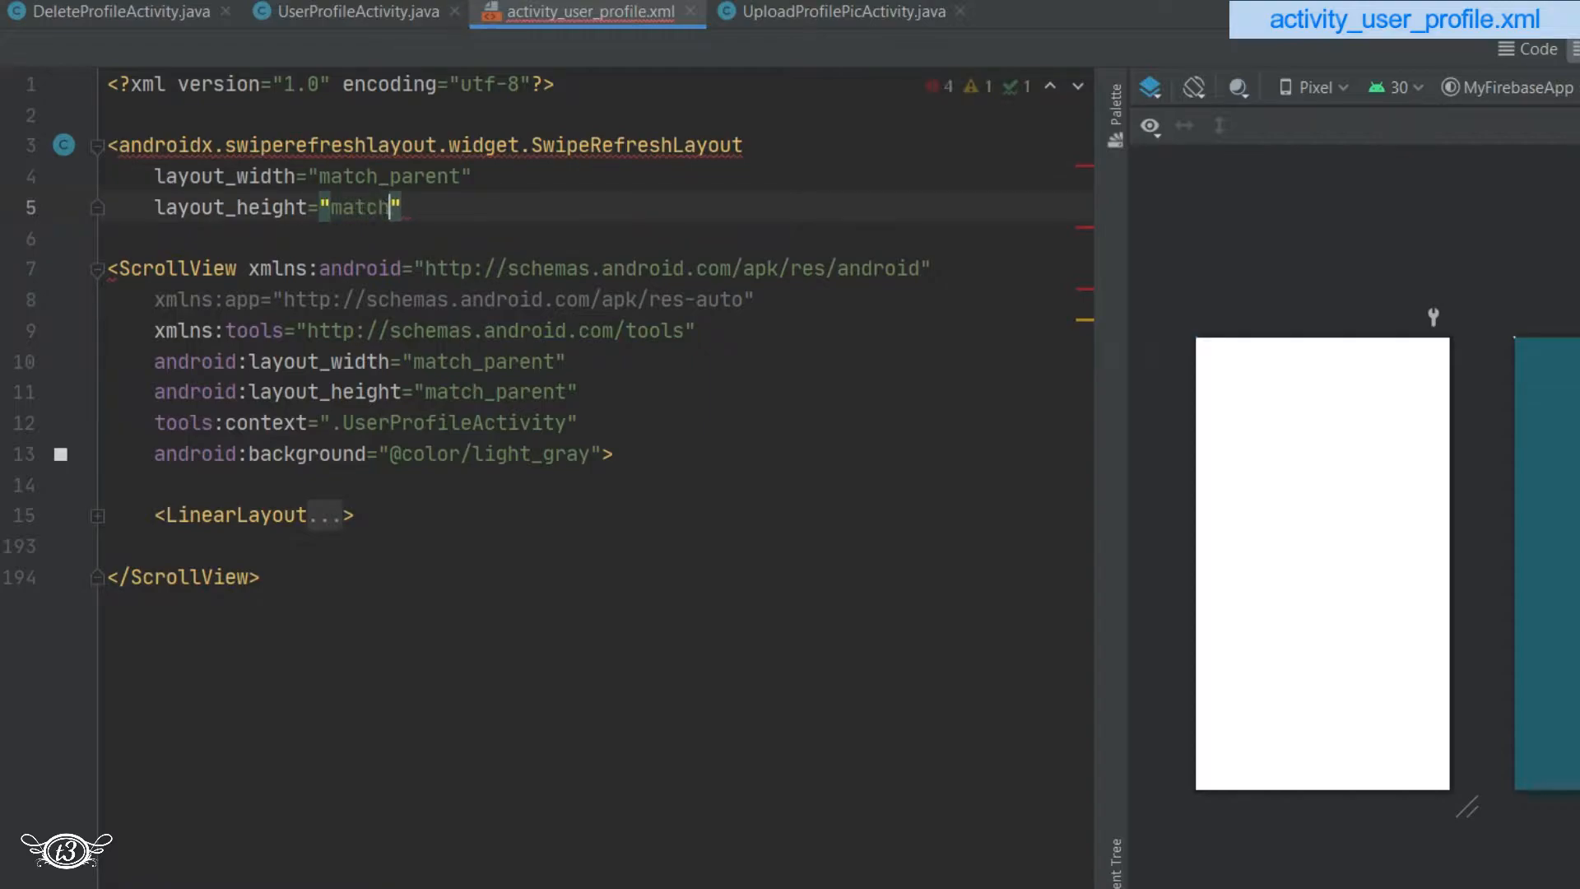
{"action": "type", "text": "_parent"}
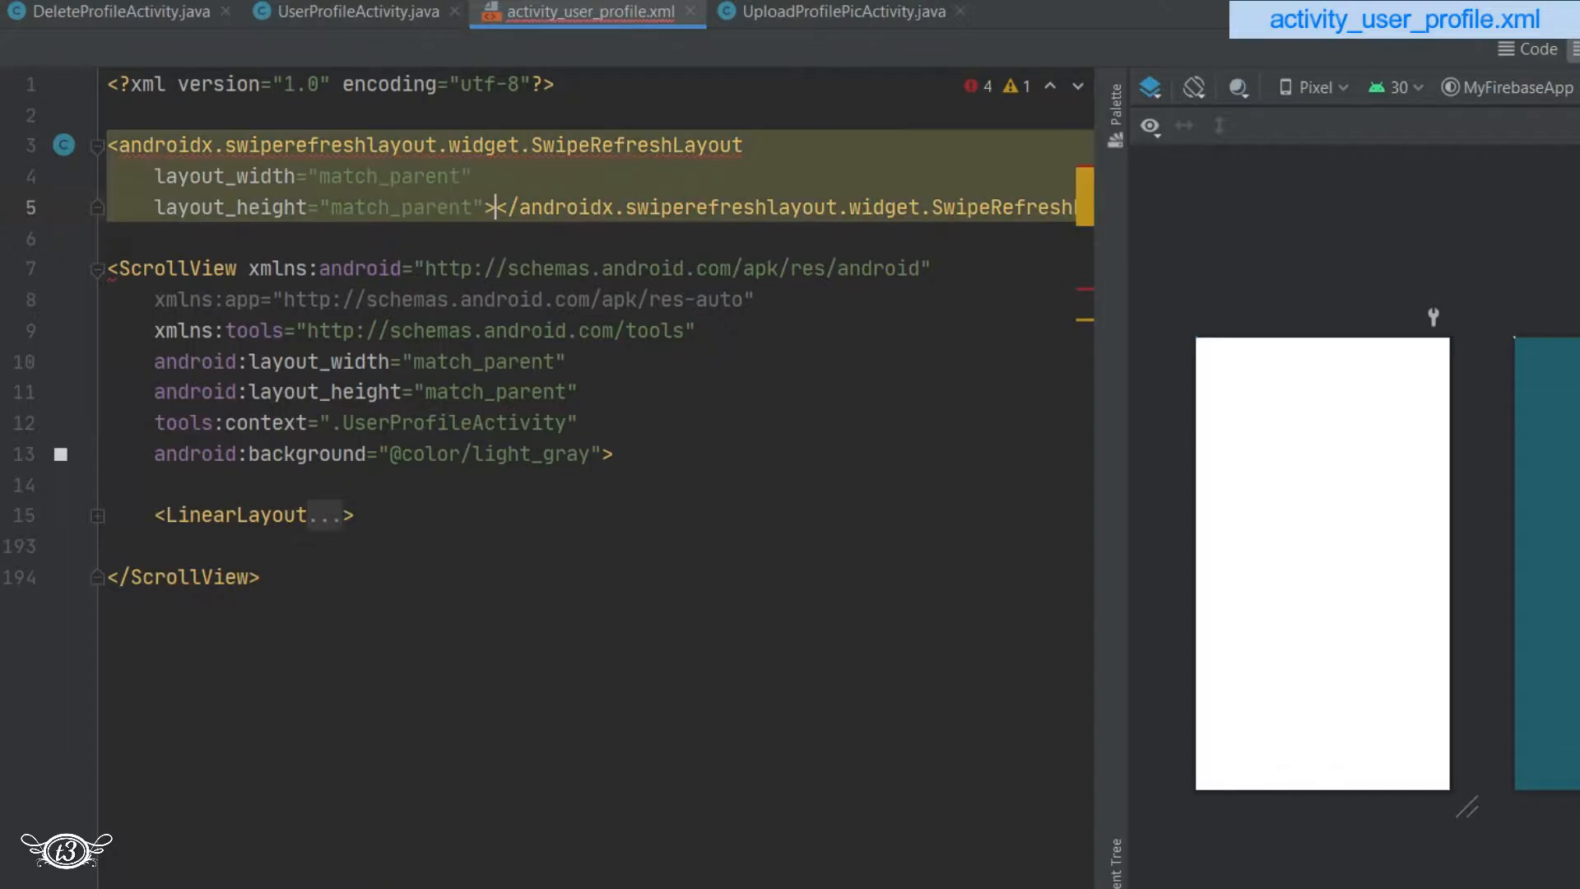
Move the closing tag below </ScrollView> and shift the namespace lines onto the SwipeRefreshLayout.
{"action": "key", "text": "Enter"}
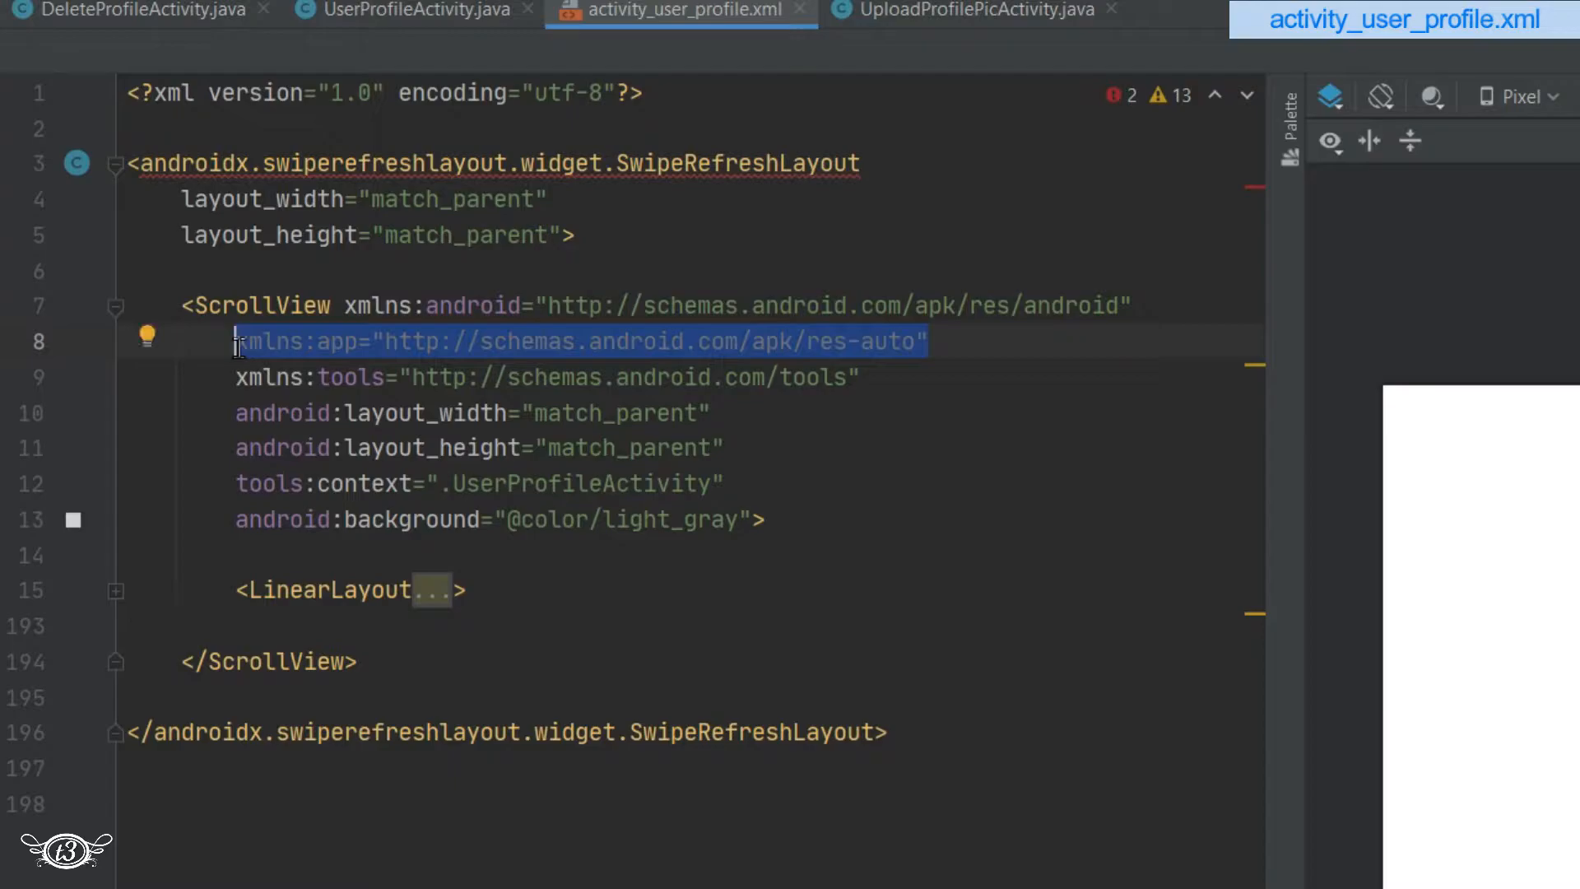
{"action": "key", "text": "Delete"}
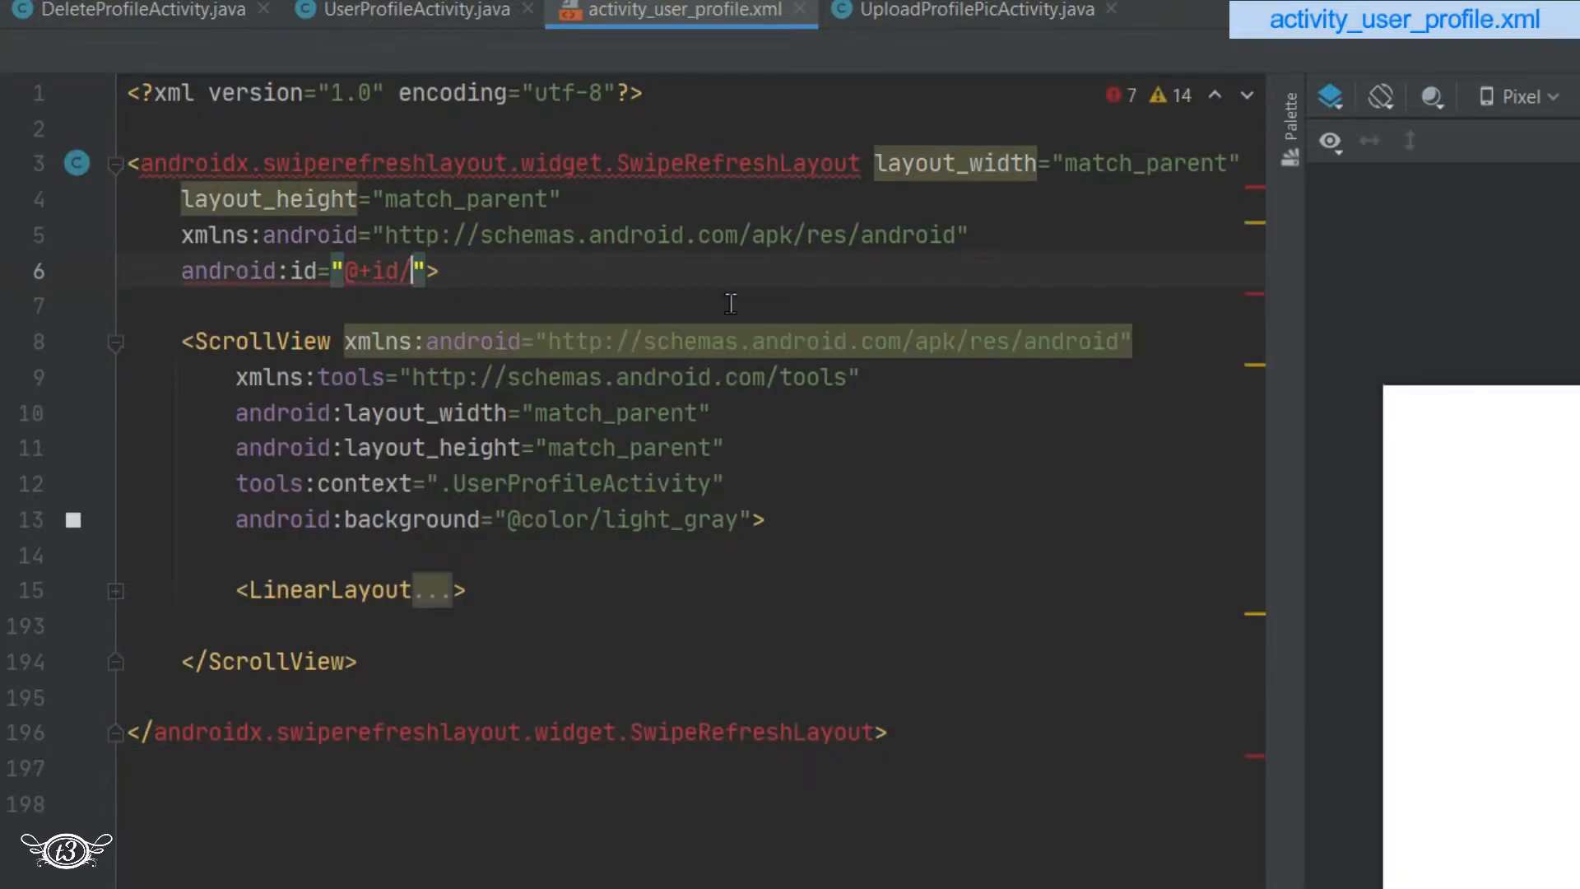
Give the SwipeRefreshLayout the id @+id/swipeContainer.
{"action": "type", "text": "s"}
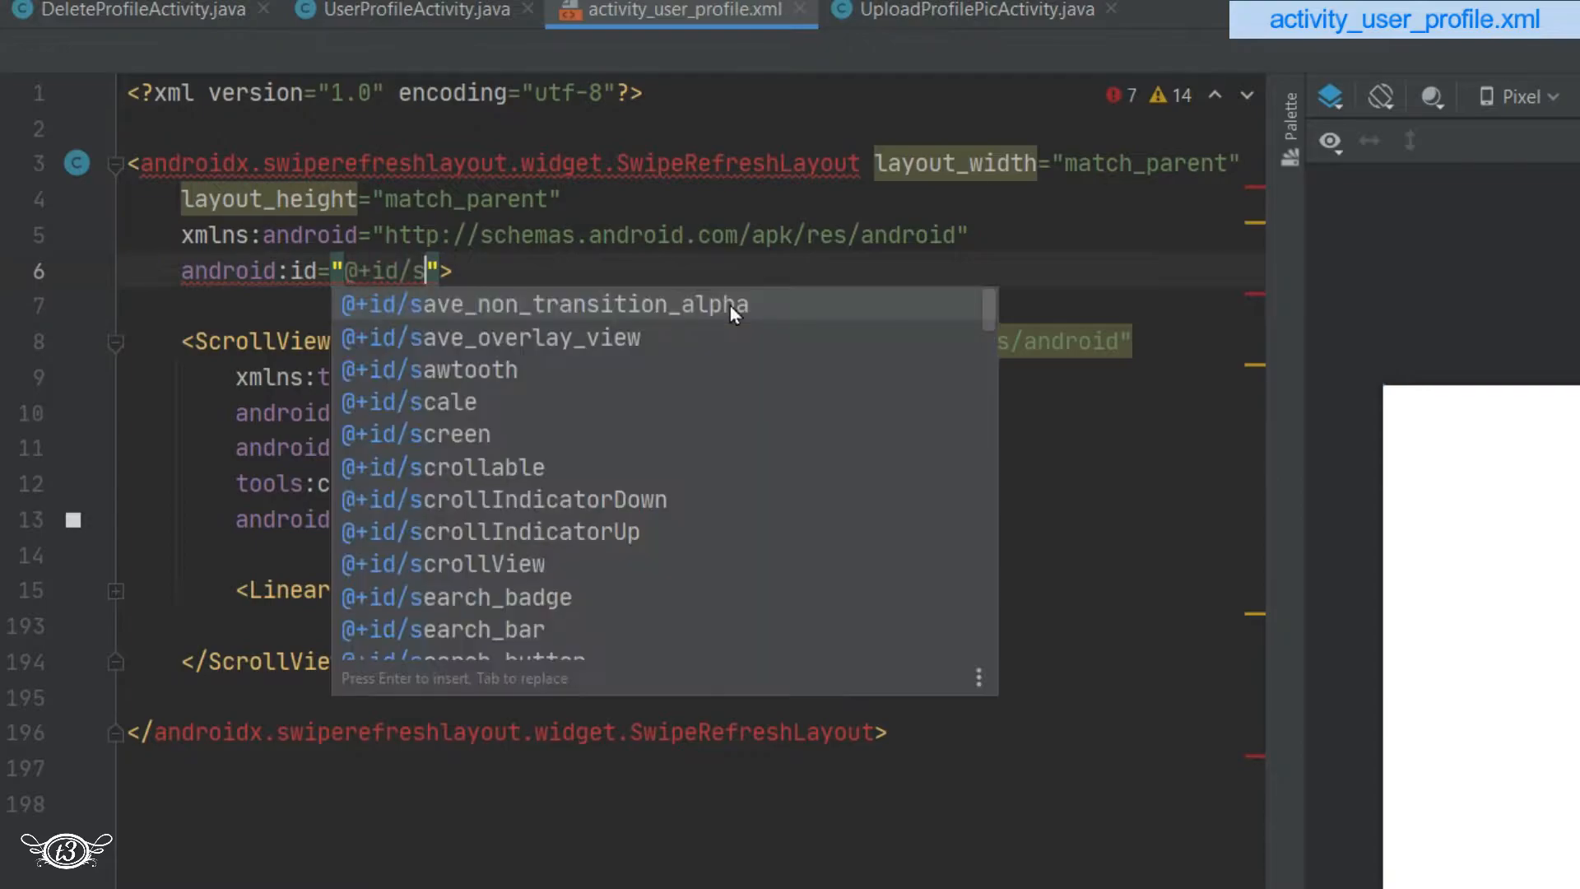
{"action": "type", "text": "wipe"}
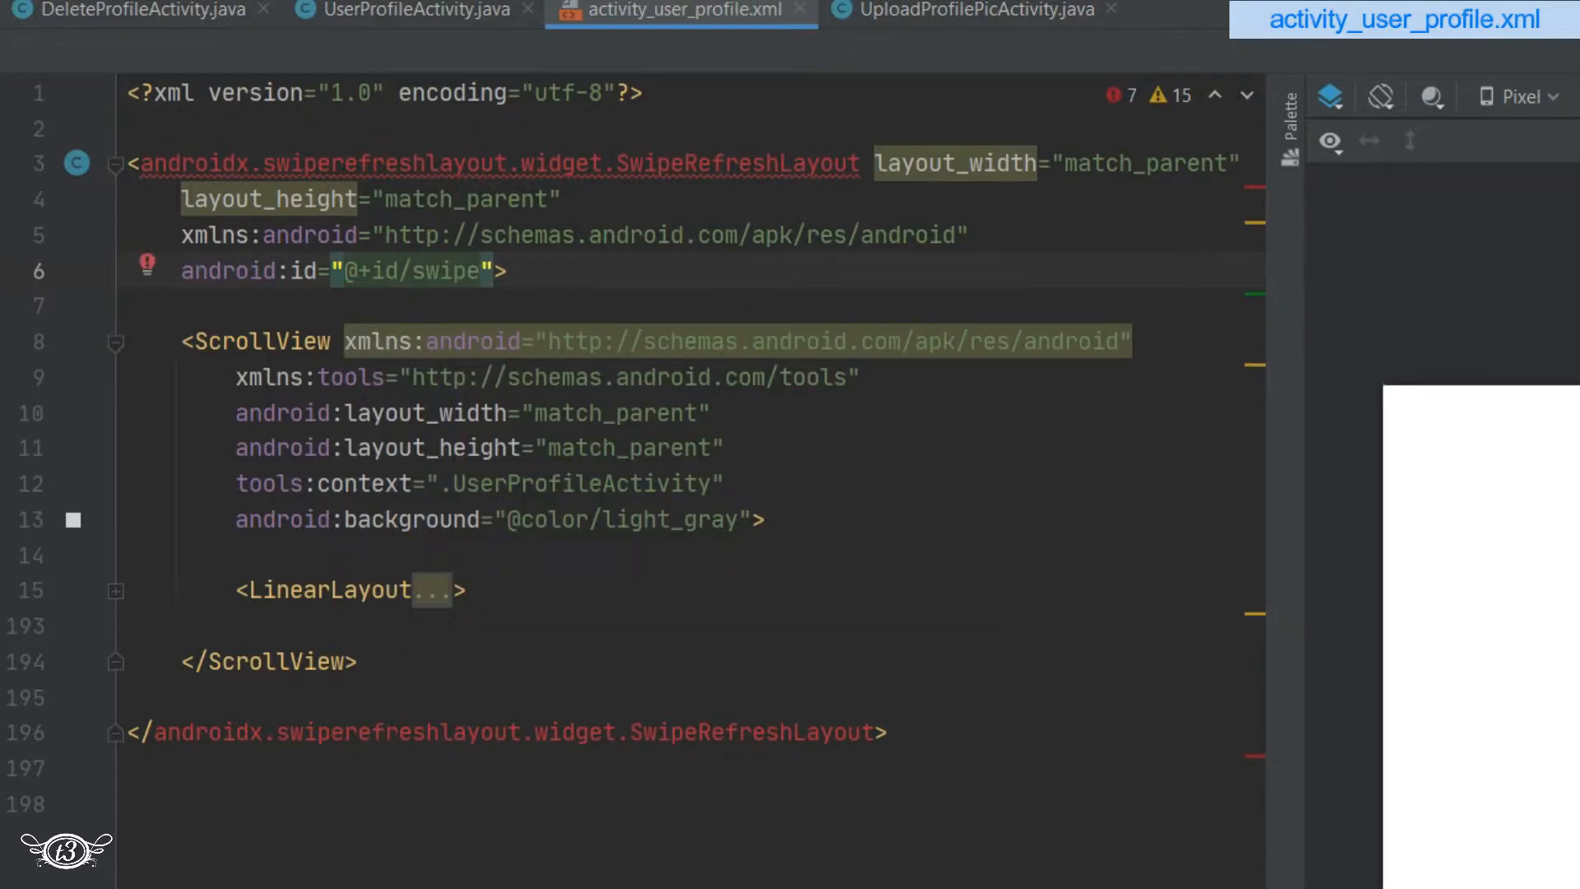
{"action": "type", "text": "Container"}
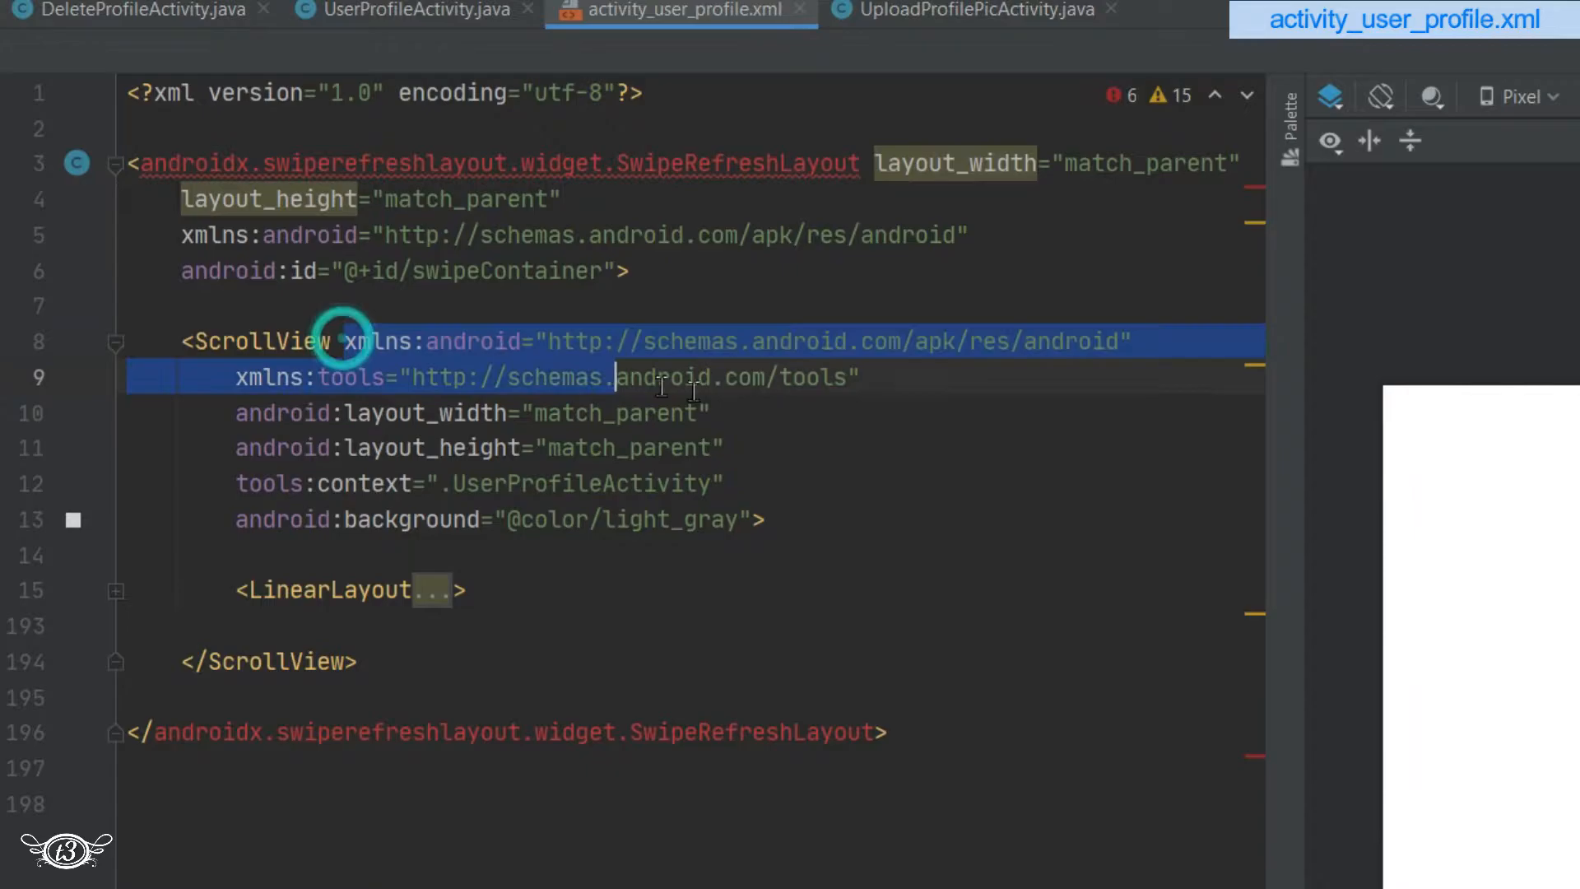
Declare xmlns:tools on the SwipeRefreshLayout and prefix its size attributes with android:.
{"action": "left_click", "coordinate": [862, 377]}
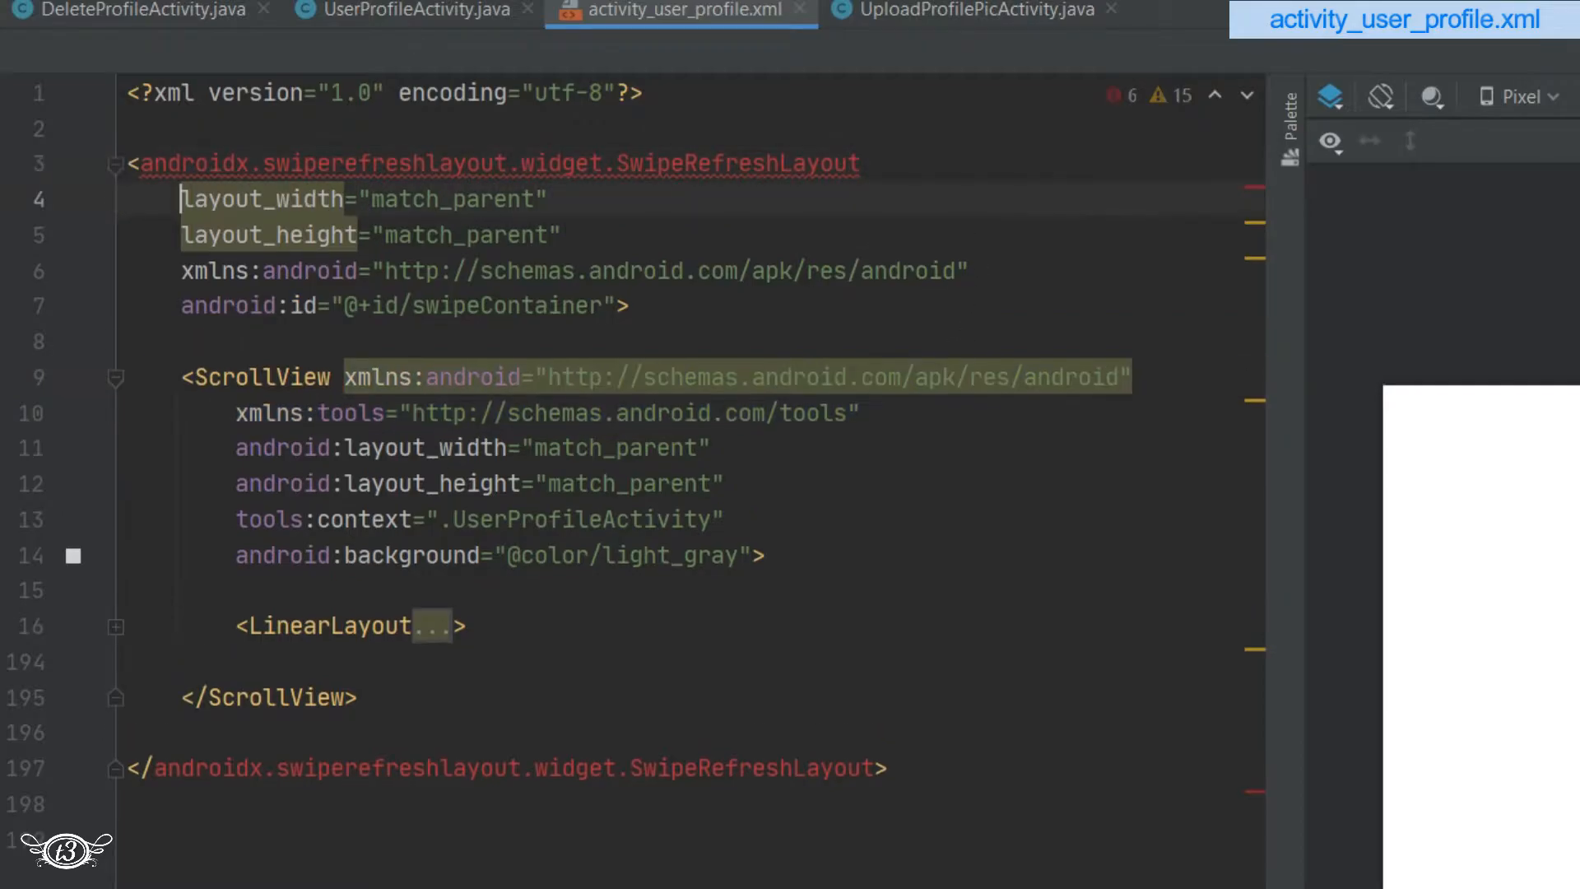
{"action": "type", "text": "xmlns:tools=\"http://schemas.android.com/tools\""}
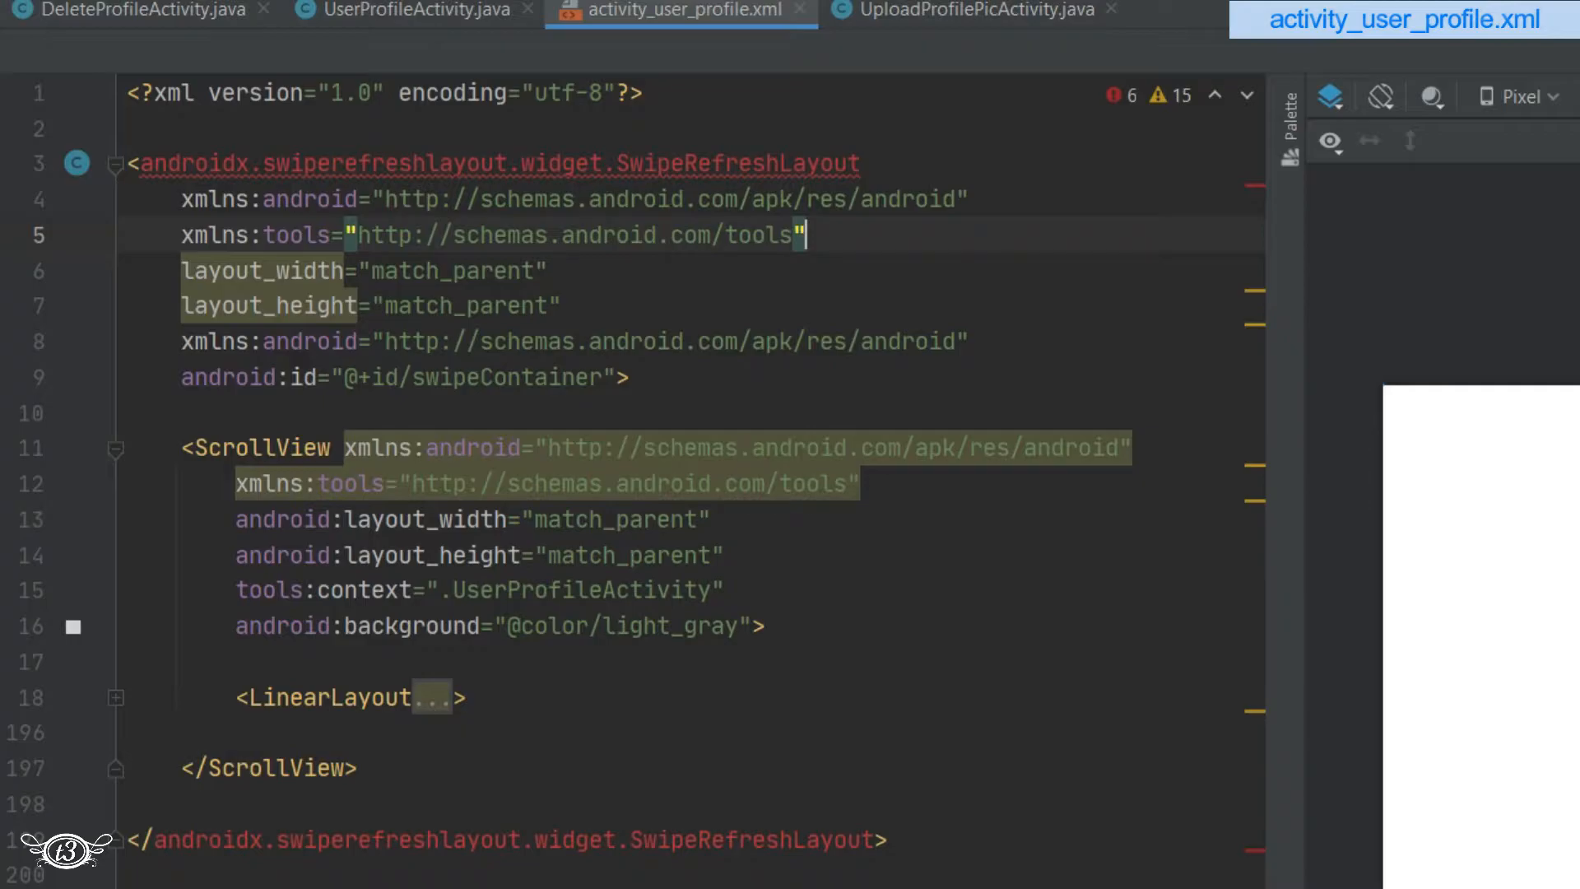
{"action": "mouse_move", "coordinate": [789, 295]}
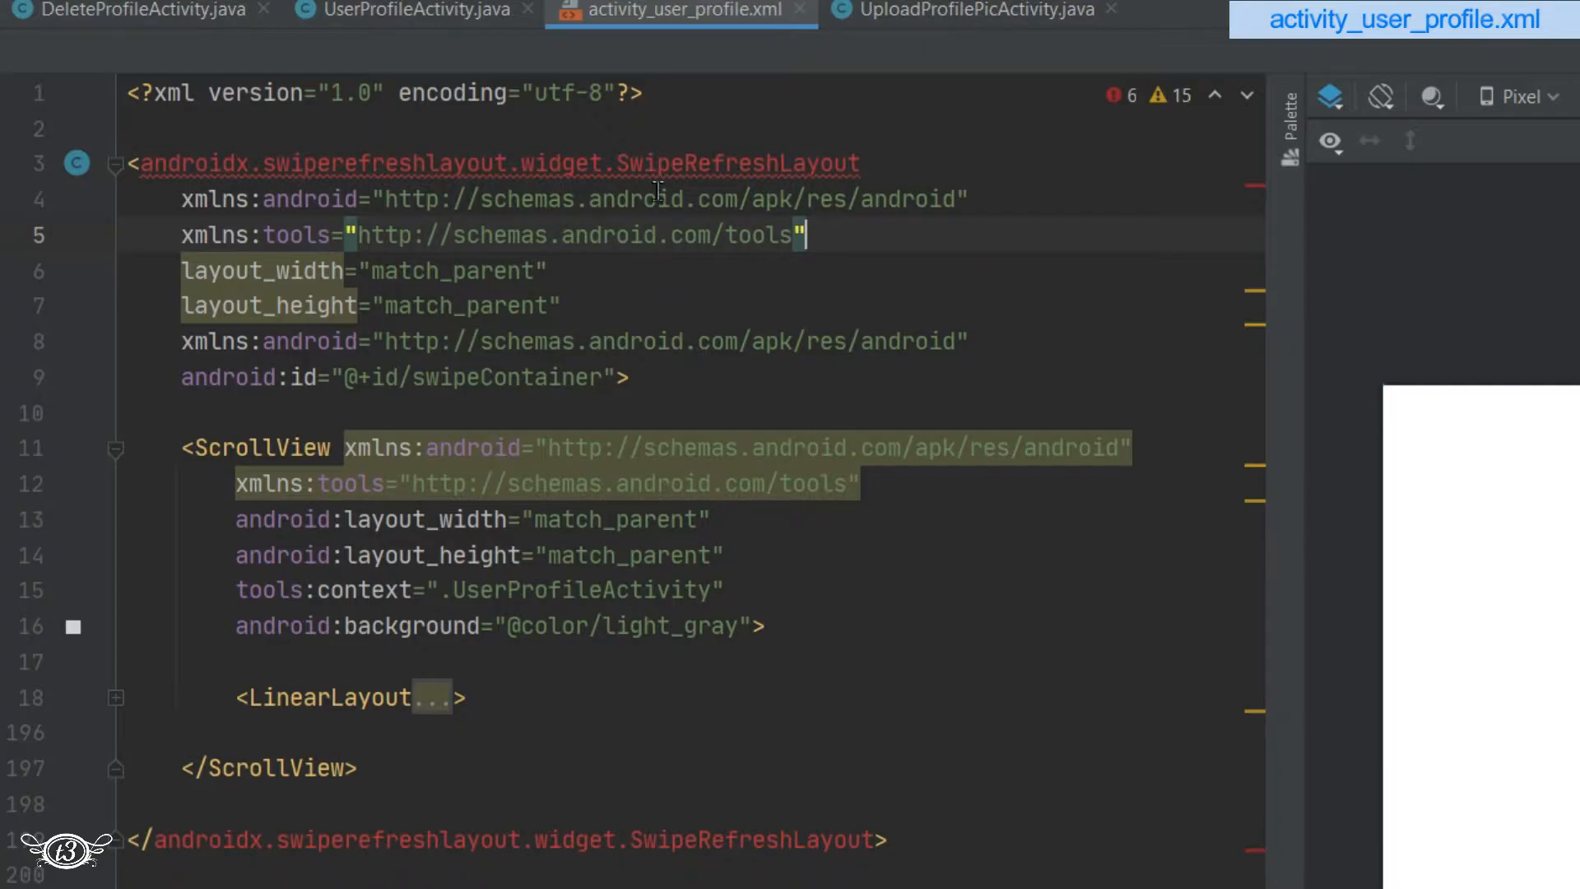
{"action": "mouse_move", "coordinate": [667, 160]}
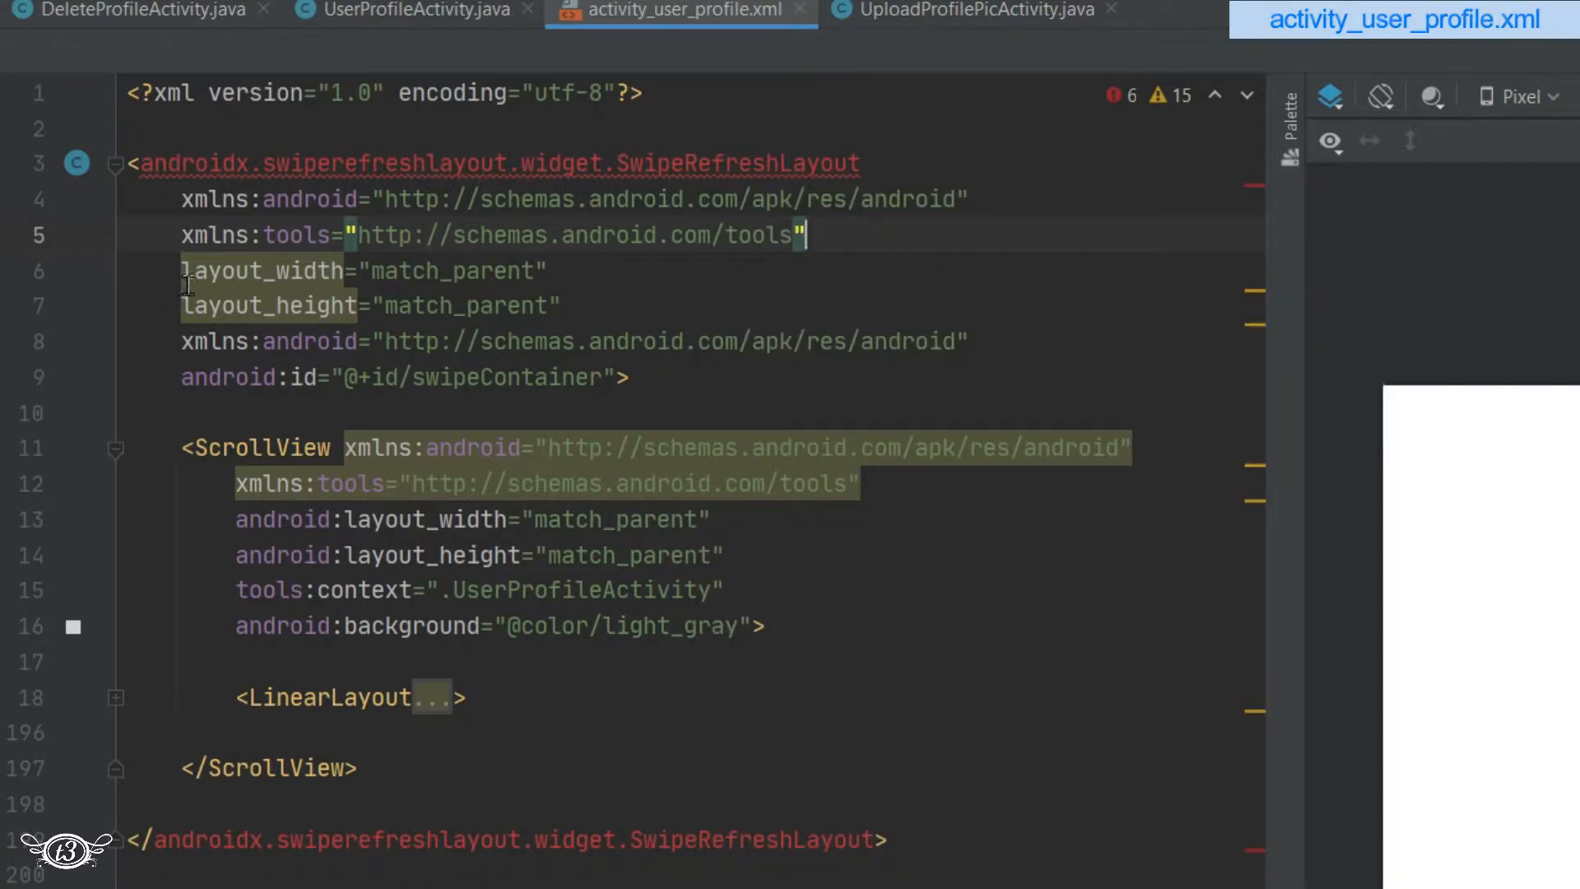
{"action": "type", "text": "android:"}
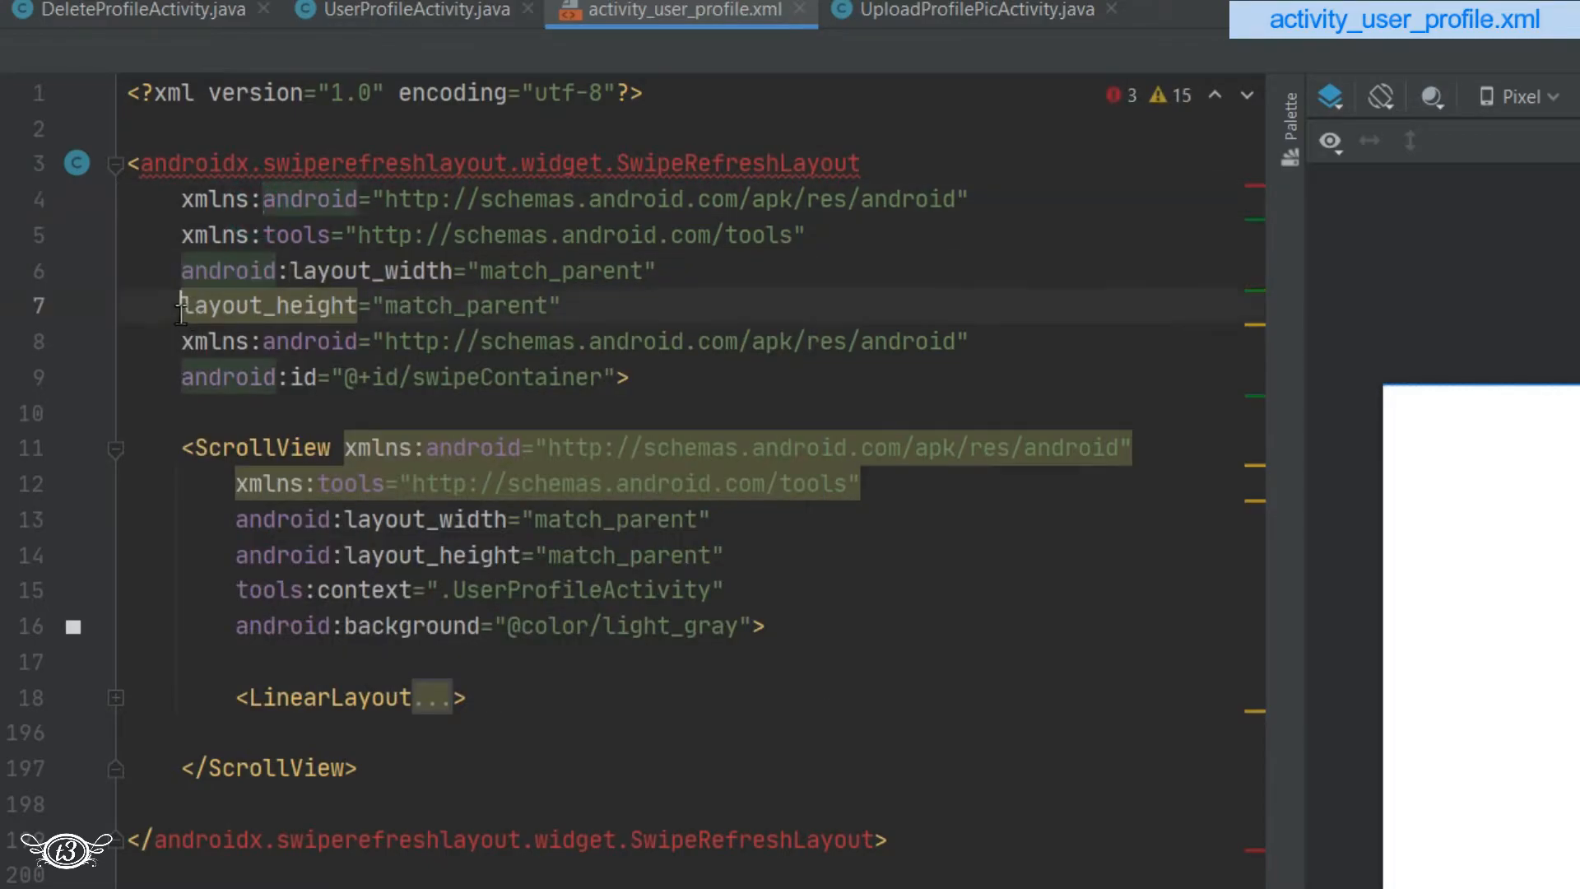
{"action": "type", "text": "android:"}
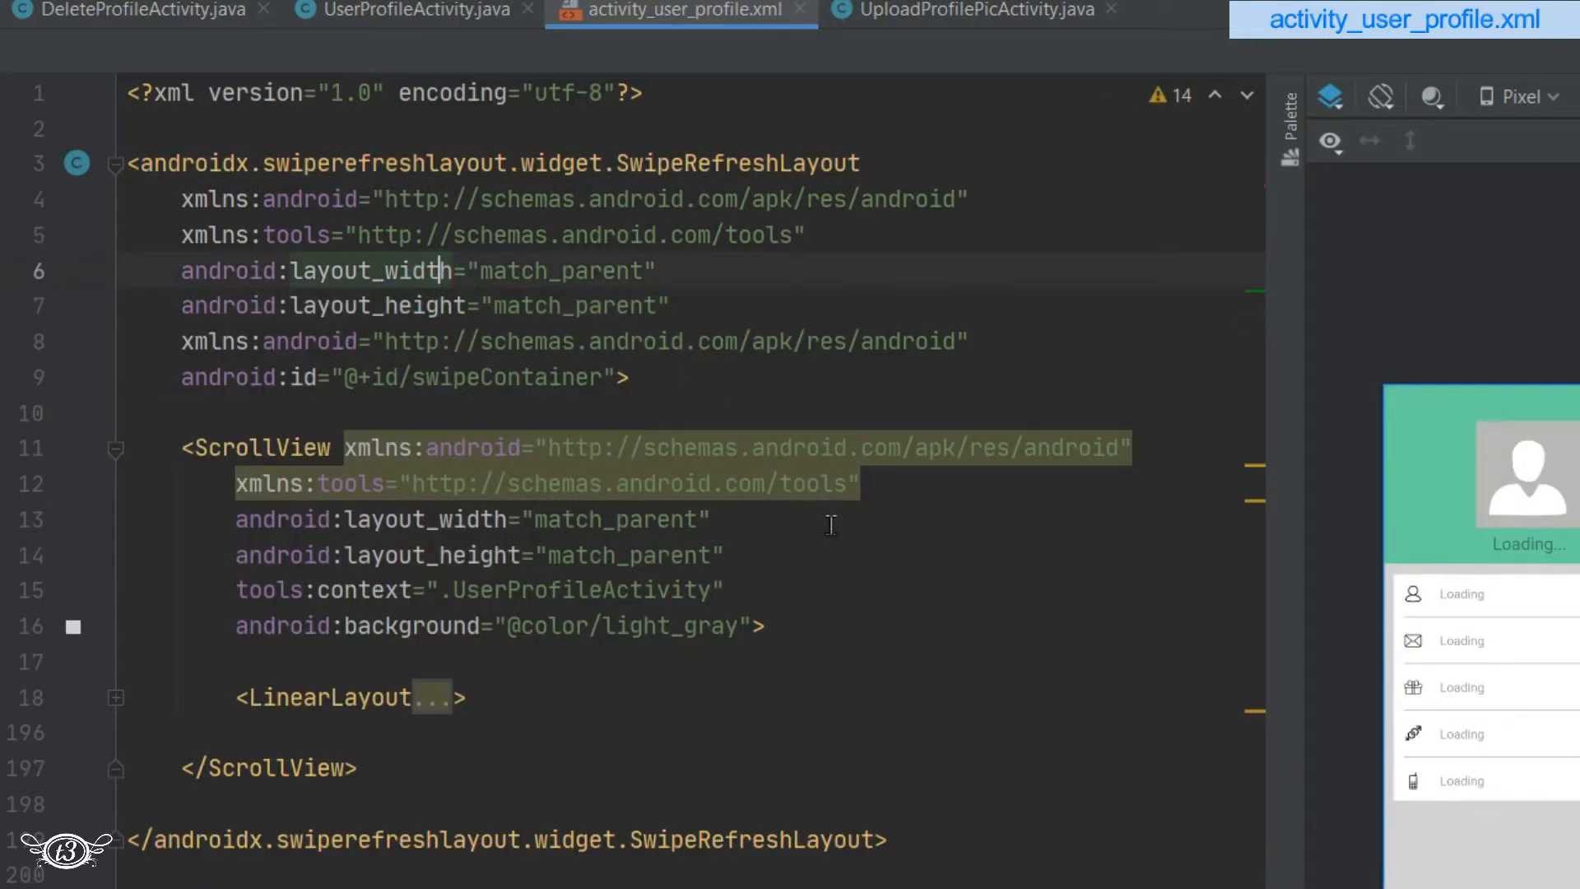
Remove the ScrollView's redundant namespace declarations and switch to UserProfileActivity.java.
{"action": "left_click", "coordinate": [438, 507]}
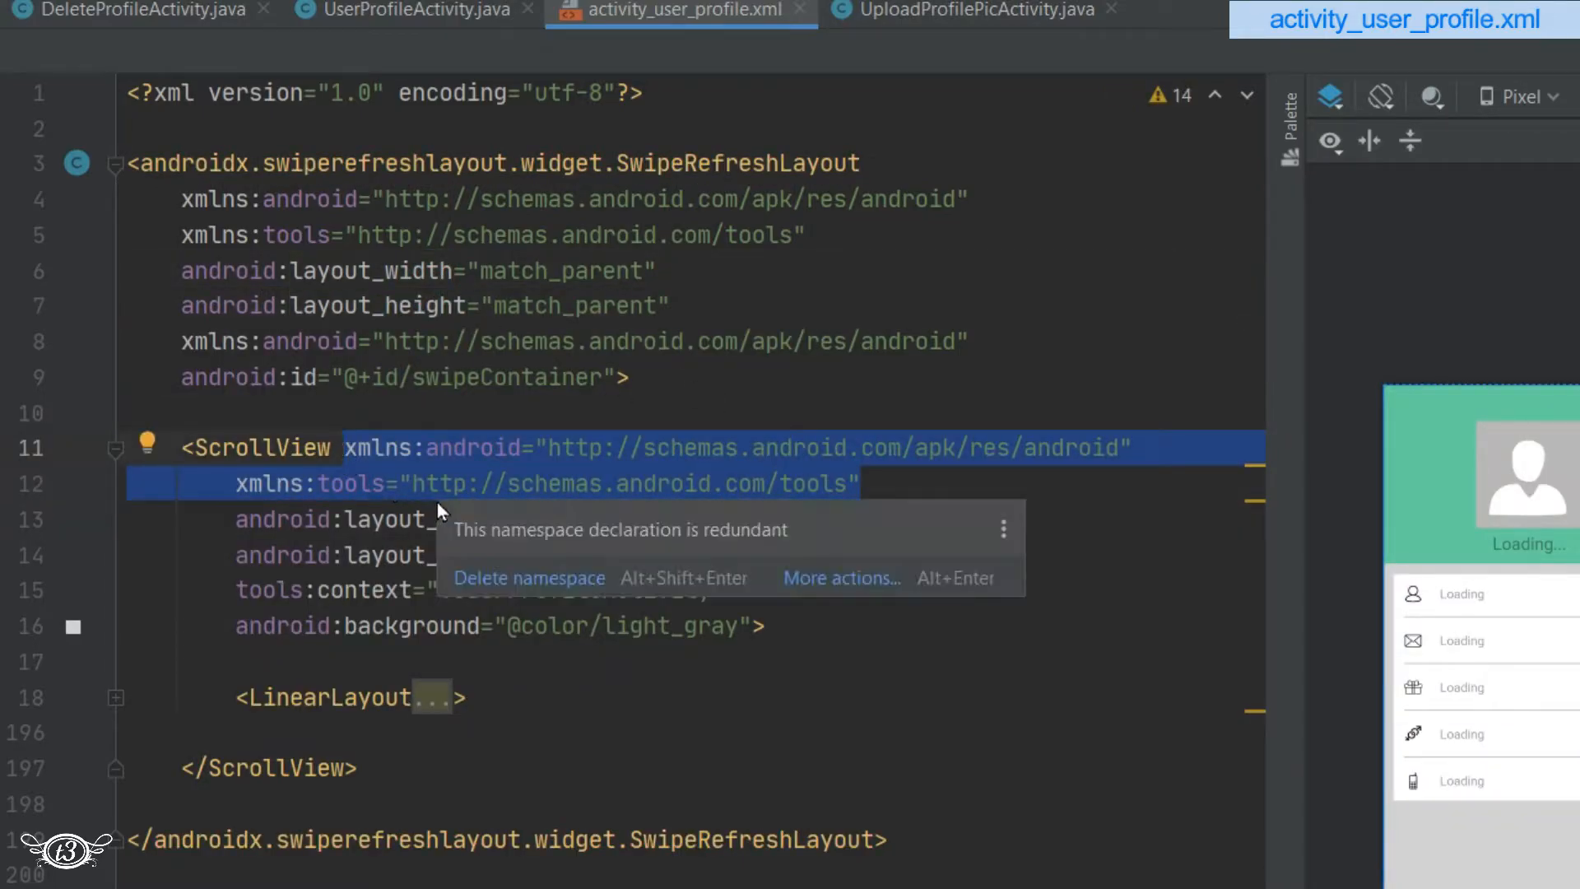
{"action": "left_click", "coordinate": [530, 578]}
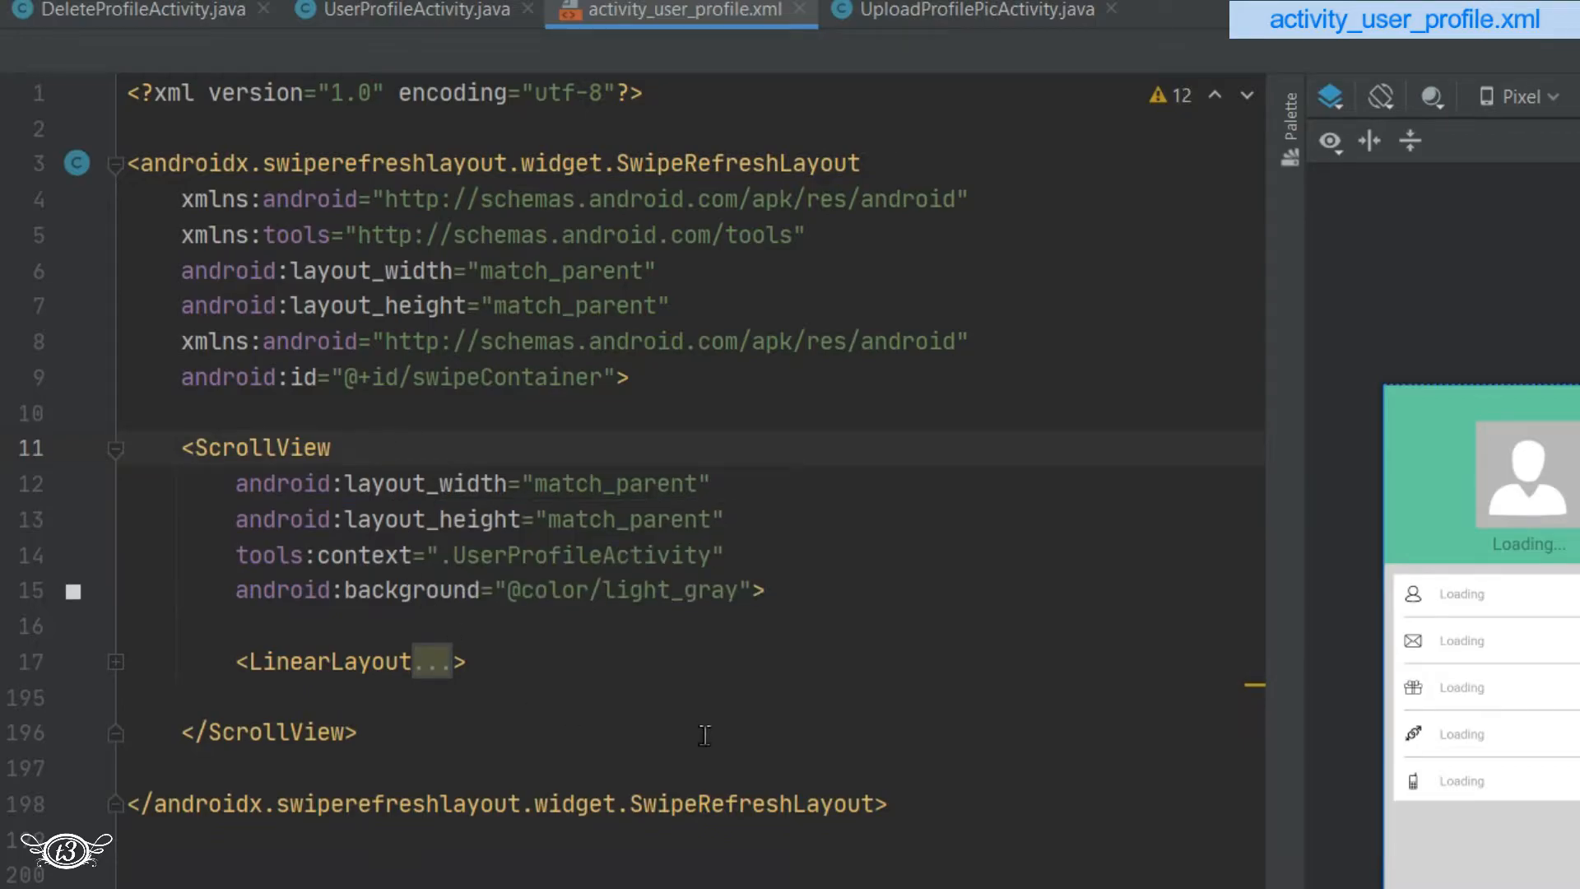
{"action": "mouse_move", "coordinate": [712, 738]}
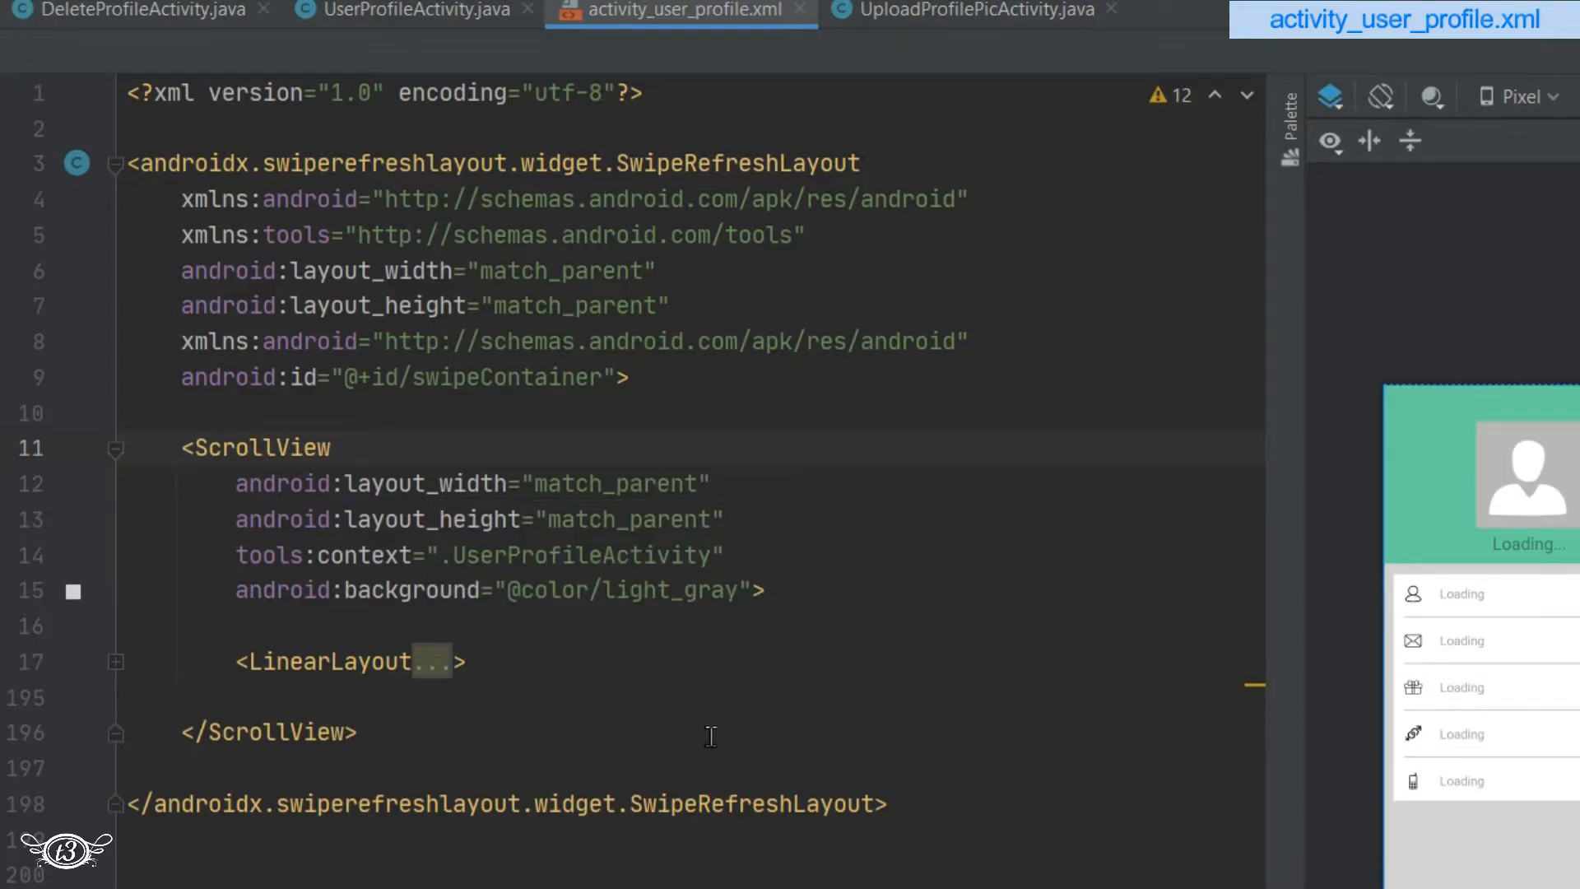
{"action": "left_click", "coordinate": [346, 448]}
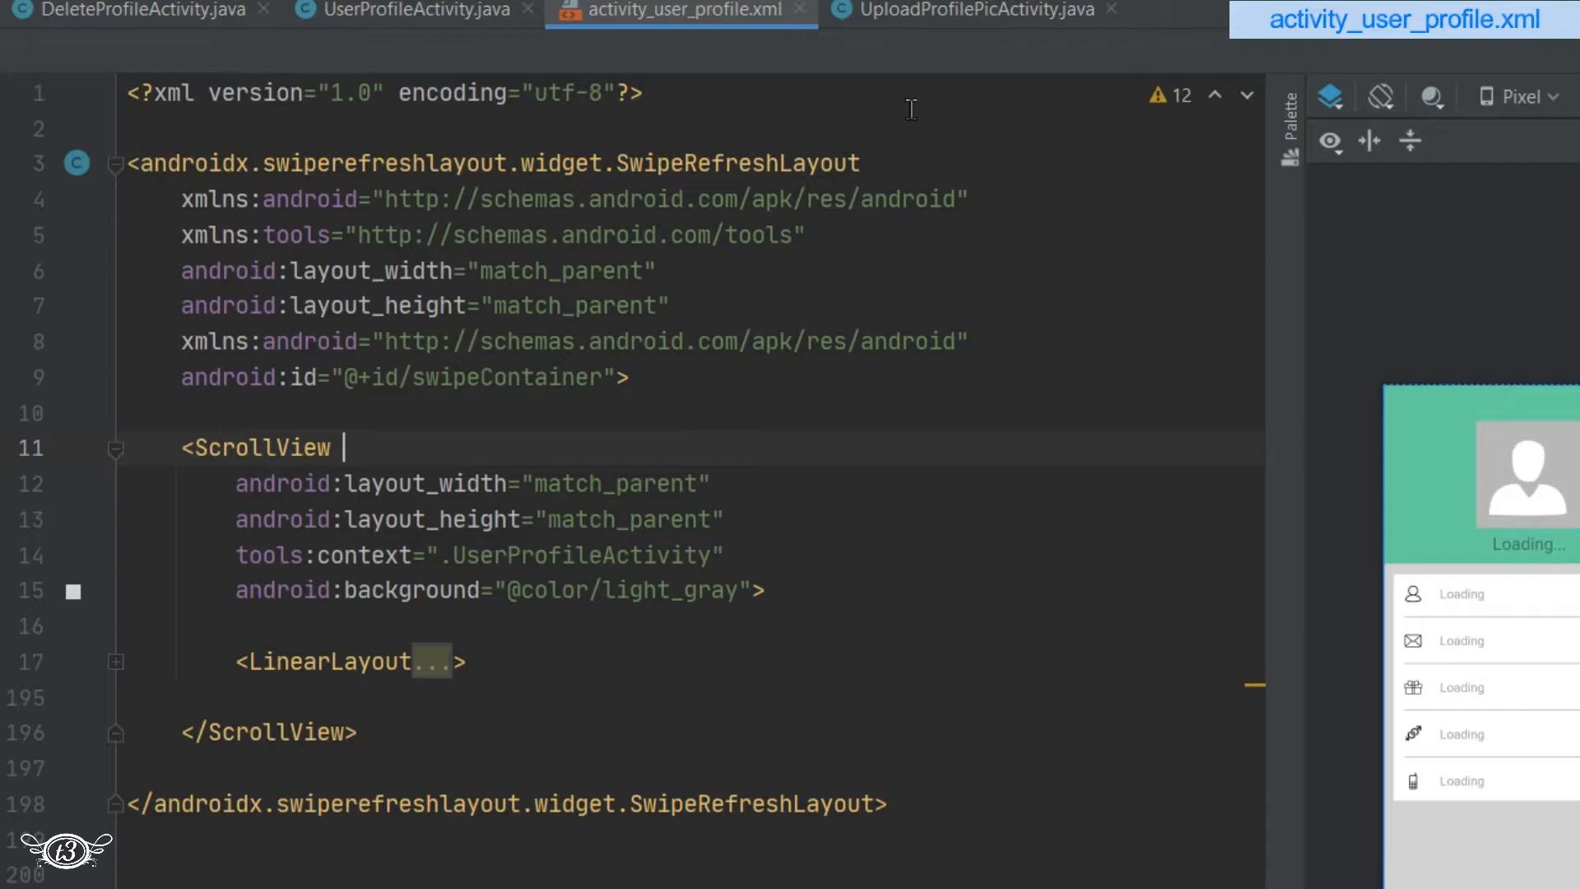
{"action": "left_click", "coordinate": [413, 10]}
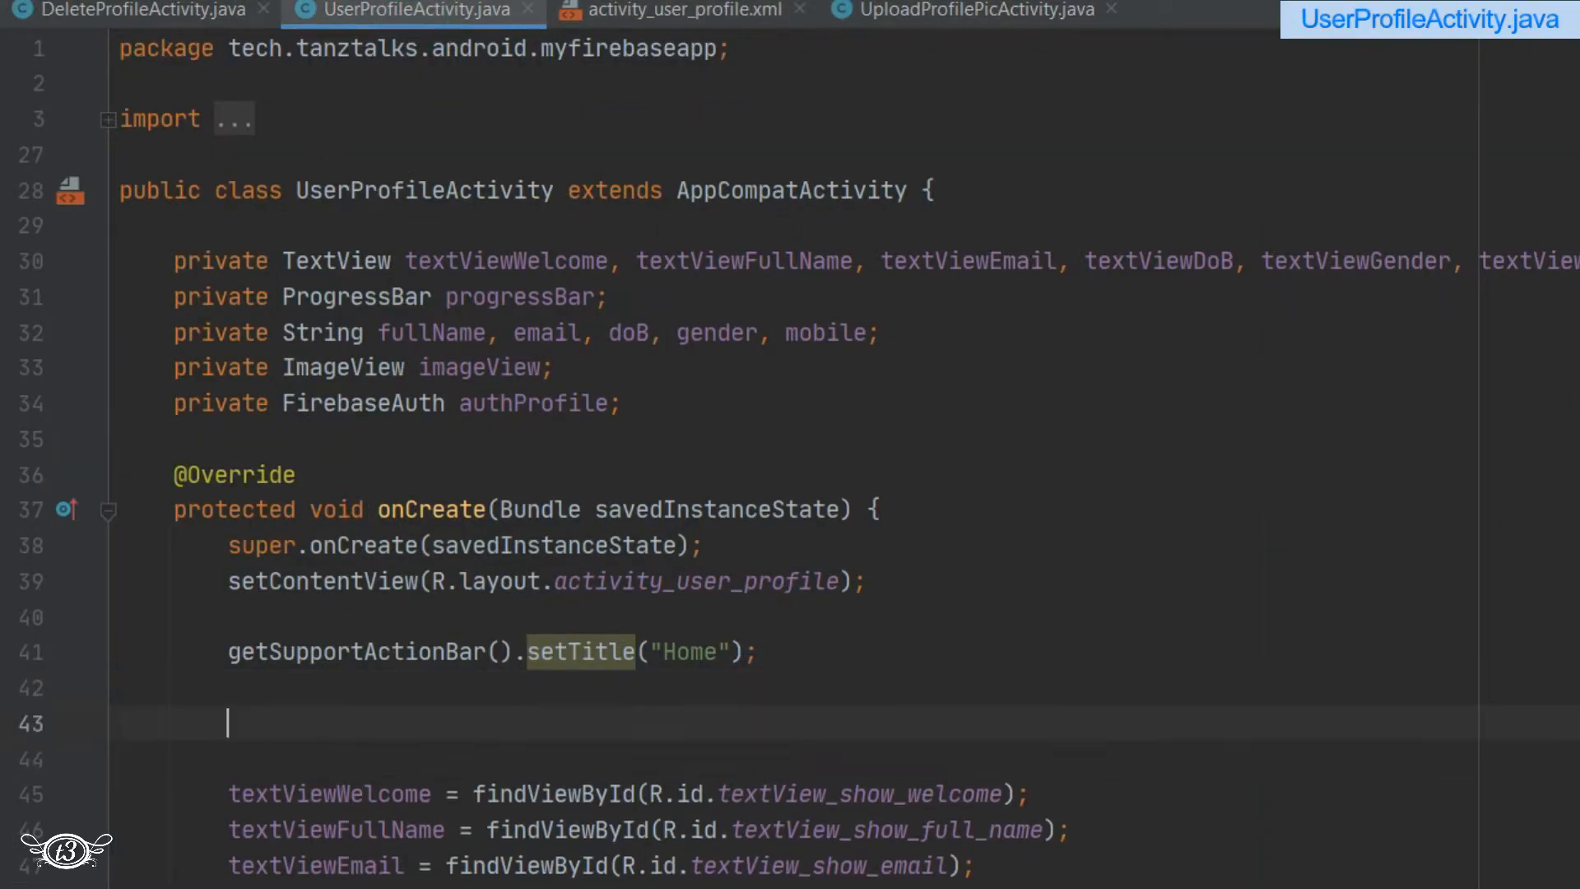
Call swipeToRefresh() and start its body with a lookup comment.
{"action": "type", "text": "swipe"}
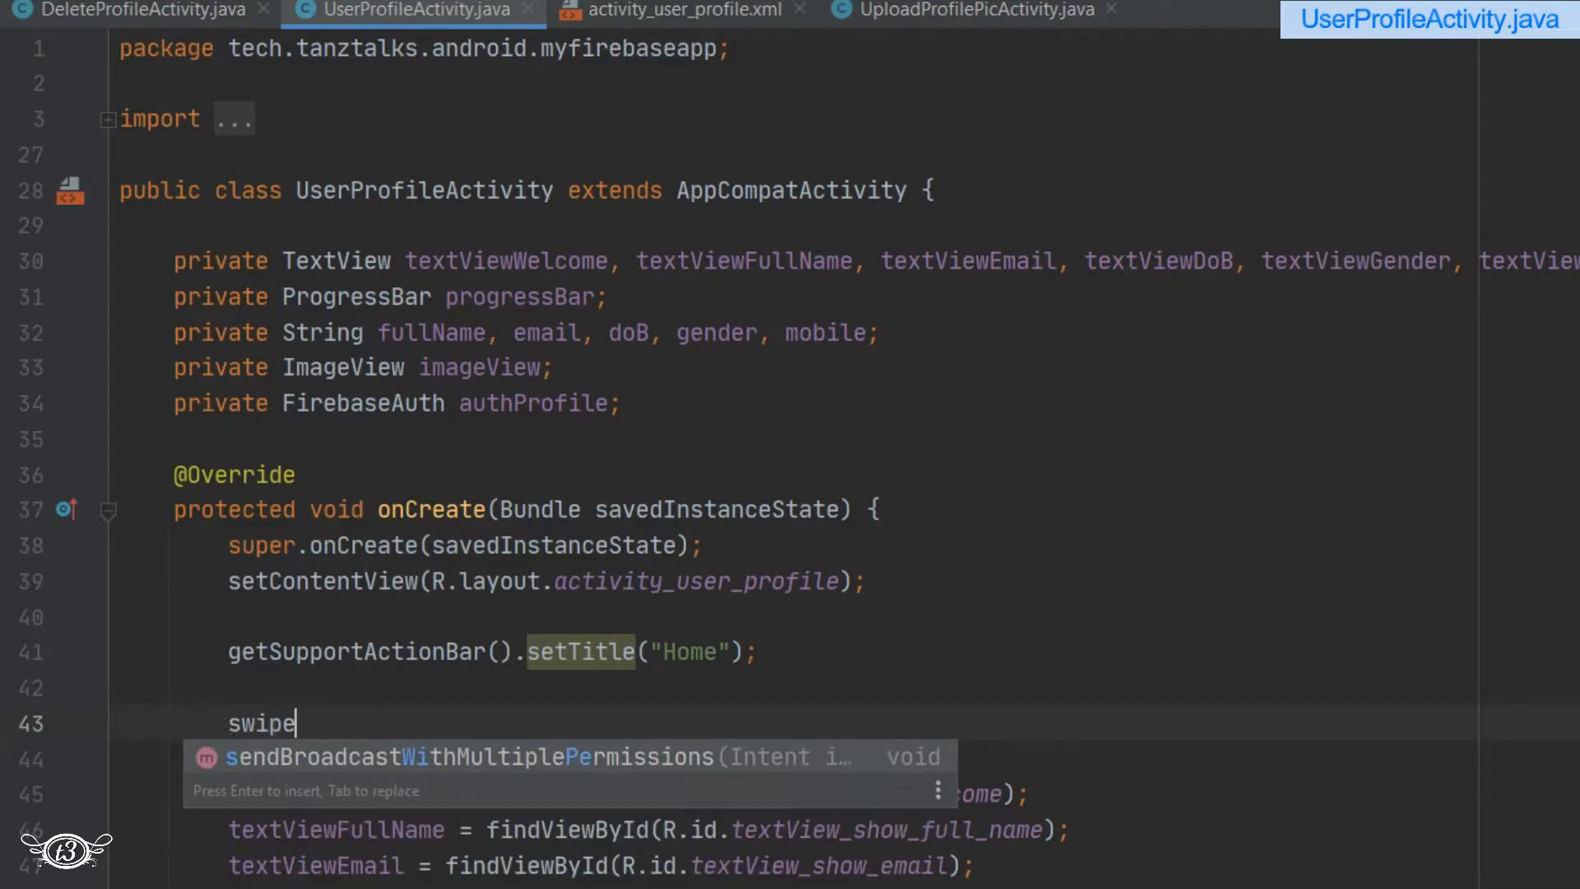
{"action": "type", "text": "ToRefre"}
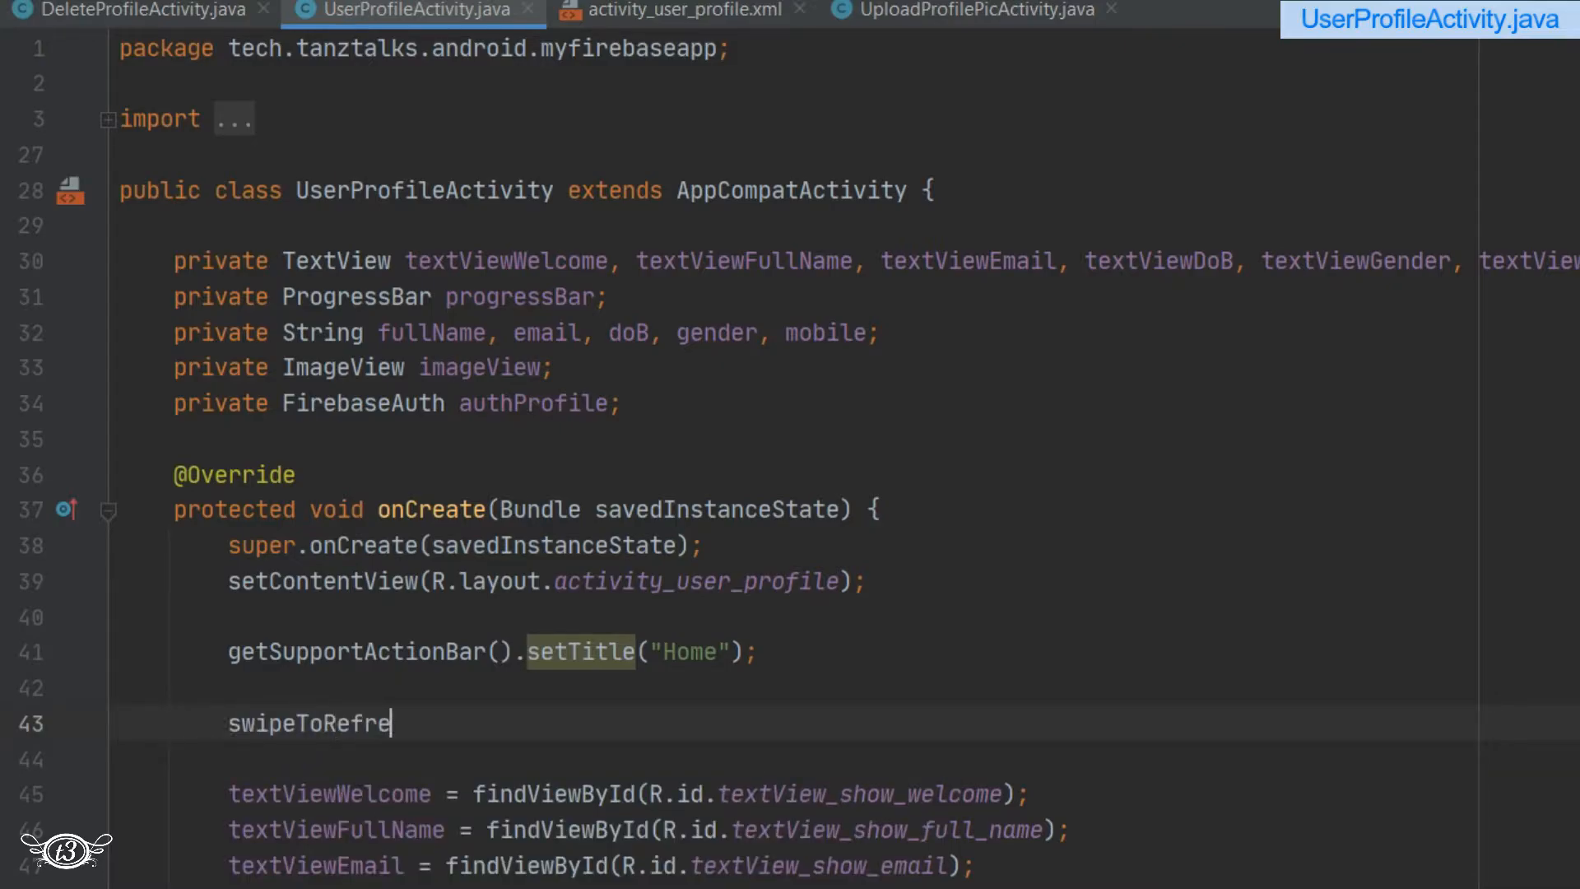
{"action": "type", "text": "sh();"}
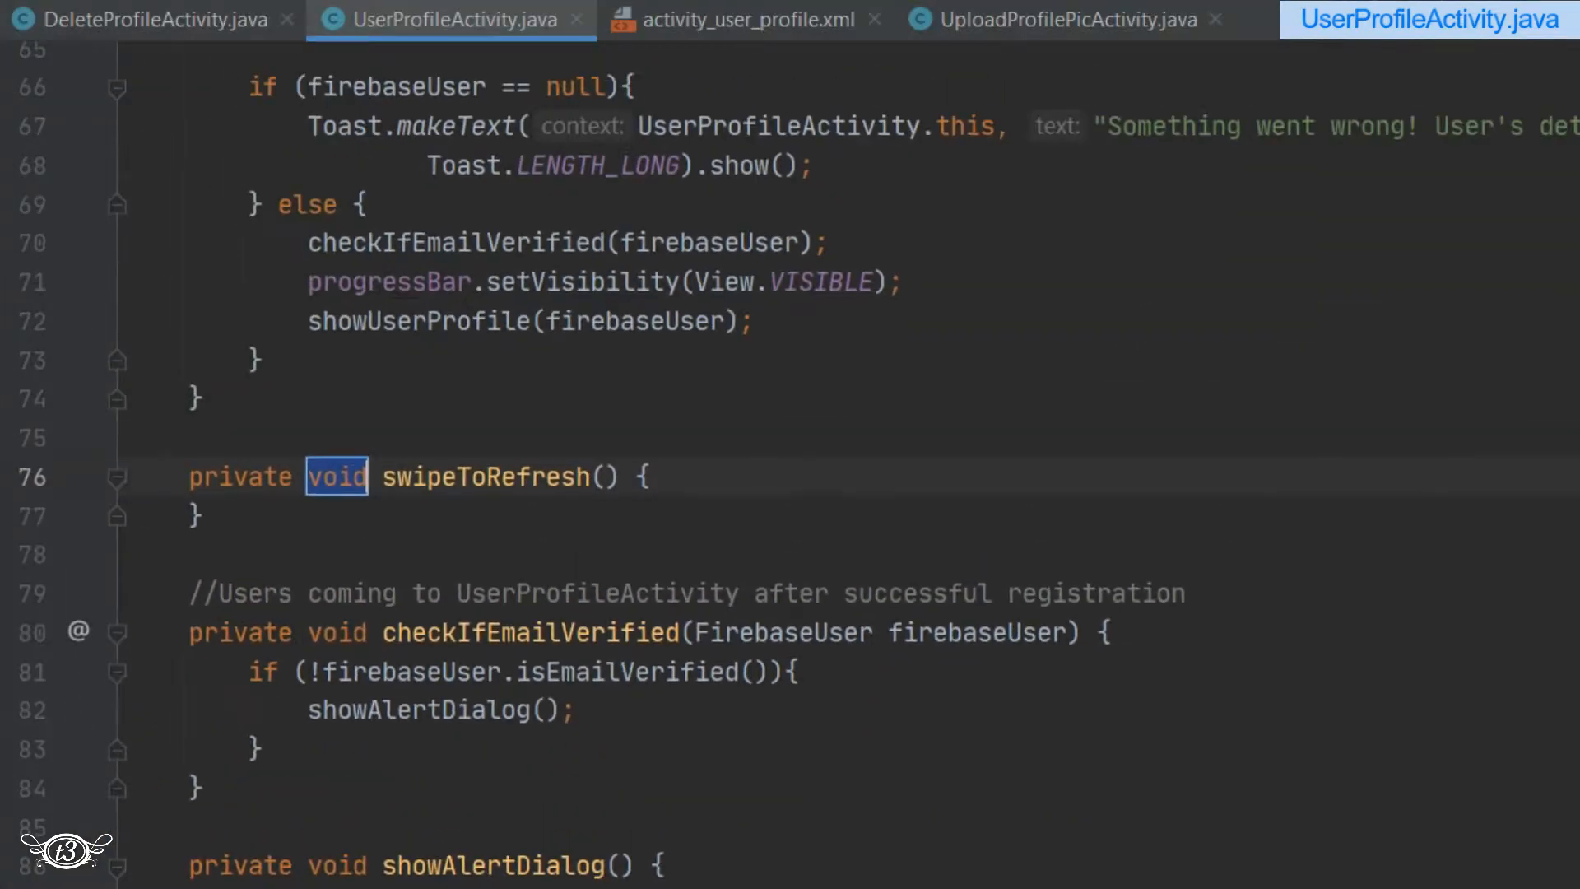
{"action": "left_click", "coordinate": [731, 478]}
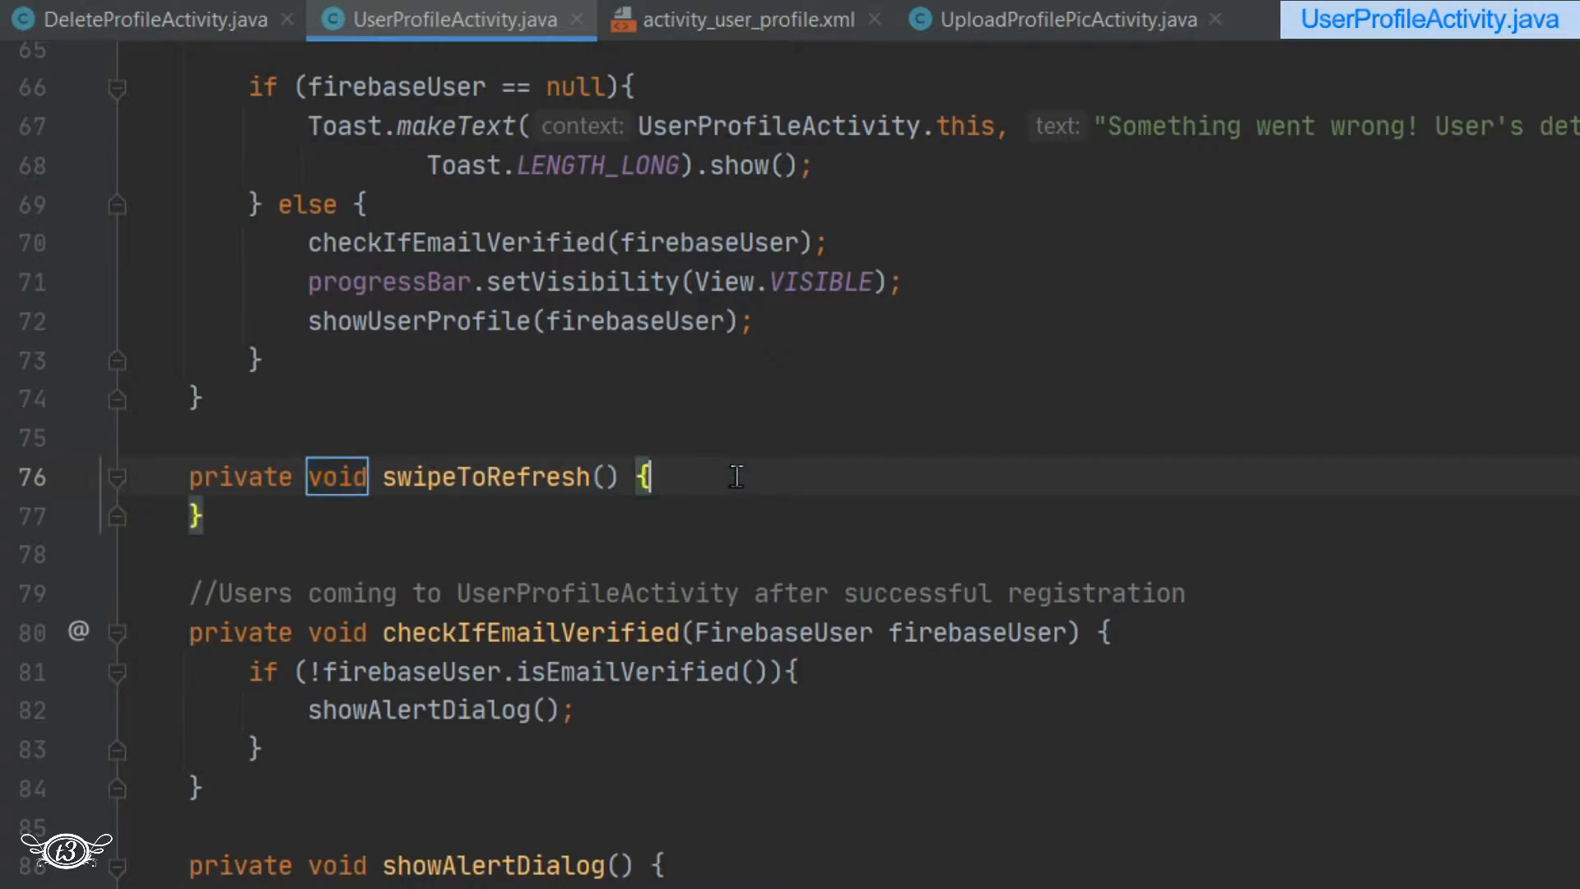
{"action": "type", "text": "//Look up for the Swipe Contai"}
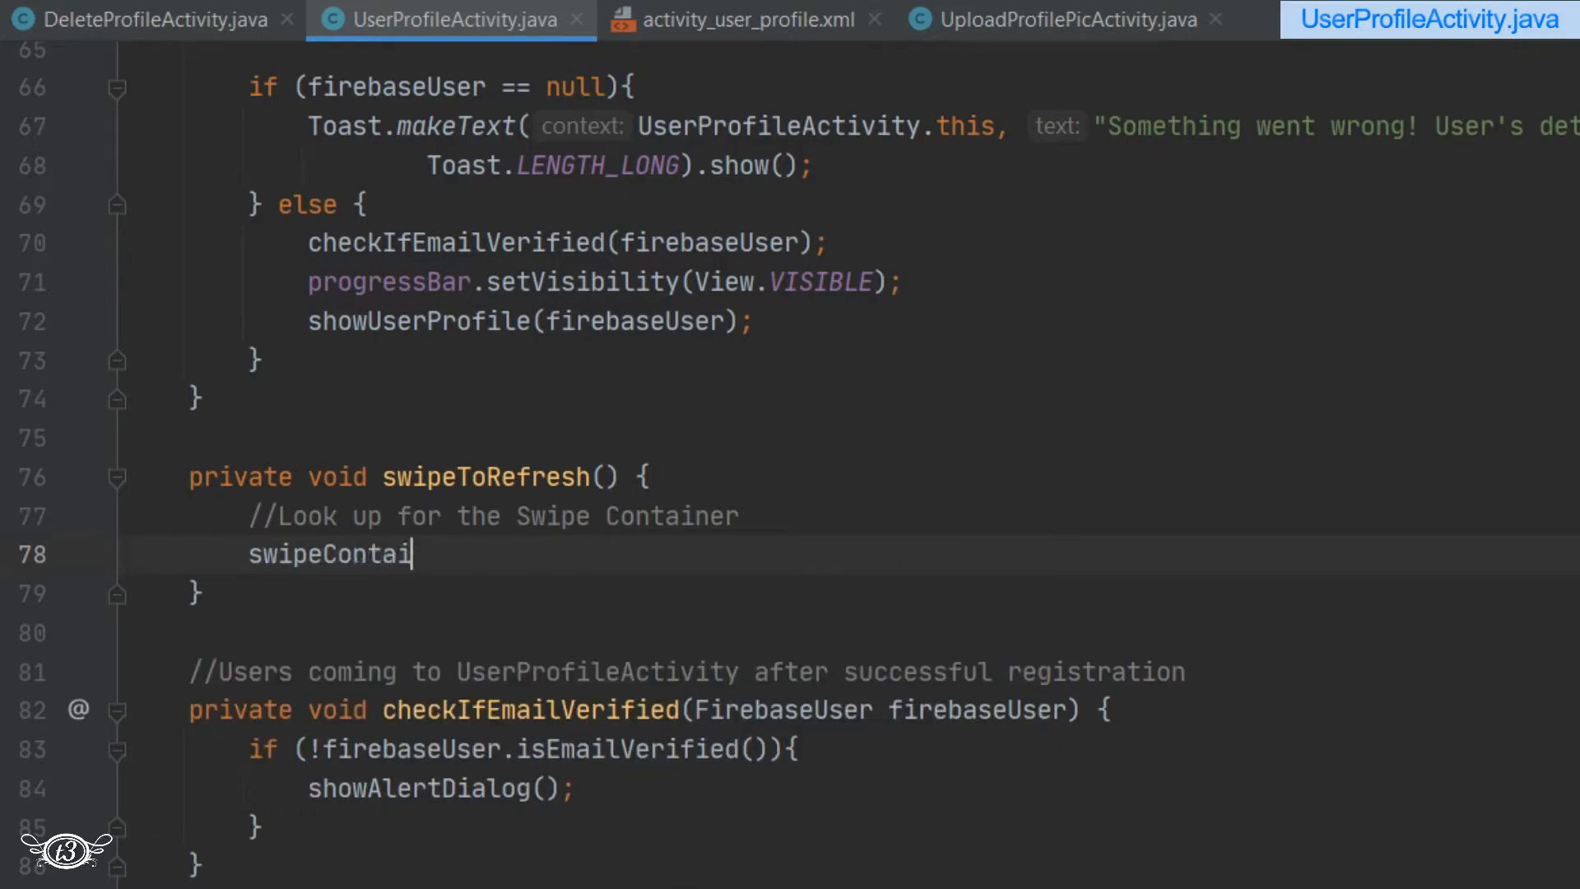
Assign swipeContainer = findViewById(R.id.swipeContainer); inside swipeToRefresh.
{"action": "type", "text": "ner ="}
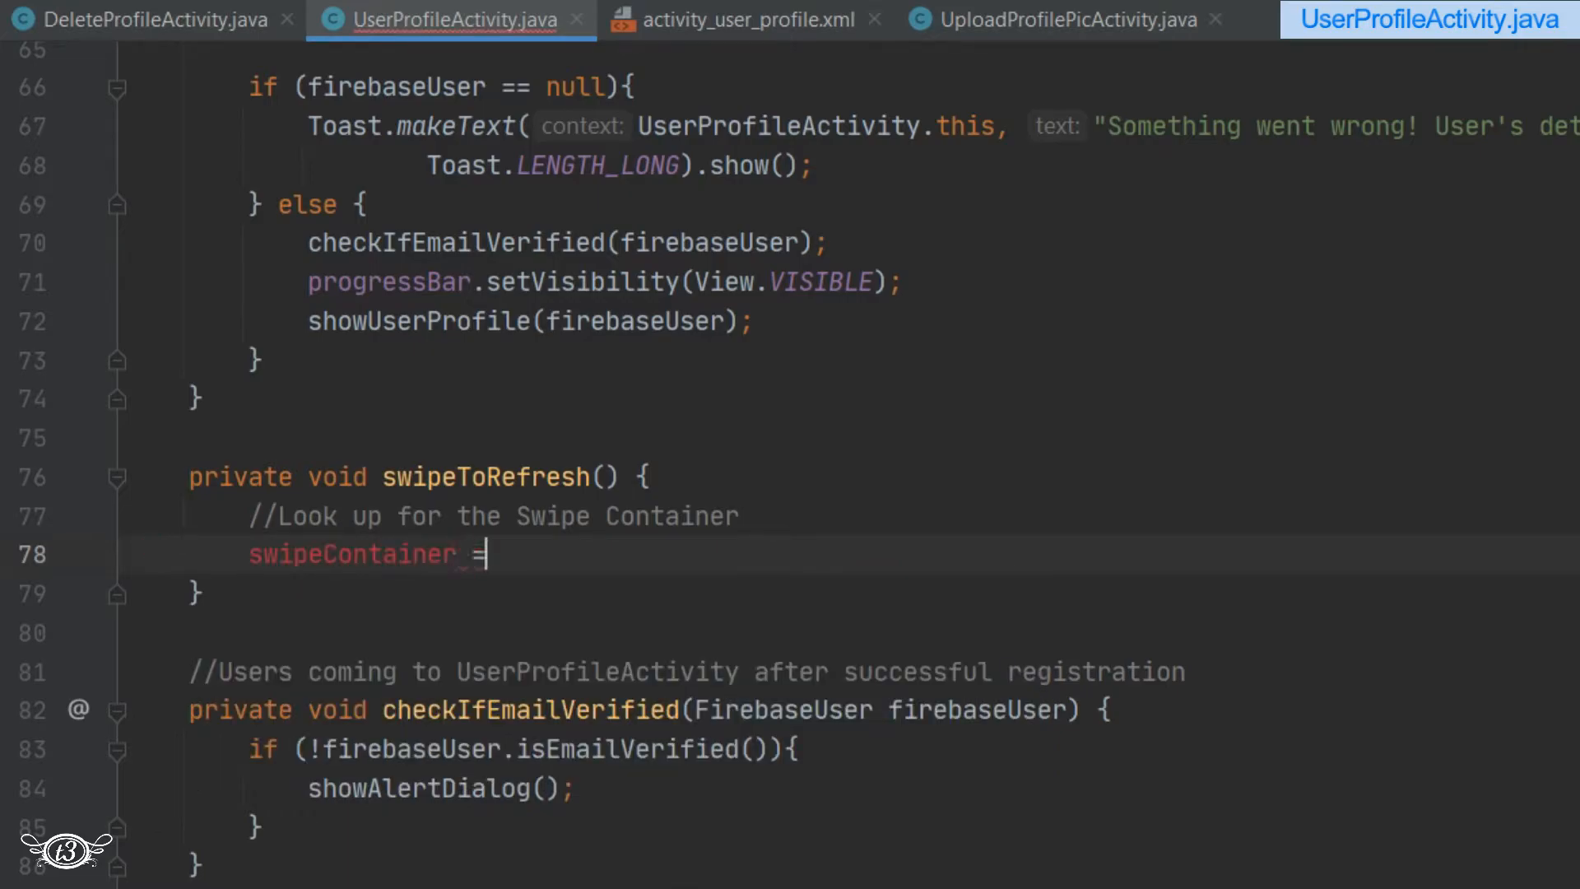
{"action": "type", "text": "findViewById(R."}
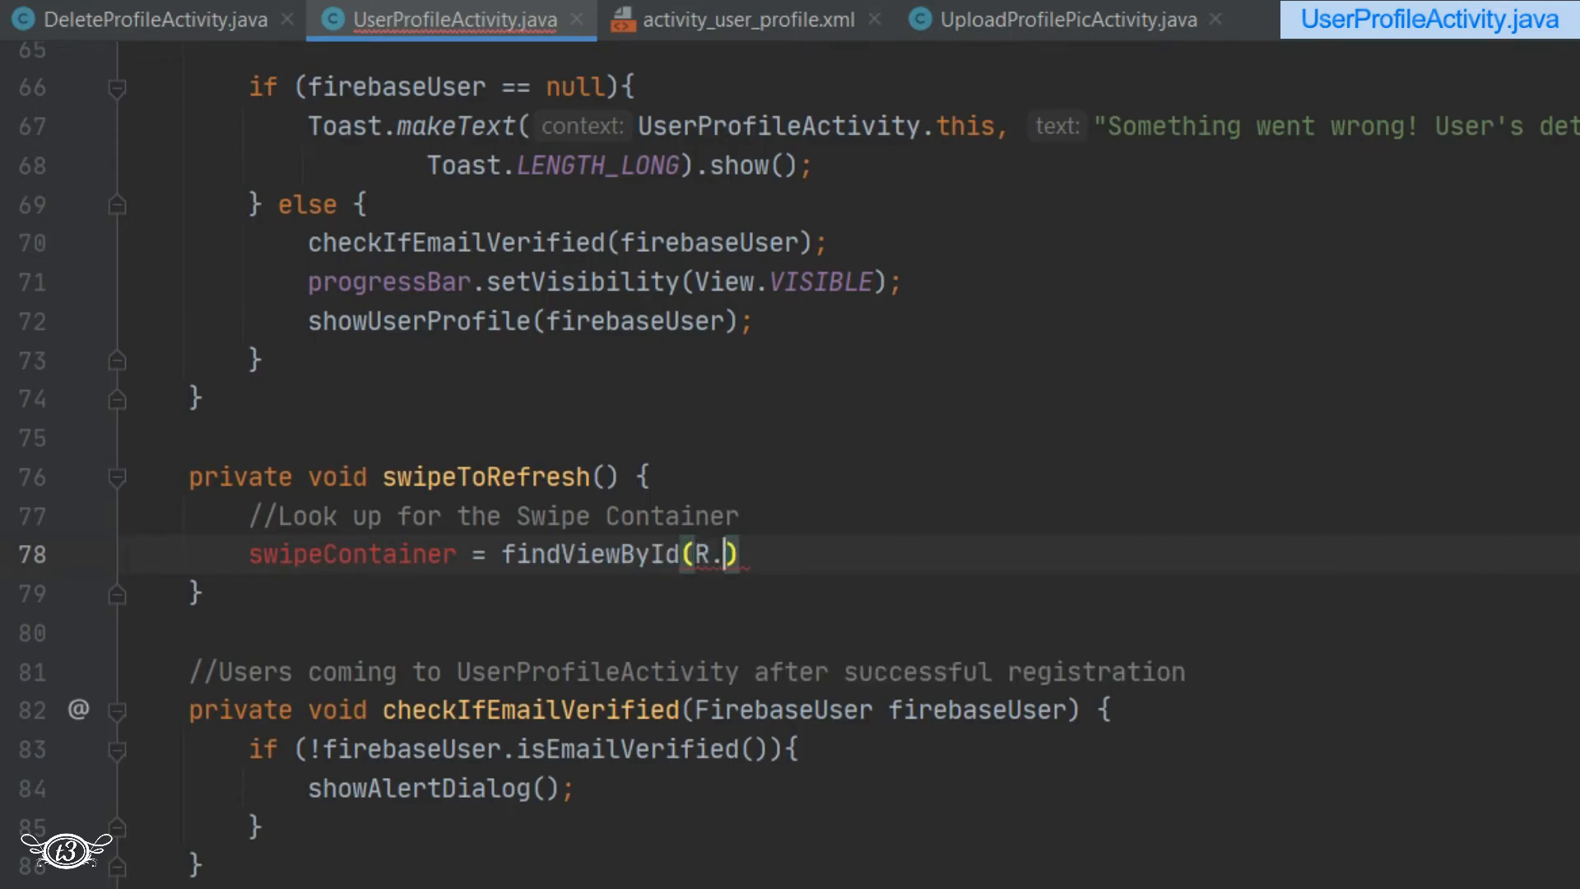
{"action": "type", "text": "id.s"}
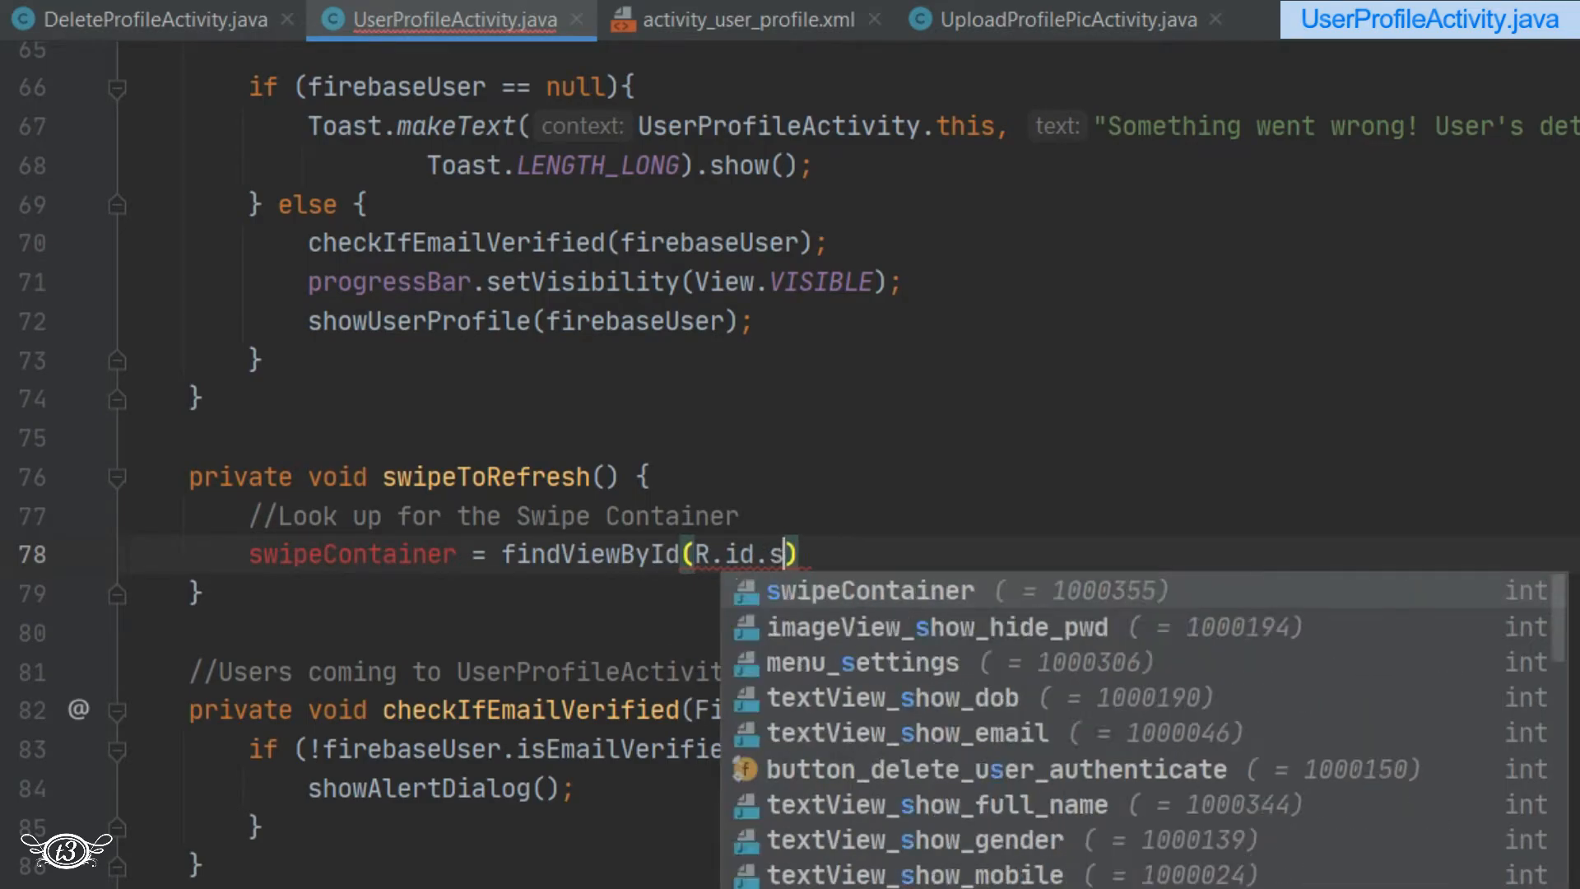
{"action": "left_click", "coordinate": [870, 591]}
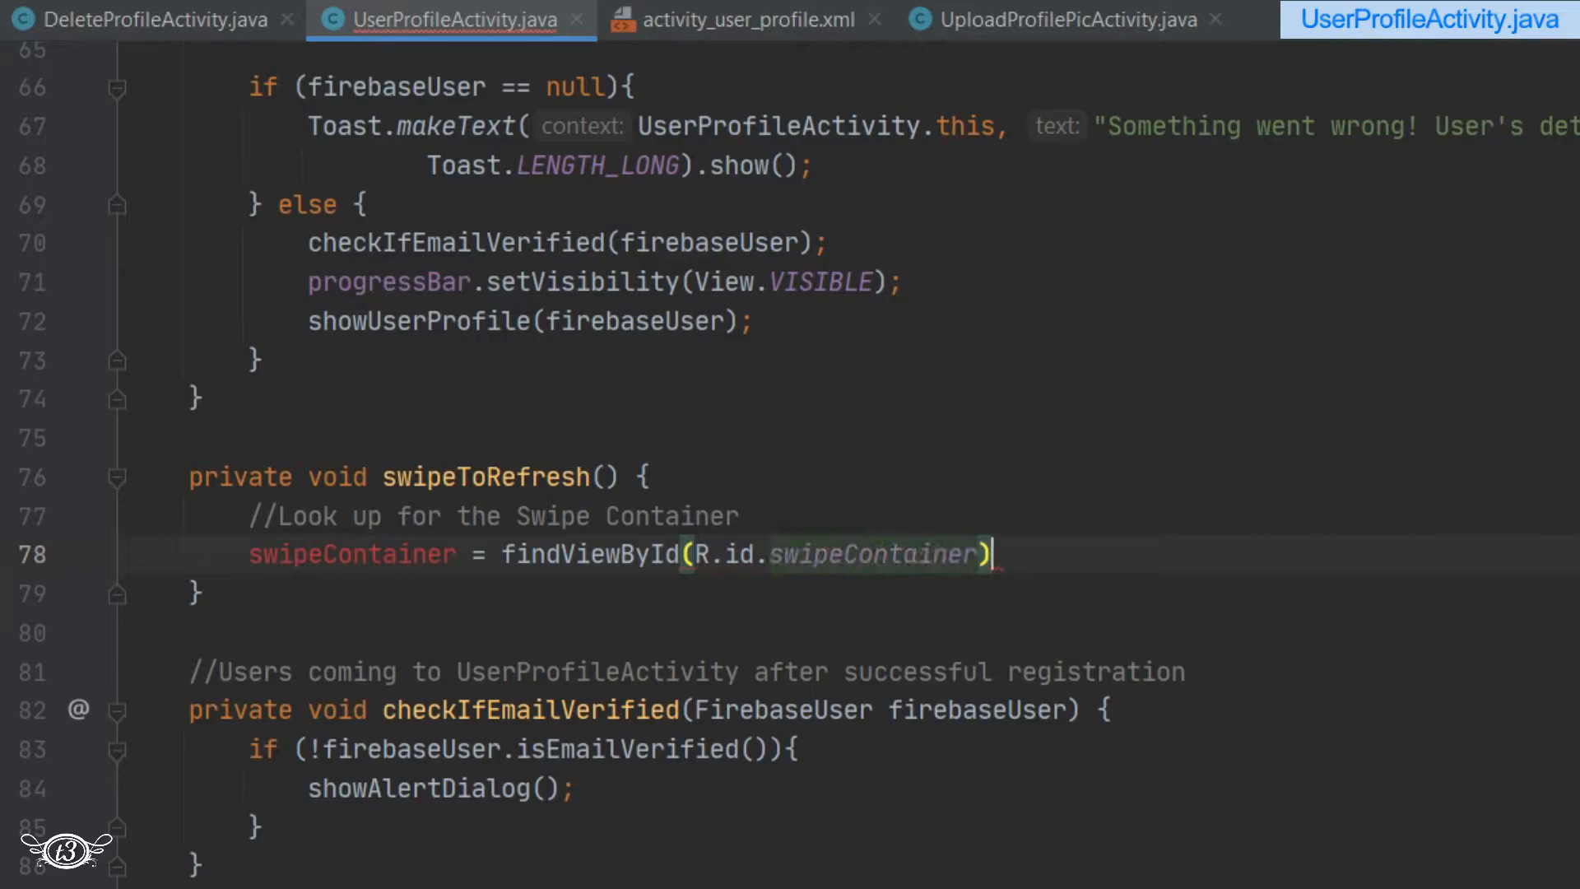
{"action": "type", "text": ";"}
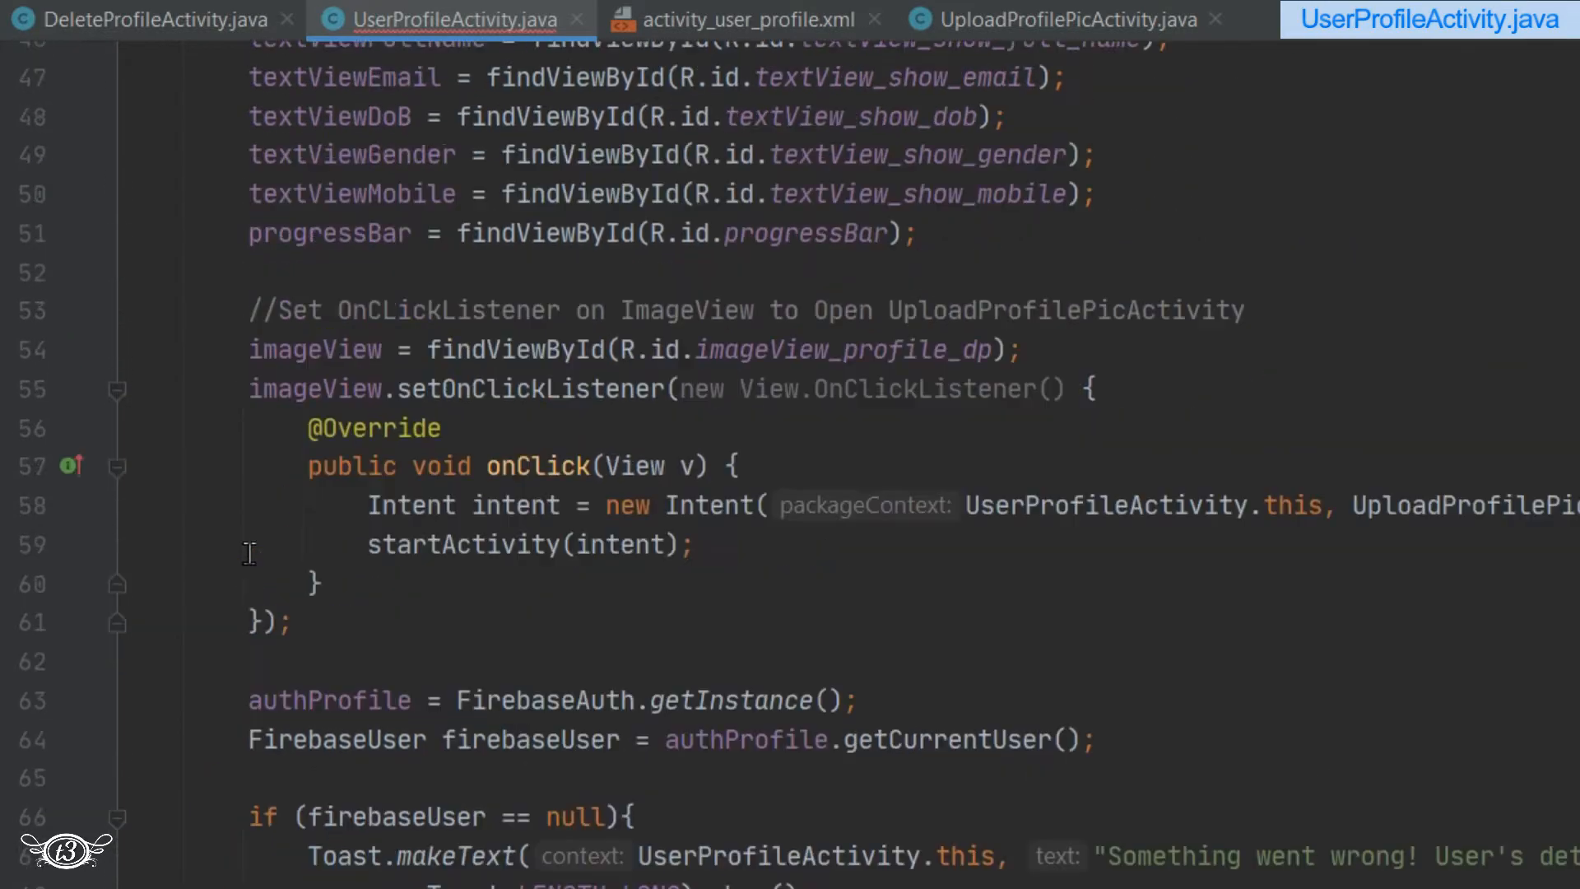
Declare a private SwipeRefreshLayout swipeContainer field among the class fields.
{"action": "scroll", "scroll_direction": "up", "scroll_amount": 3}
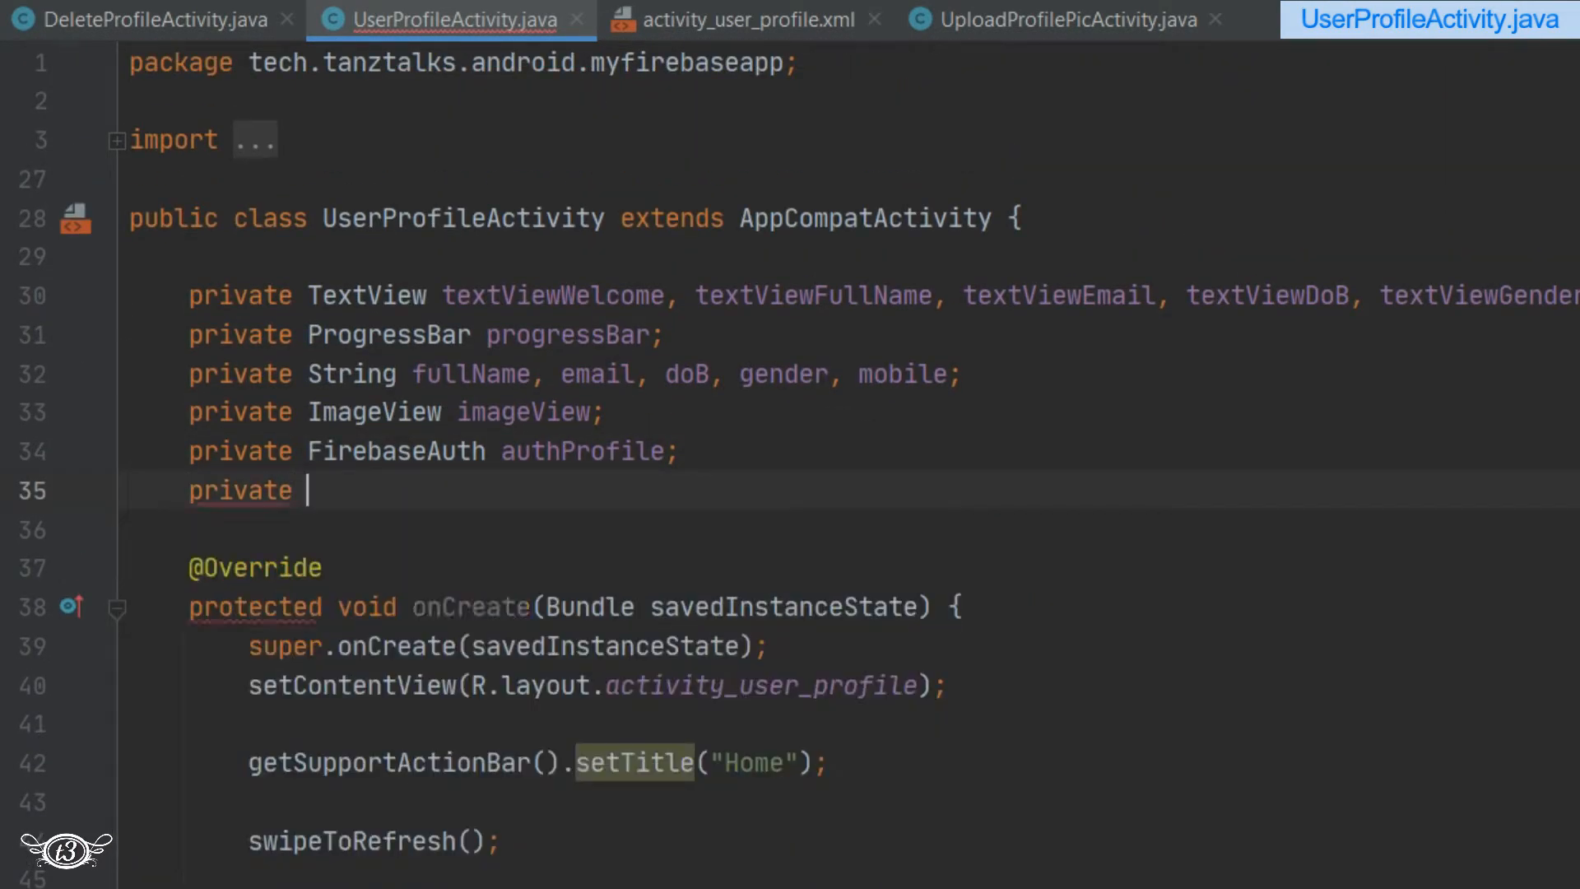
{"action": "type", "text": "SwipeRefreshLayout"}
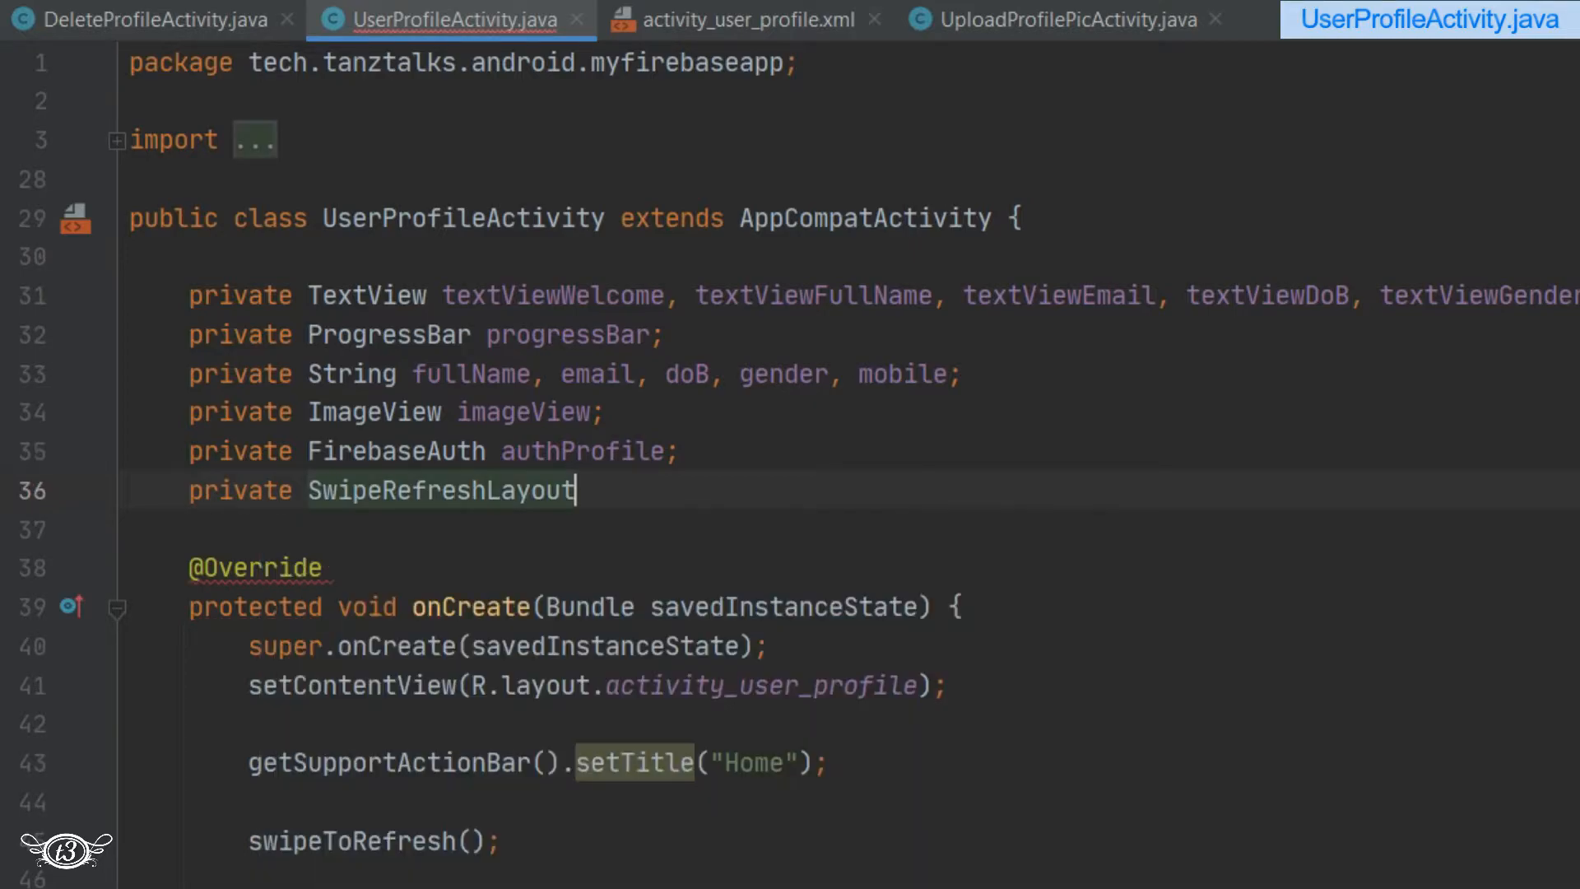
{"action": "type", "text": "swi"}
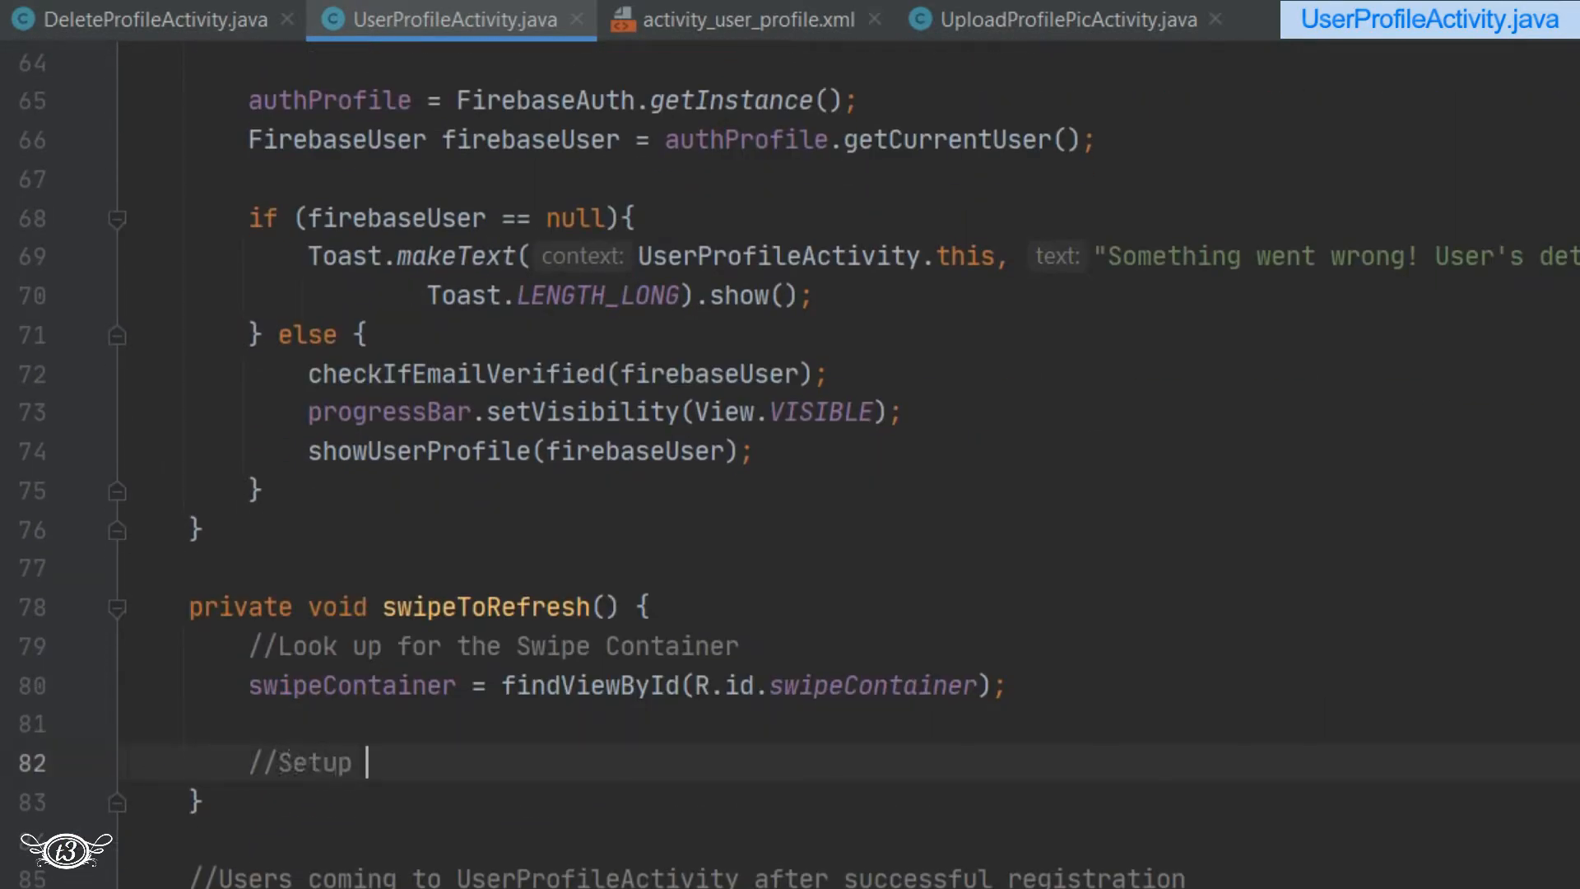
Attach an OnRefreshListener to swipeContainer via setOnRefreshListener.
{"action": "type", "text": "Refresh Listener which triggers new data loading"}
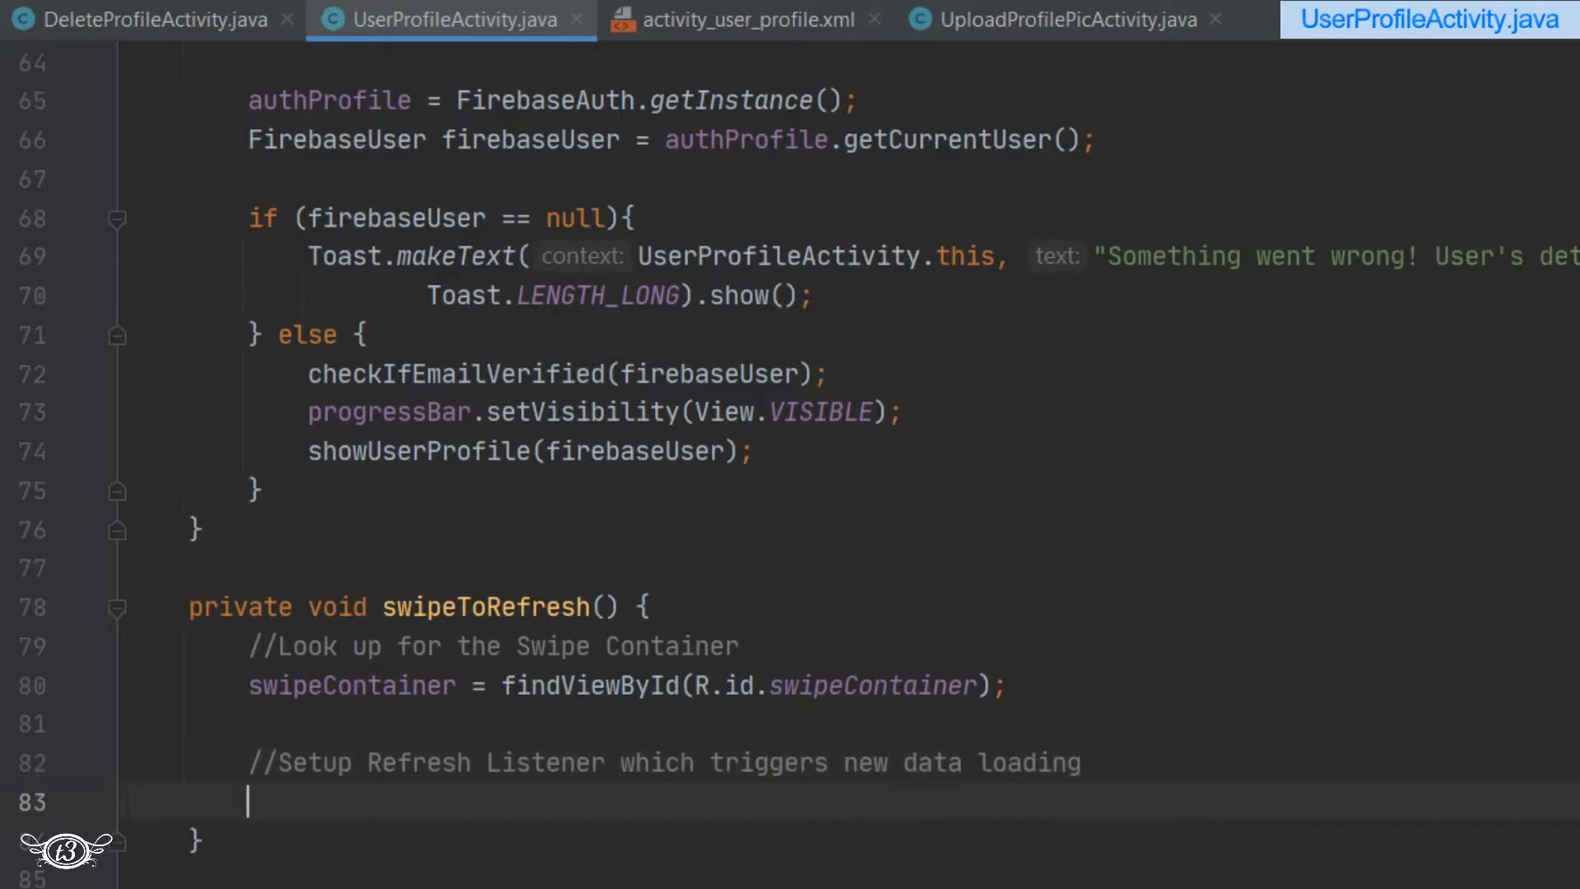
{"action": "type", "text": "swipe"}
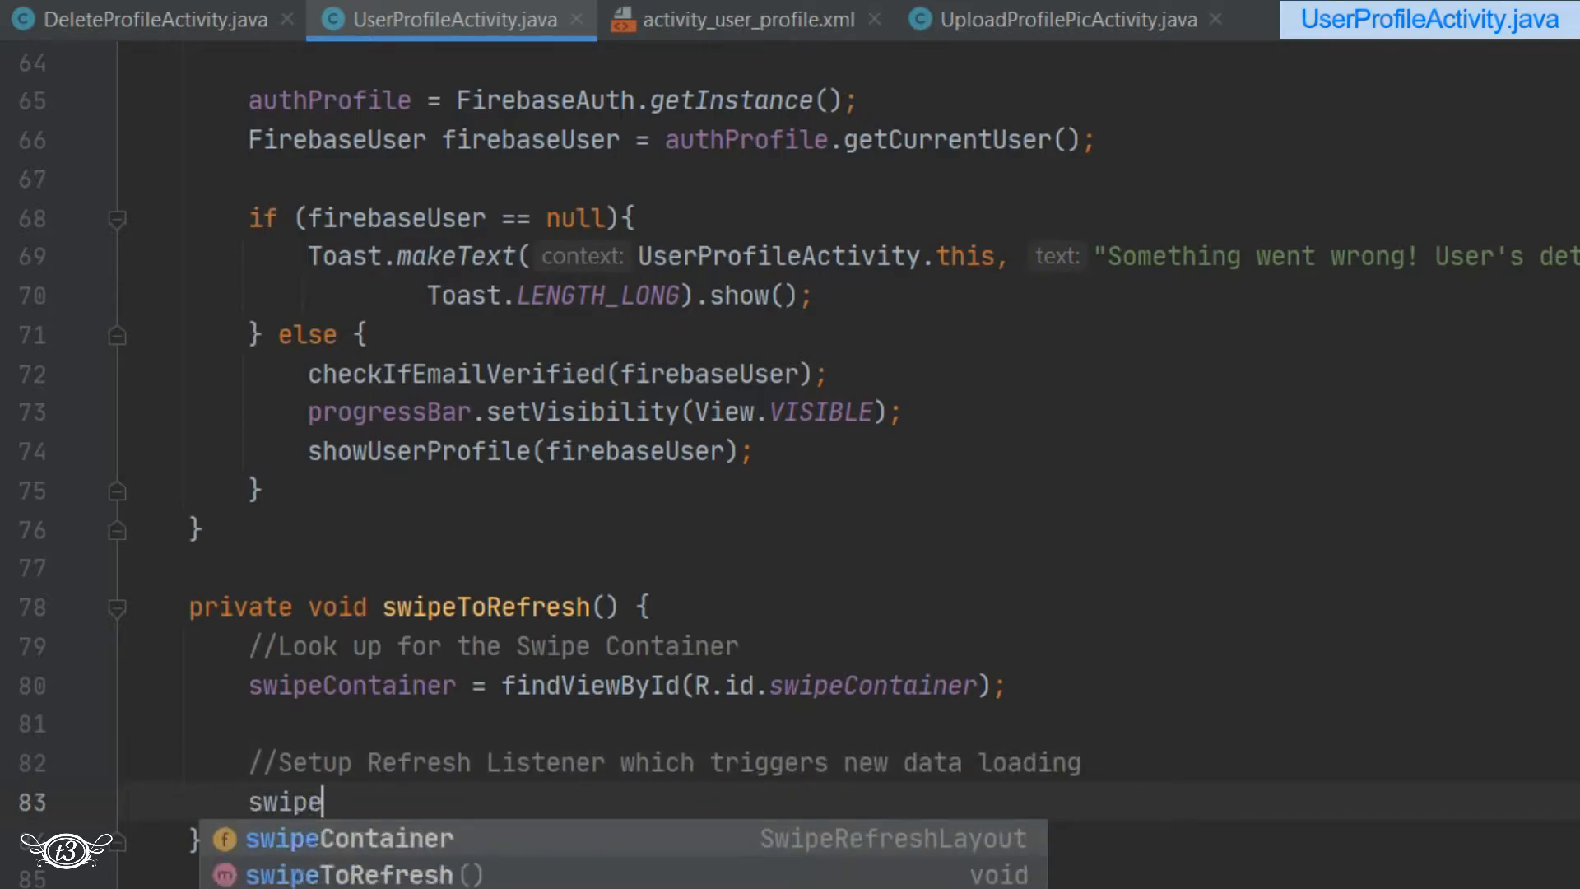
{"action": "type", "text": "Container.se"}
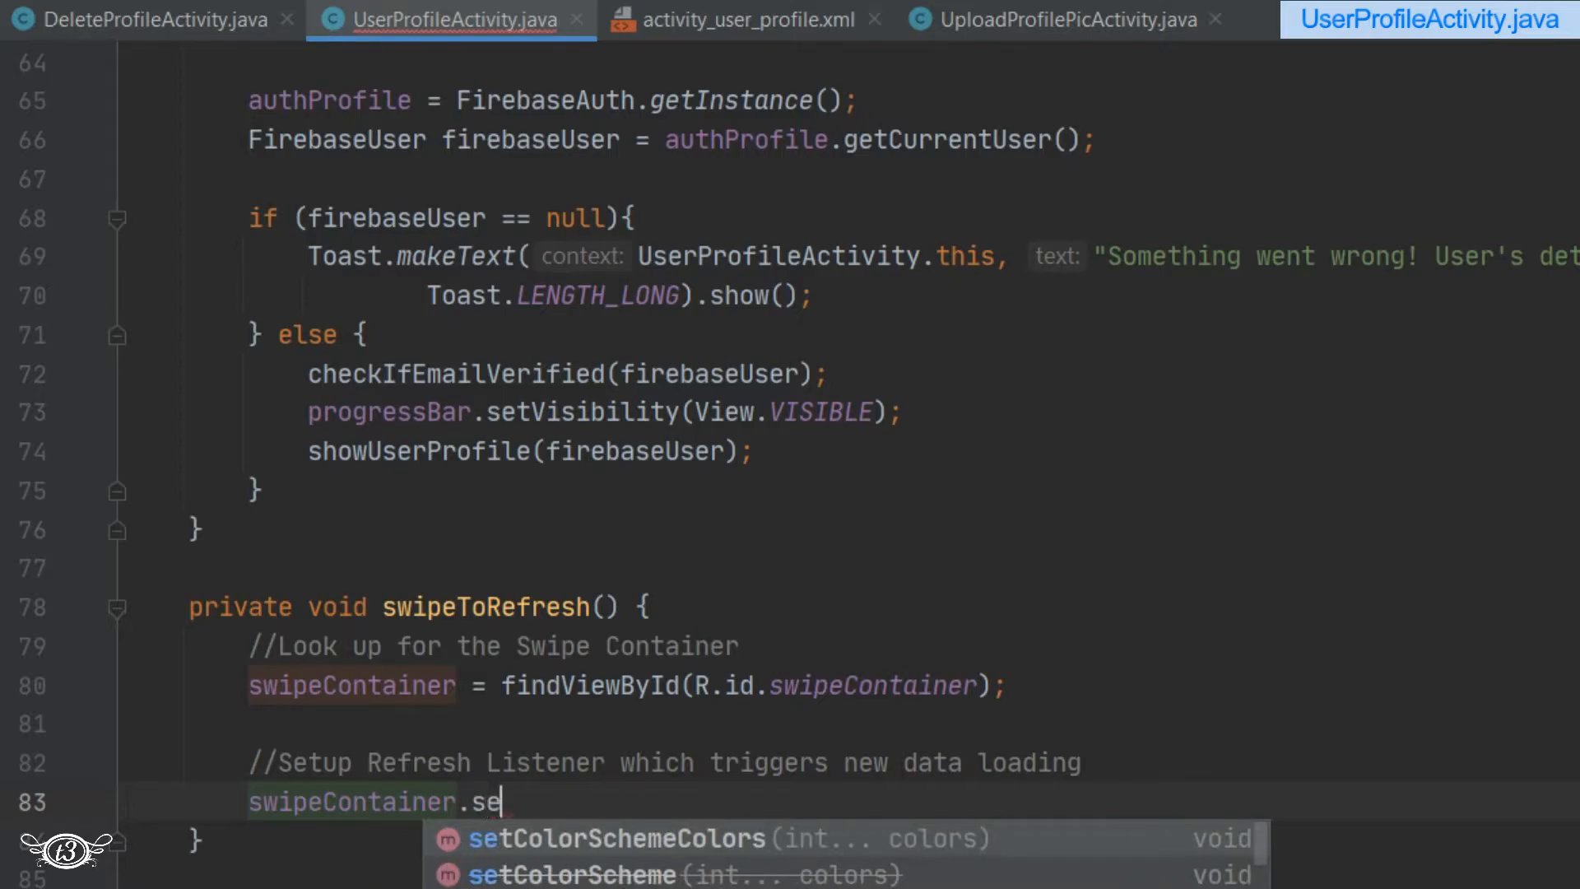
{"action": "type", "text": "O"}
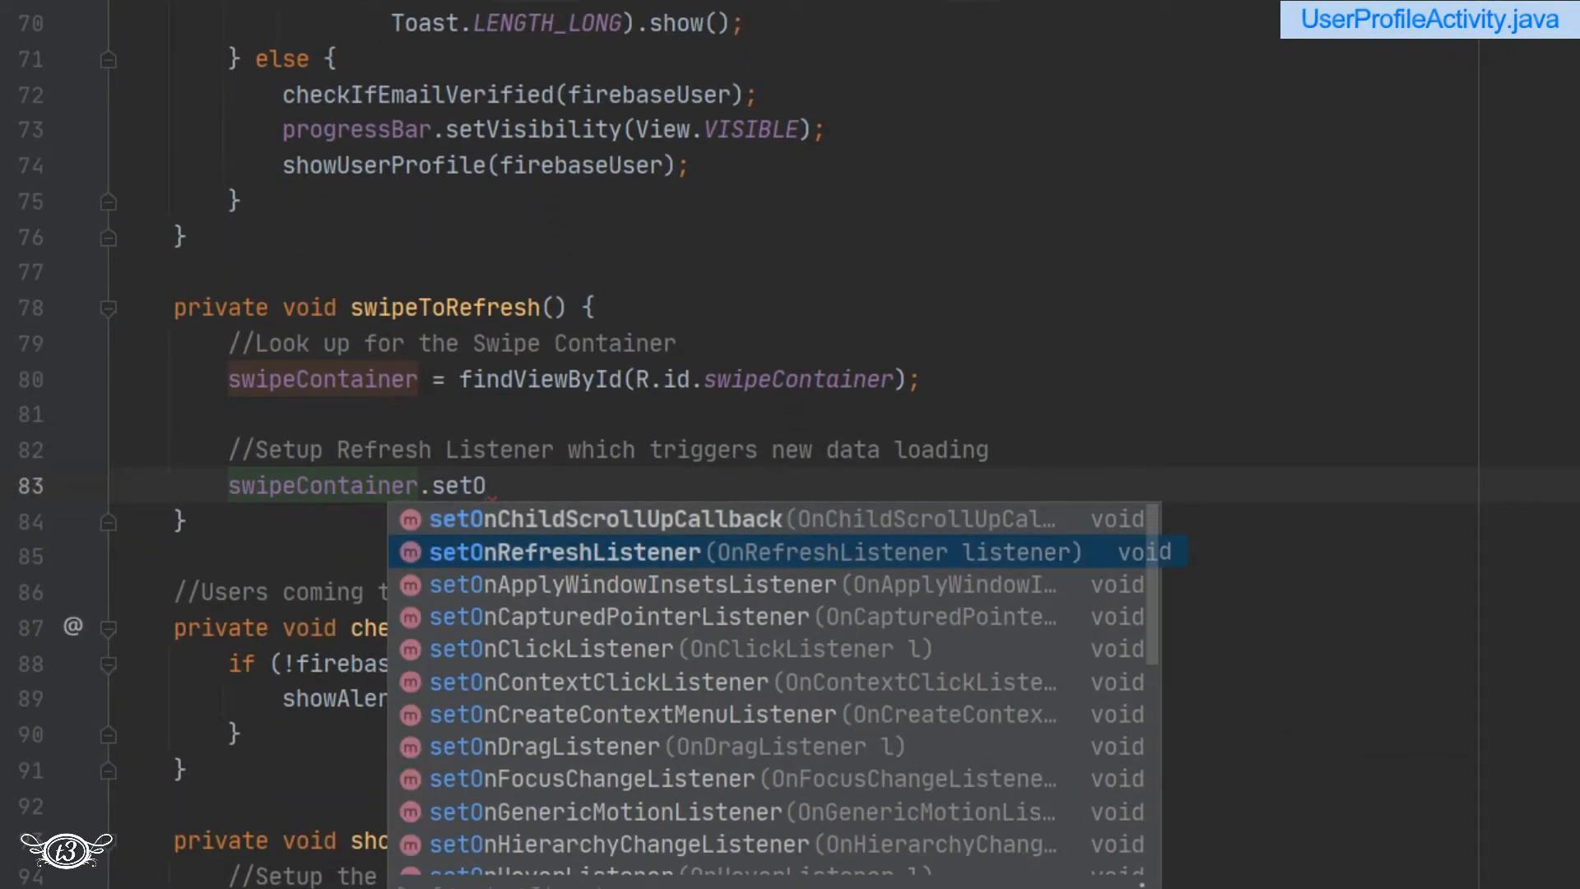
{"action": "left_click", "coordinate": [563, 552]}
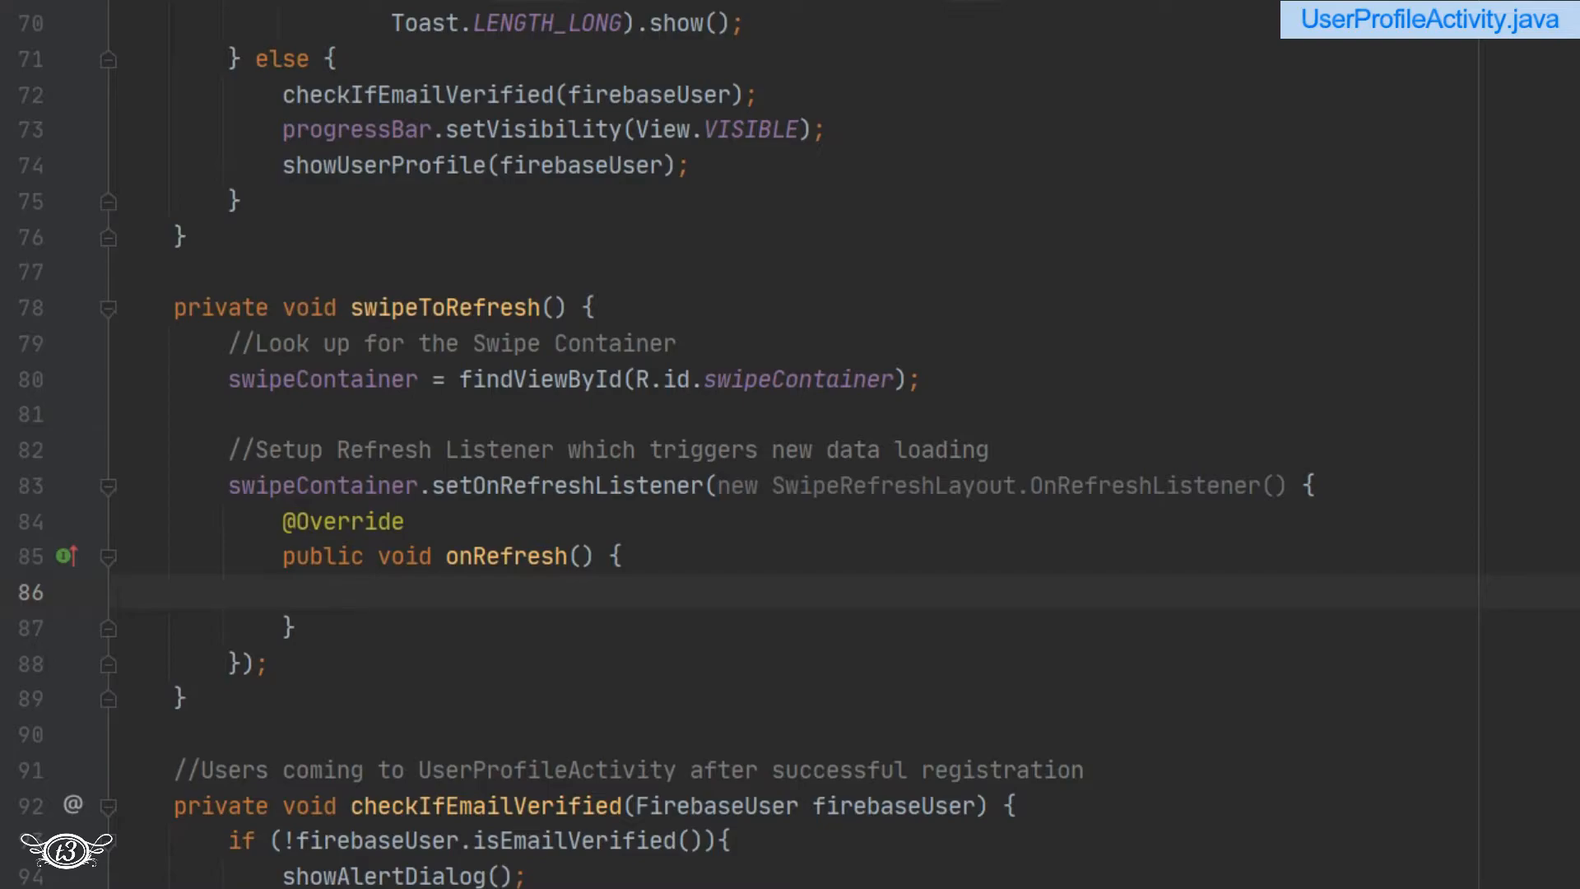
Comment inside onRefresh that swipeContainer.setRefreshing(false) must be called once done.
{"action": "type", "text": "//Code to refresh goes"}
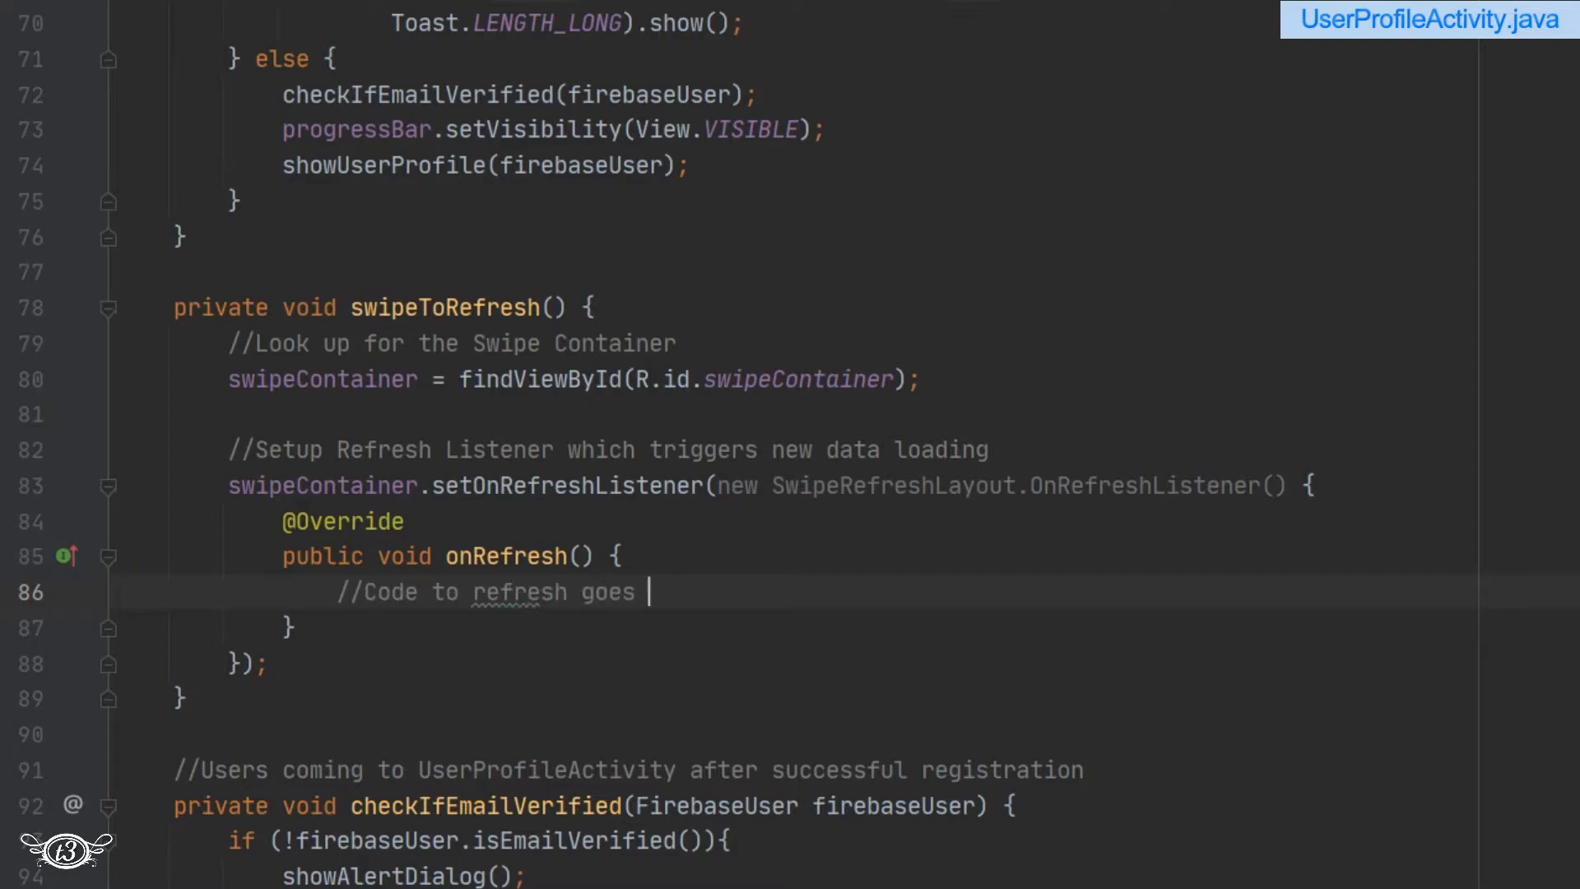
{"action": "type", "text": "here. Make sure to cal"}
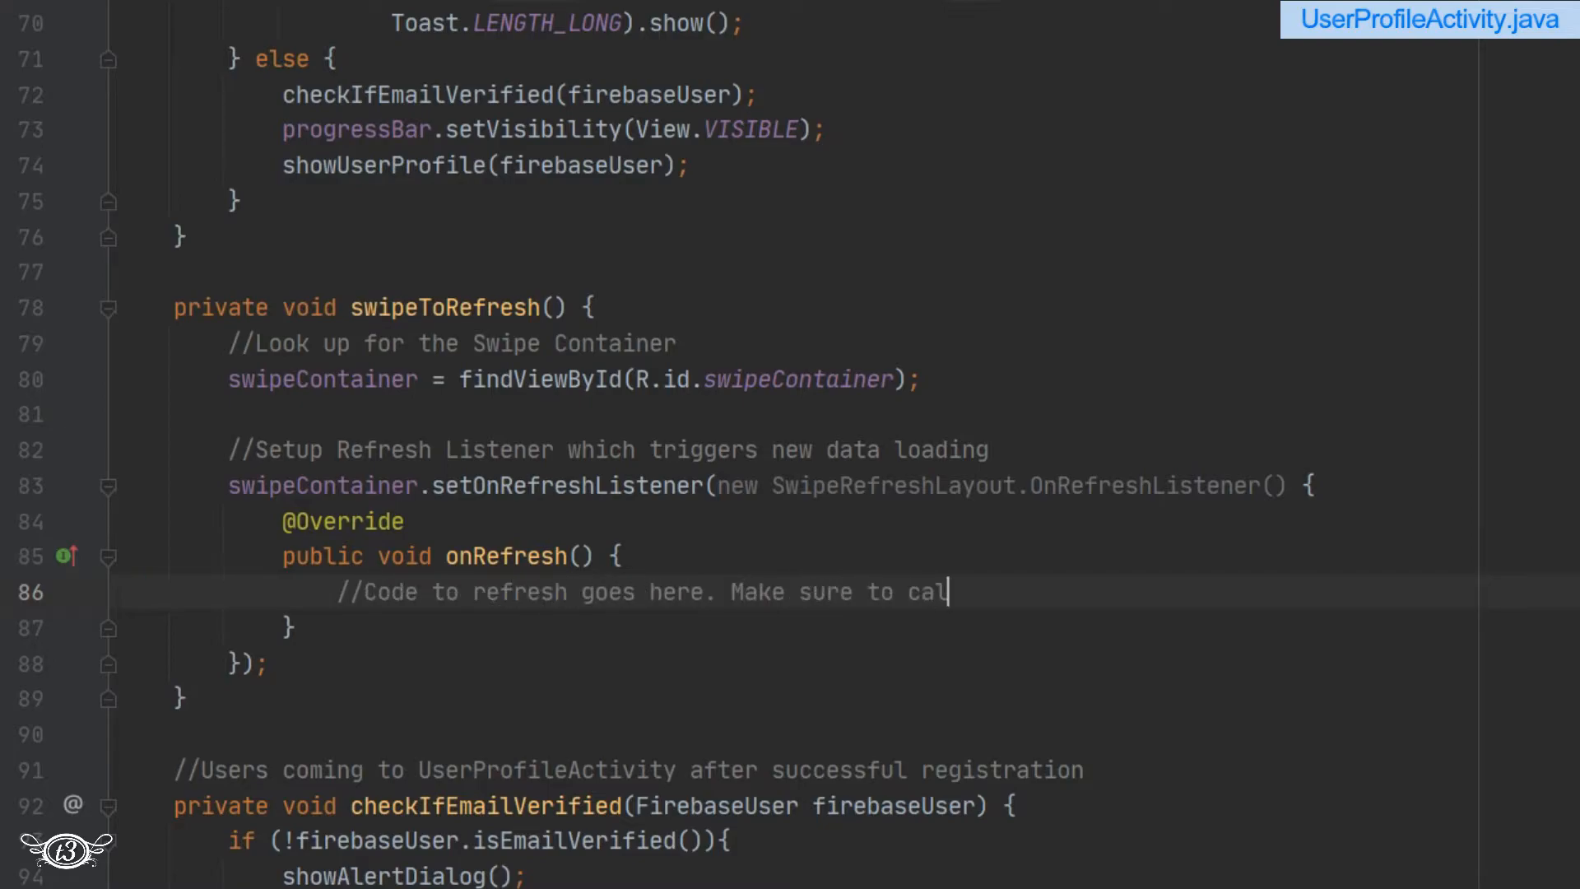
{"action": "type", "text": "l swipeContainer.set"}
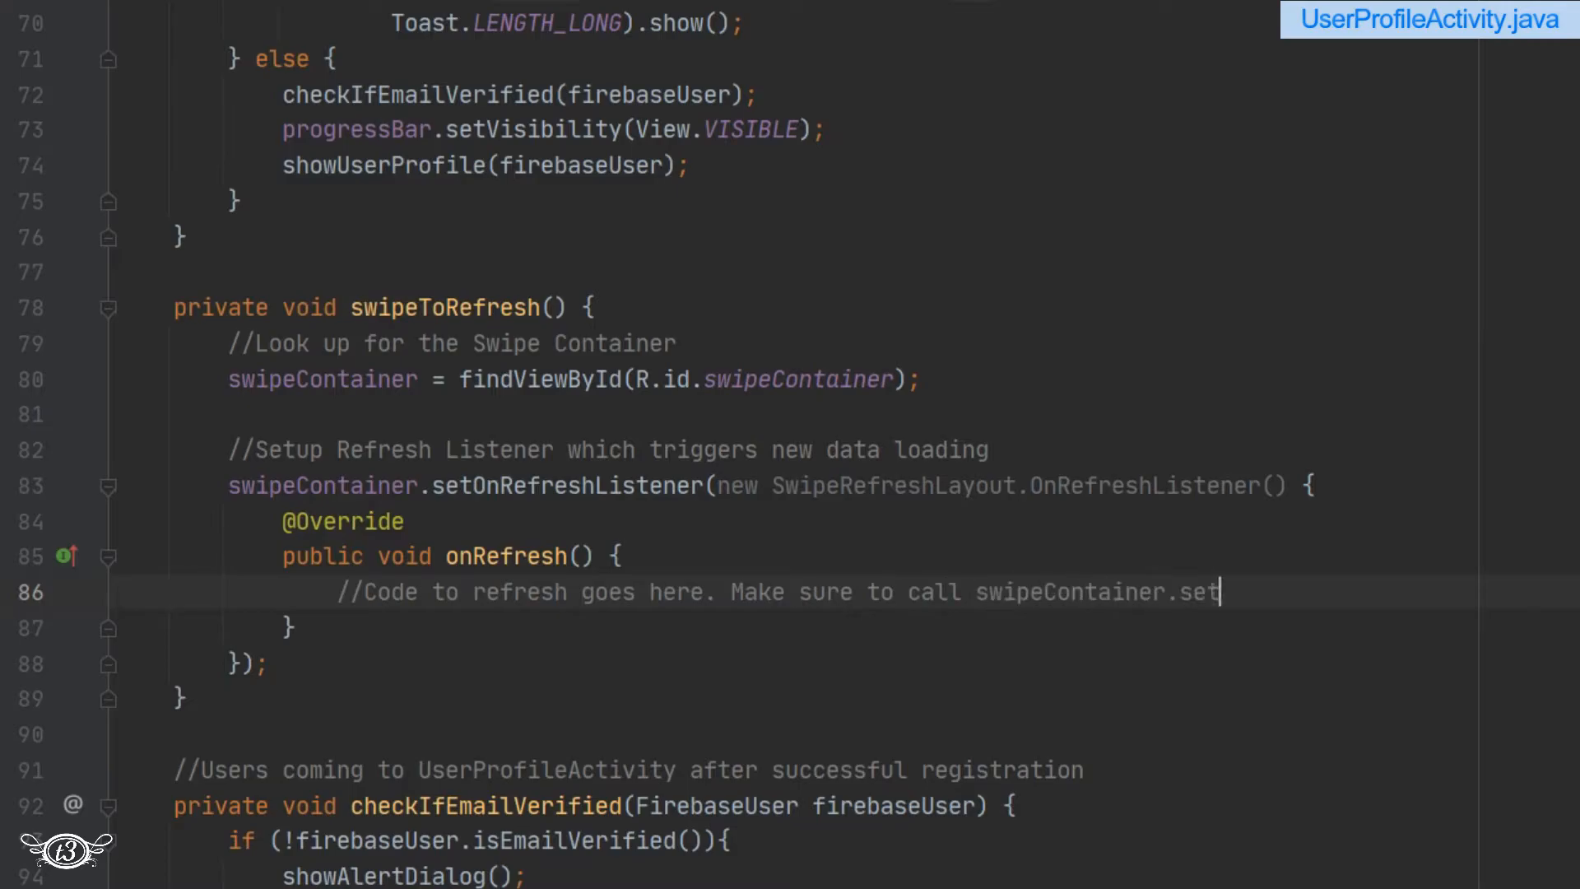
{"action": "type", "text": "Refresh(false) once the refresh is complete"}
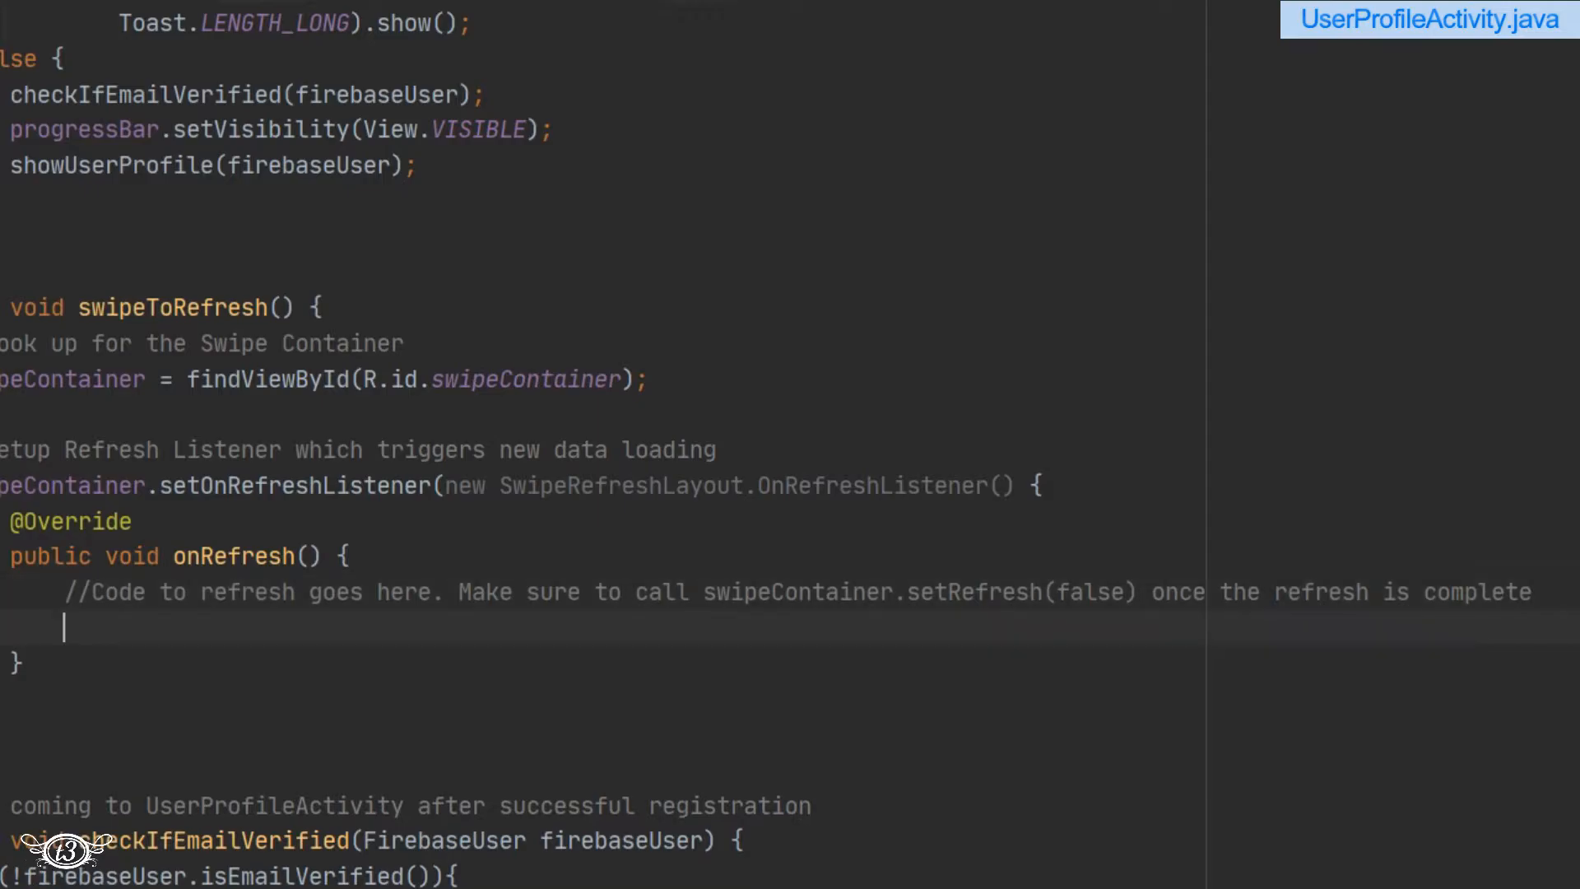
Restart the activity with startActivity(getIntent()), finish() and overridePendingTransition() in onRefresh.
{"action": "type", "text": "st"}
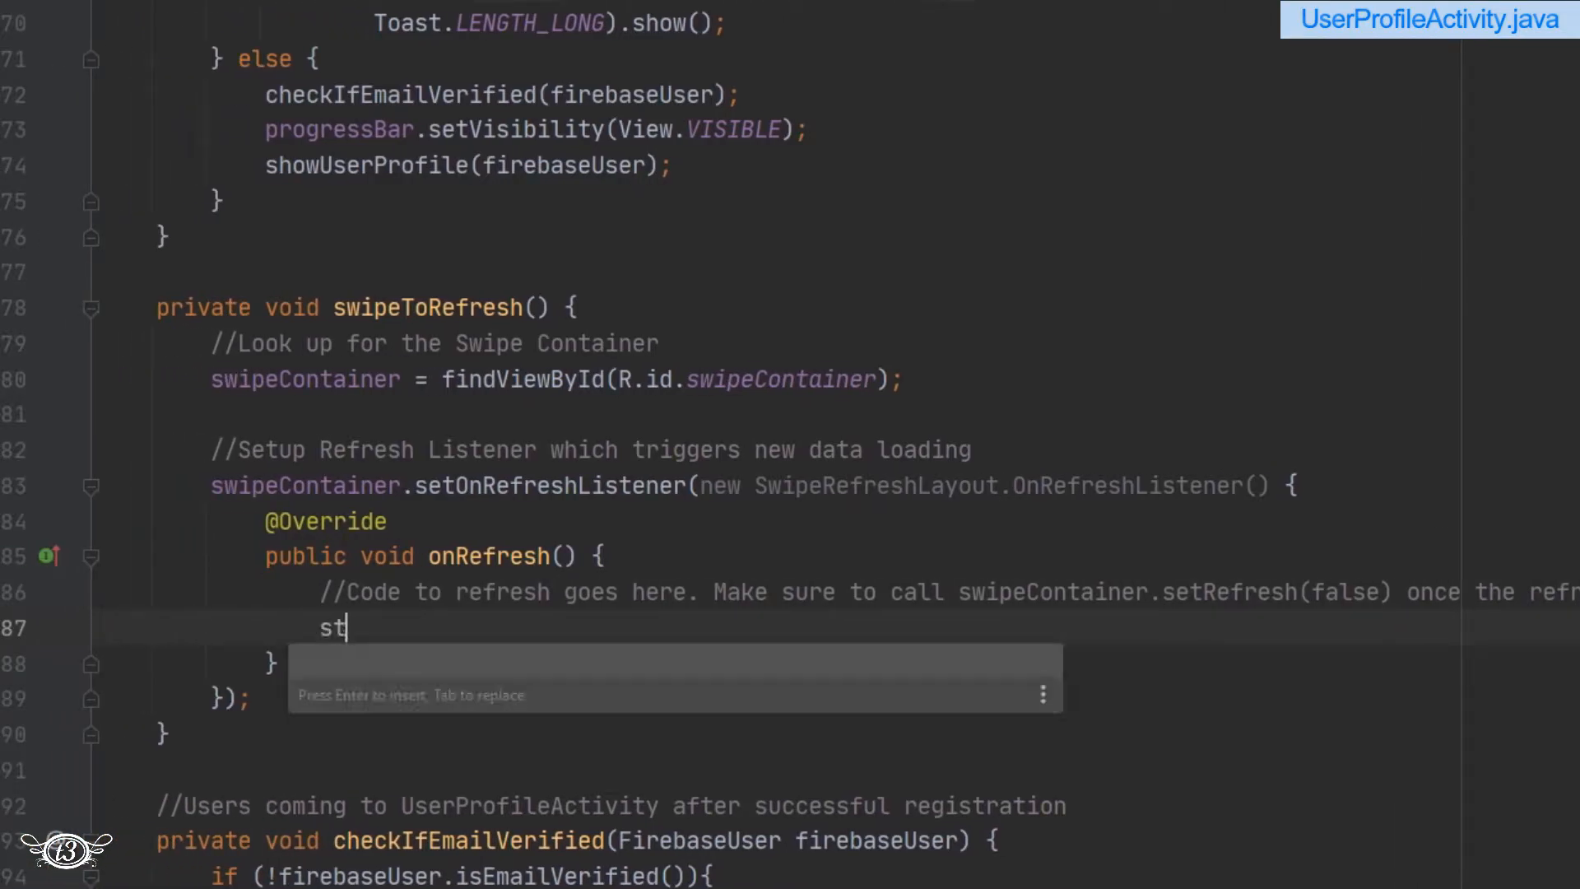
{"action": "type", "text": "artActivity();"}
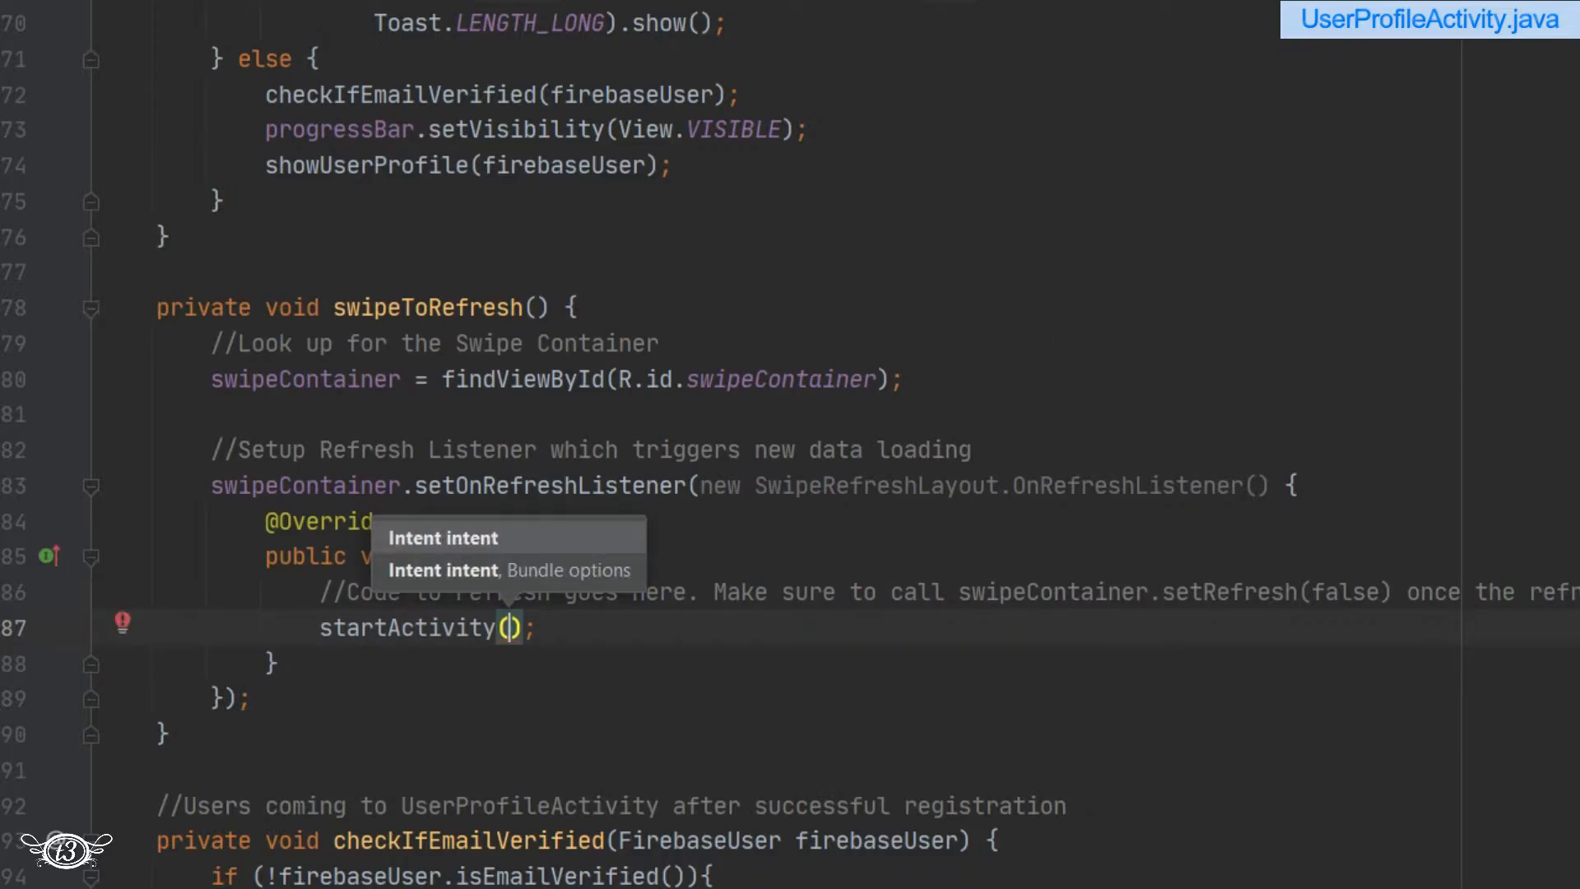
{"action": "type", "text": "getIntent()"}
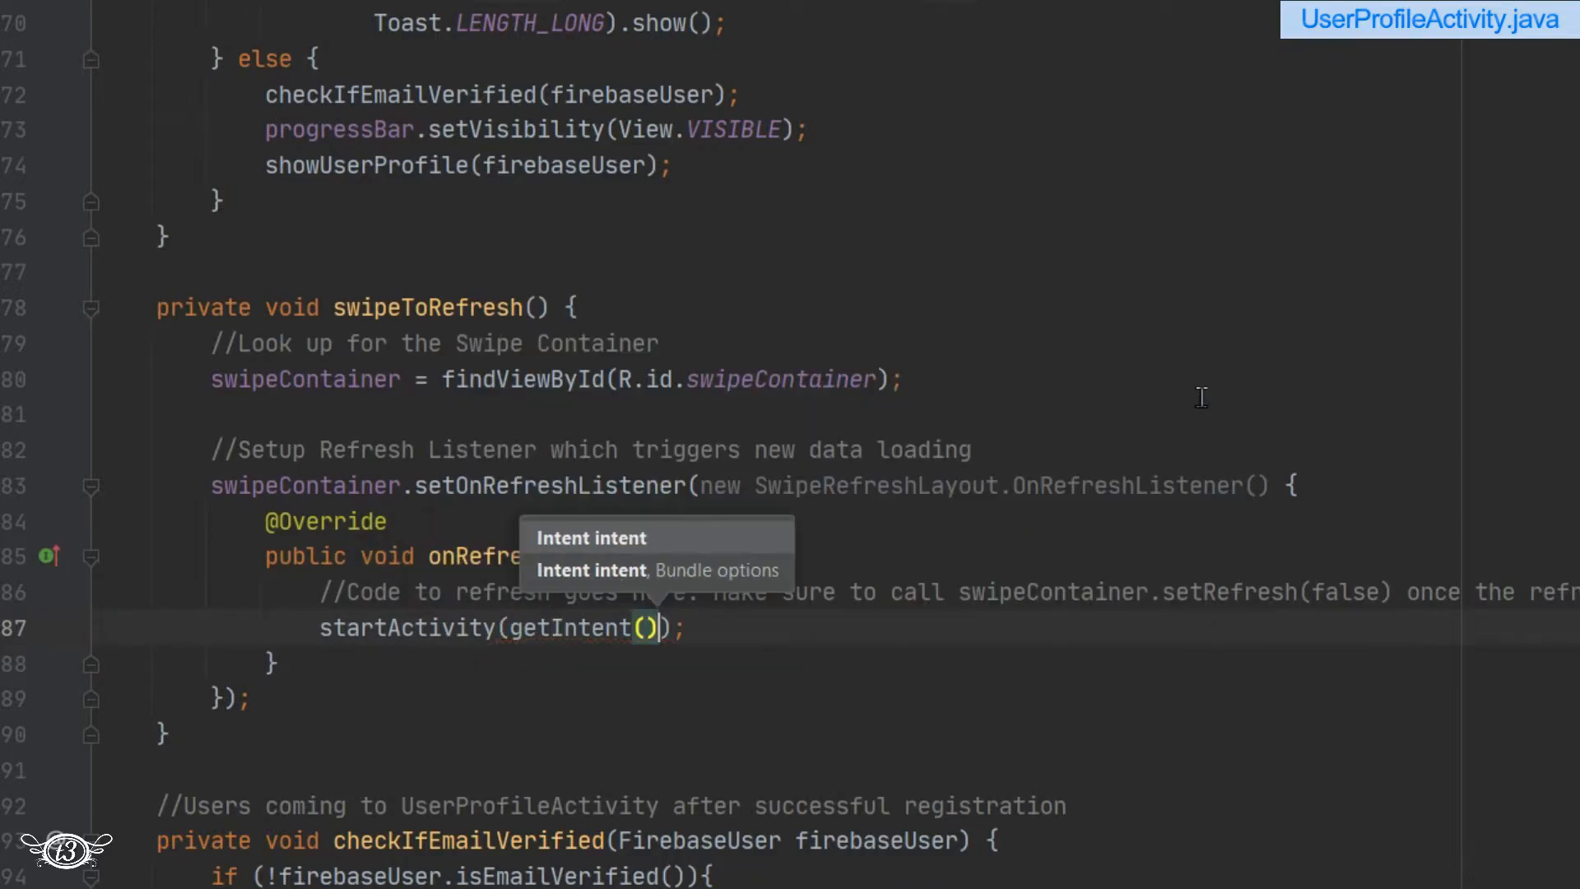
{"action": "key", "text": "Escape"}
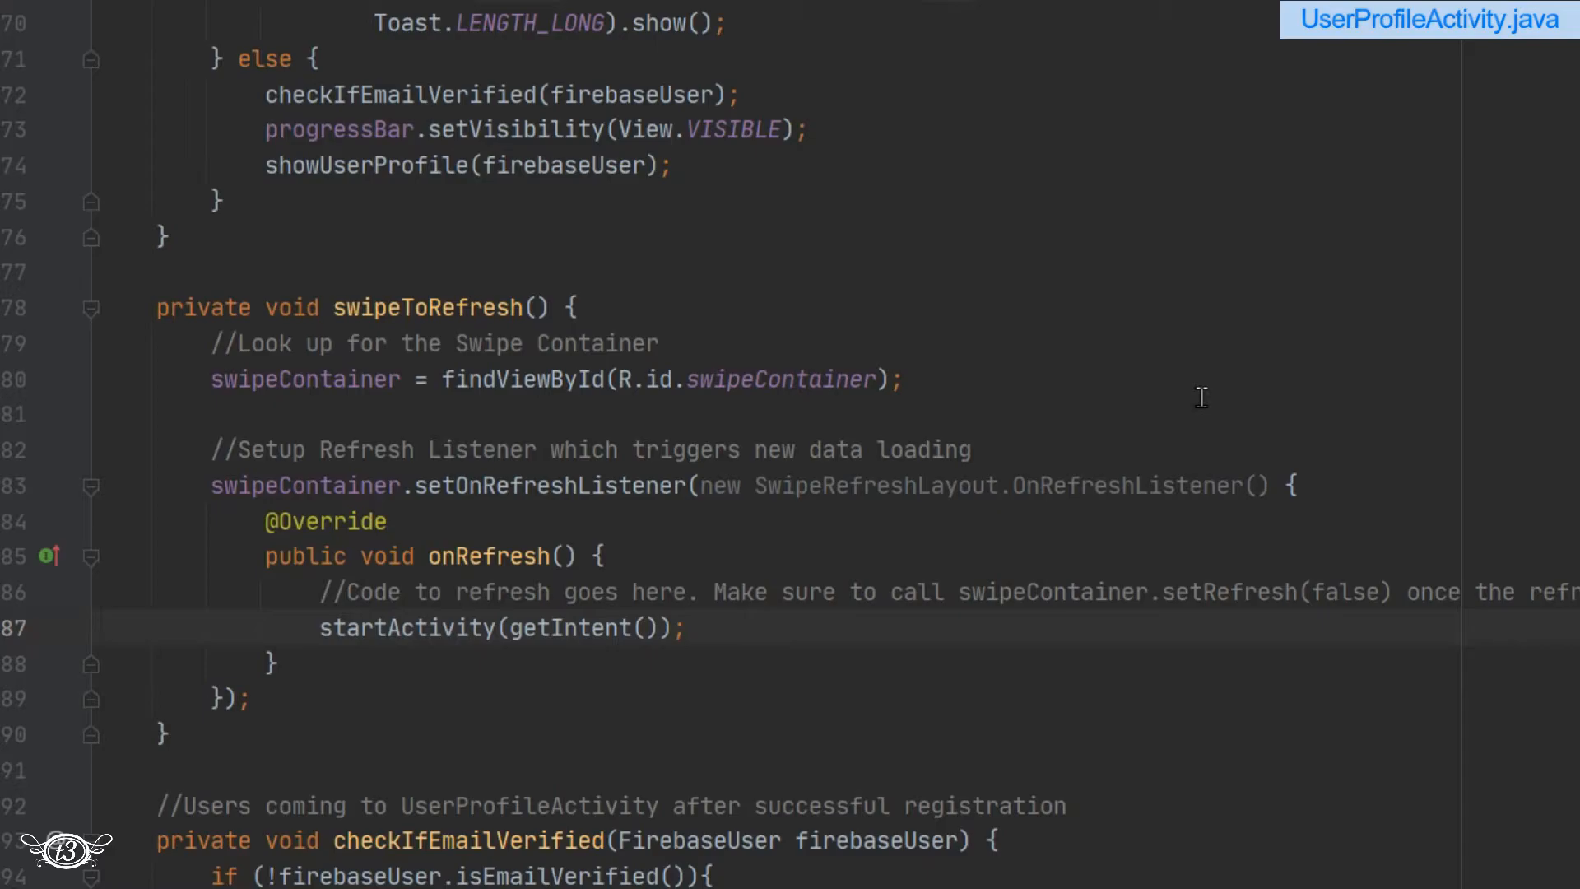
{"action": "type", "text": "finis"}
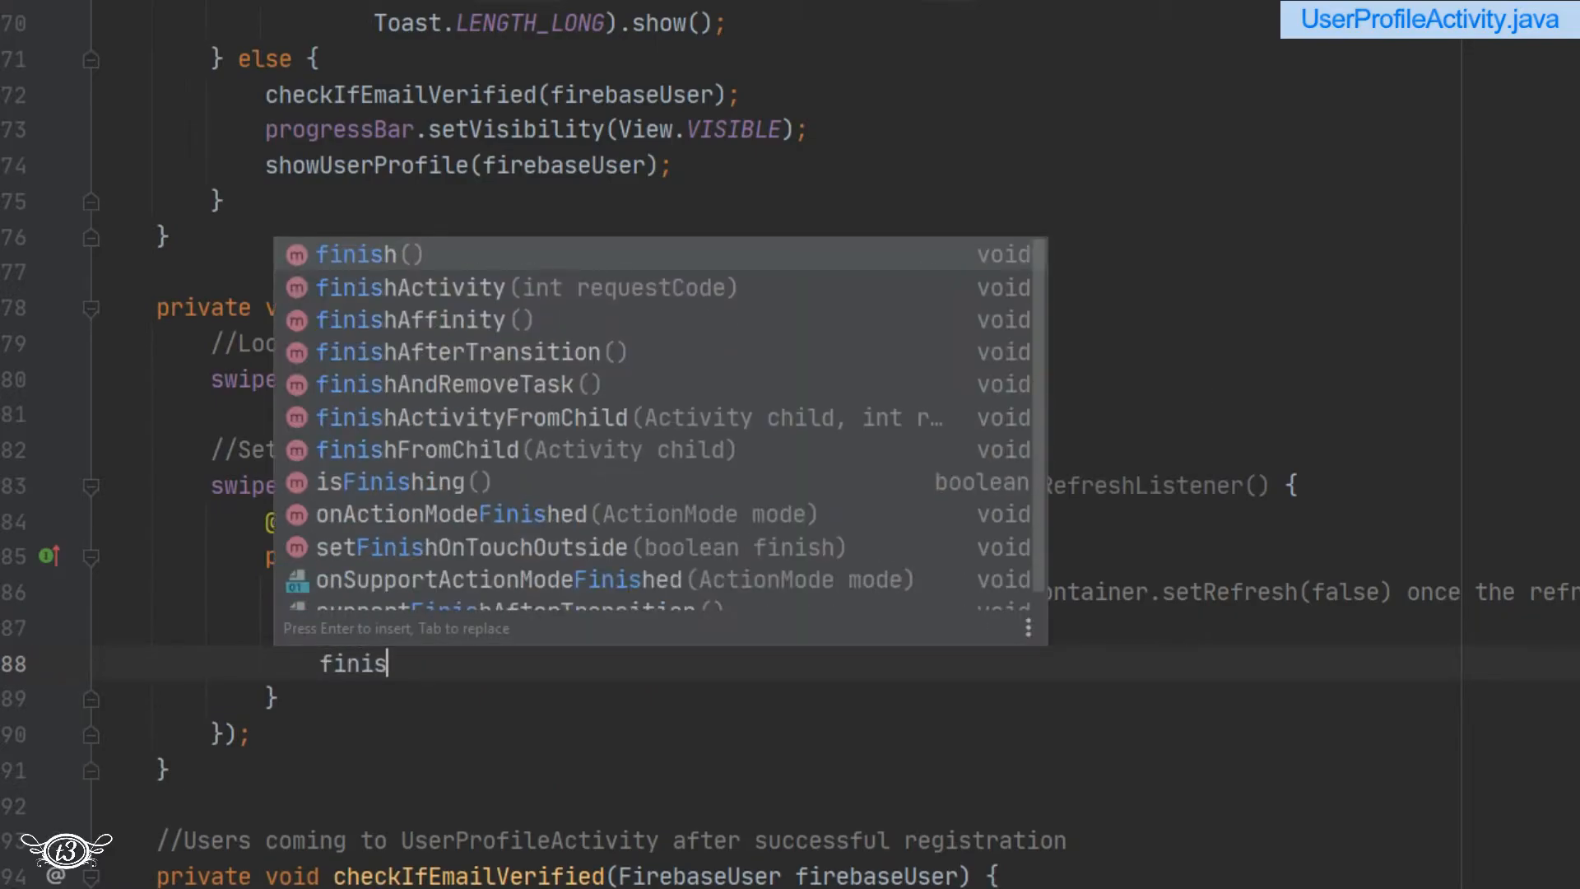
{"action": "key", "text": "Enter"}
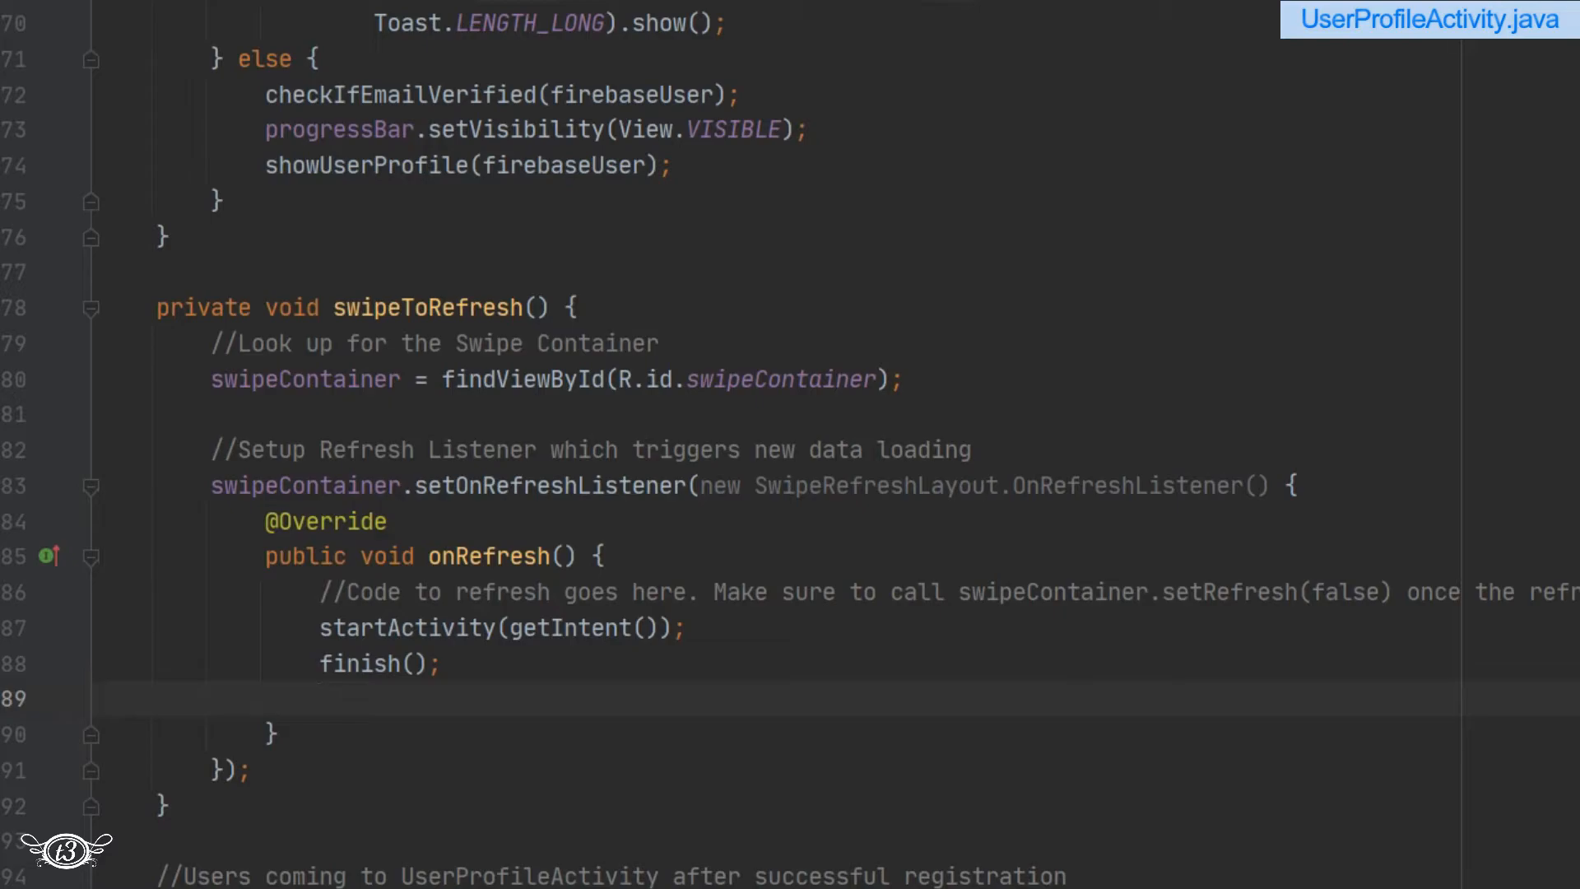
{"action": "type", "text": "overridePendingTransition();"}
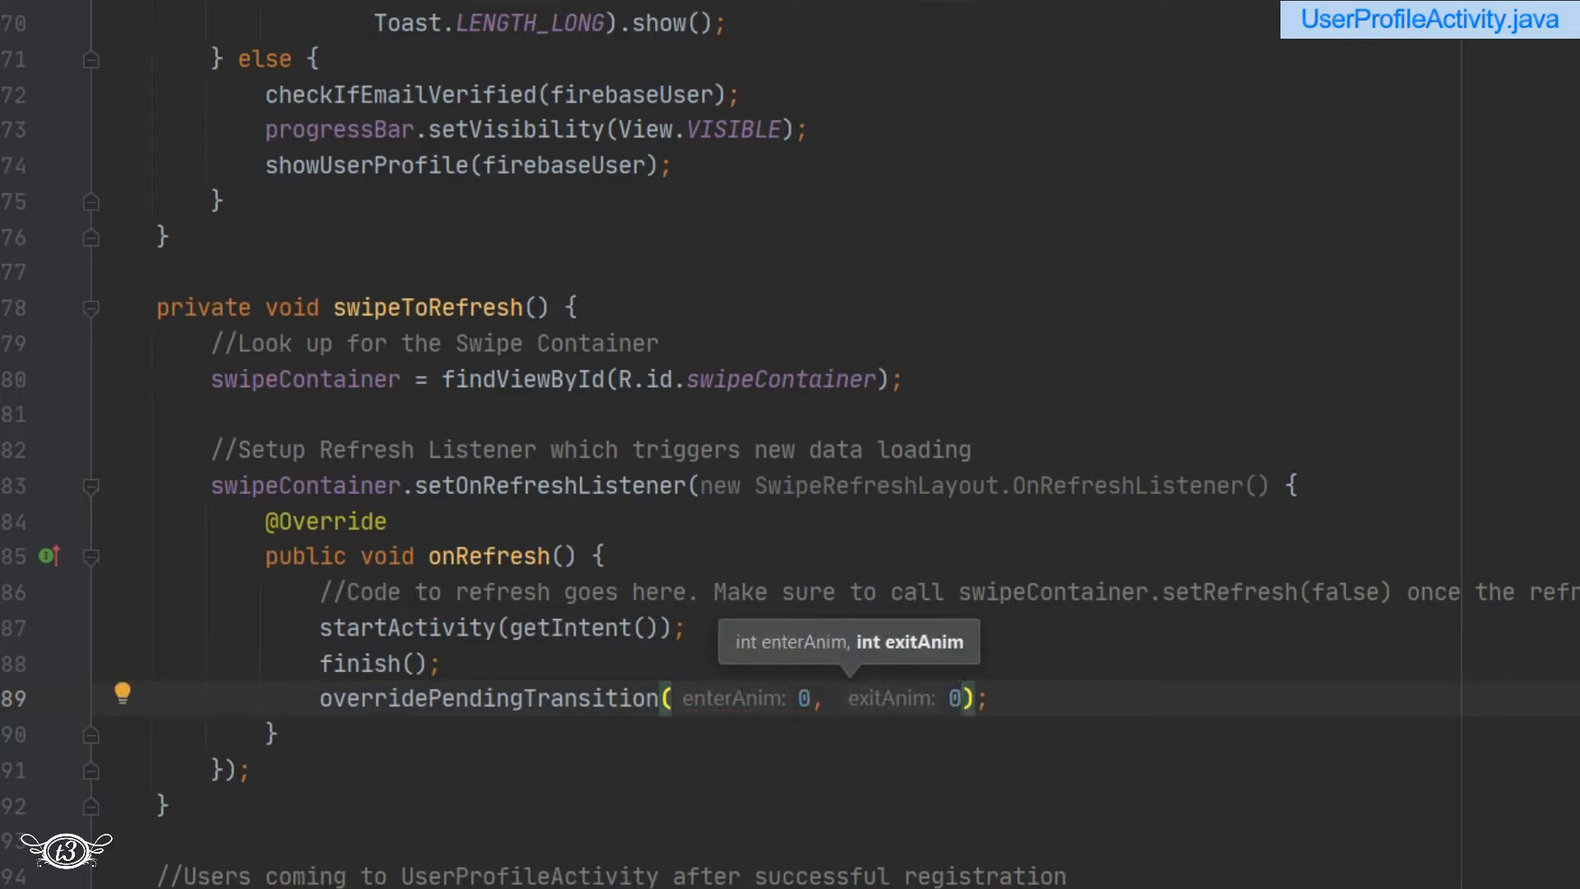
End onRefresh with swipeContainer.setRefreshing(false).
{"action": "type", "text": "swipeContainer.set"}
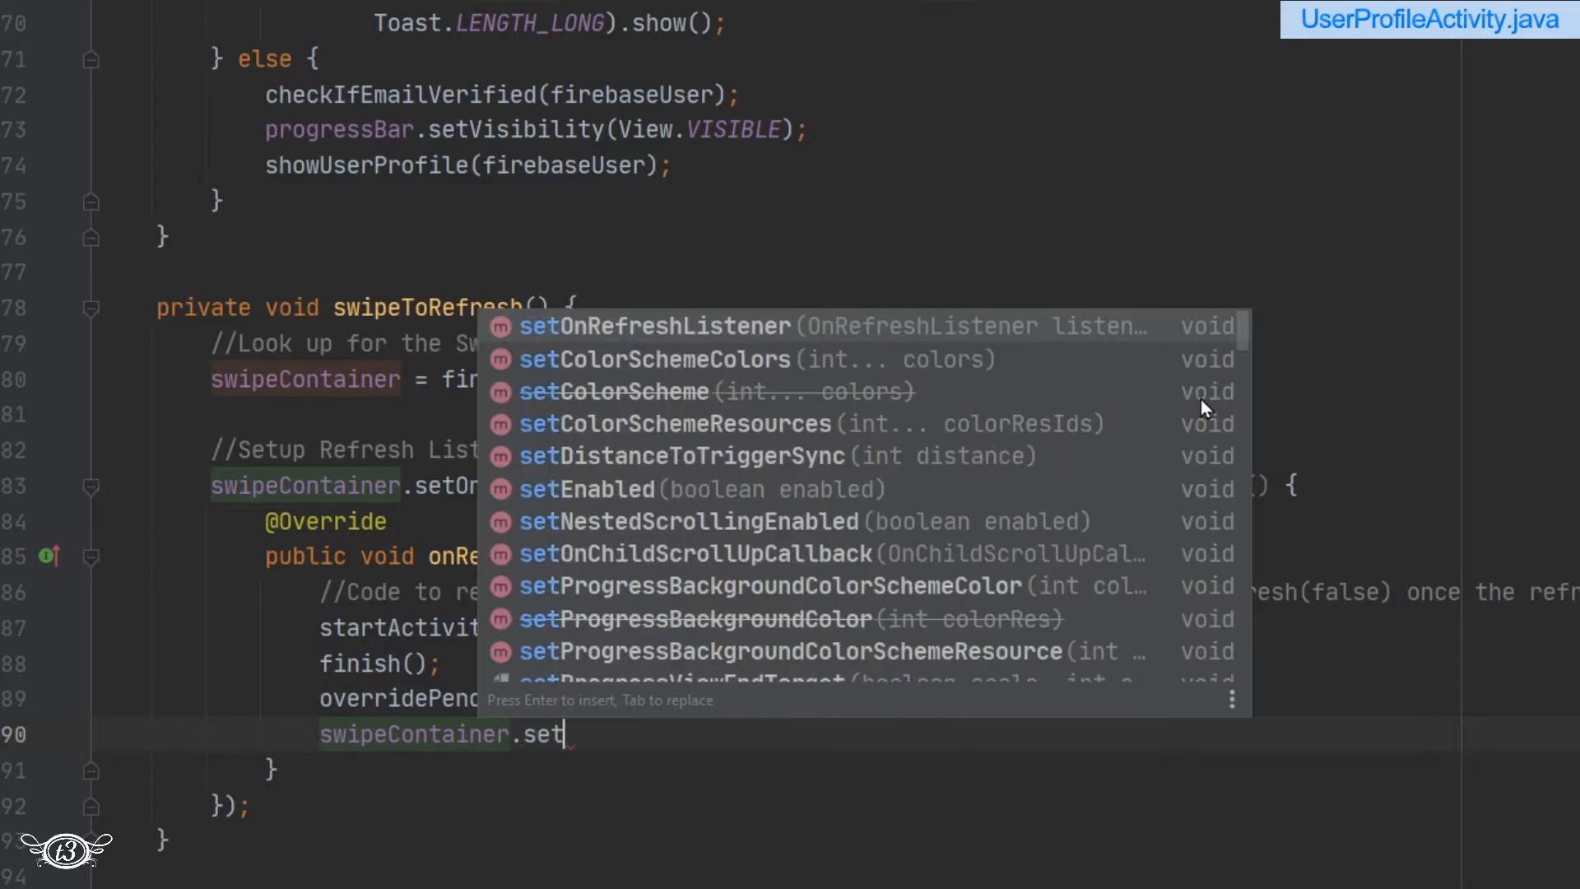
{"action": "type", "text": "Re"}
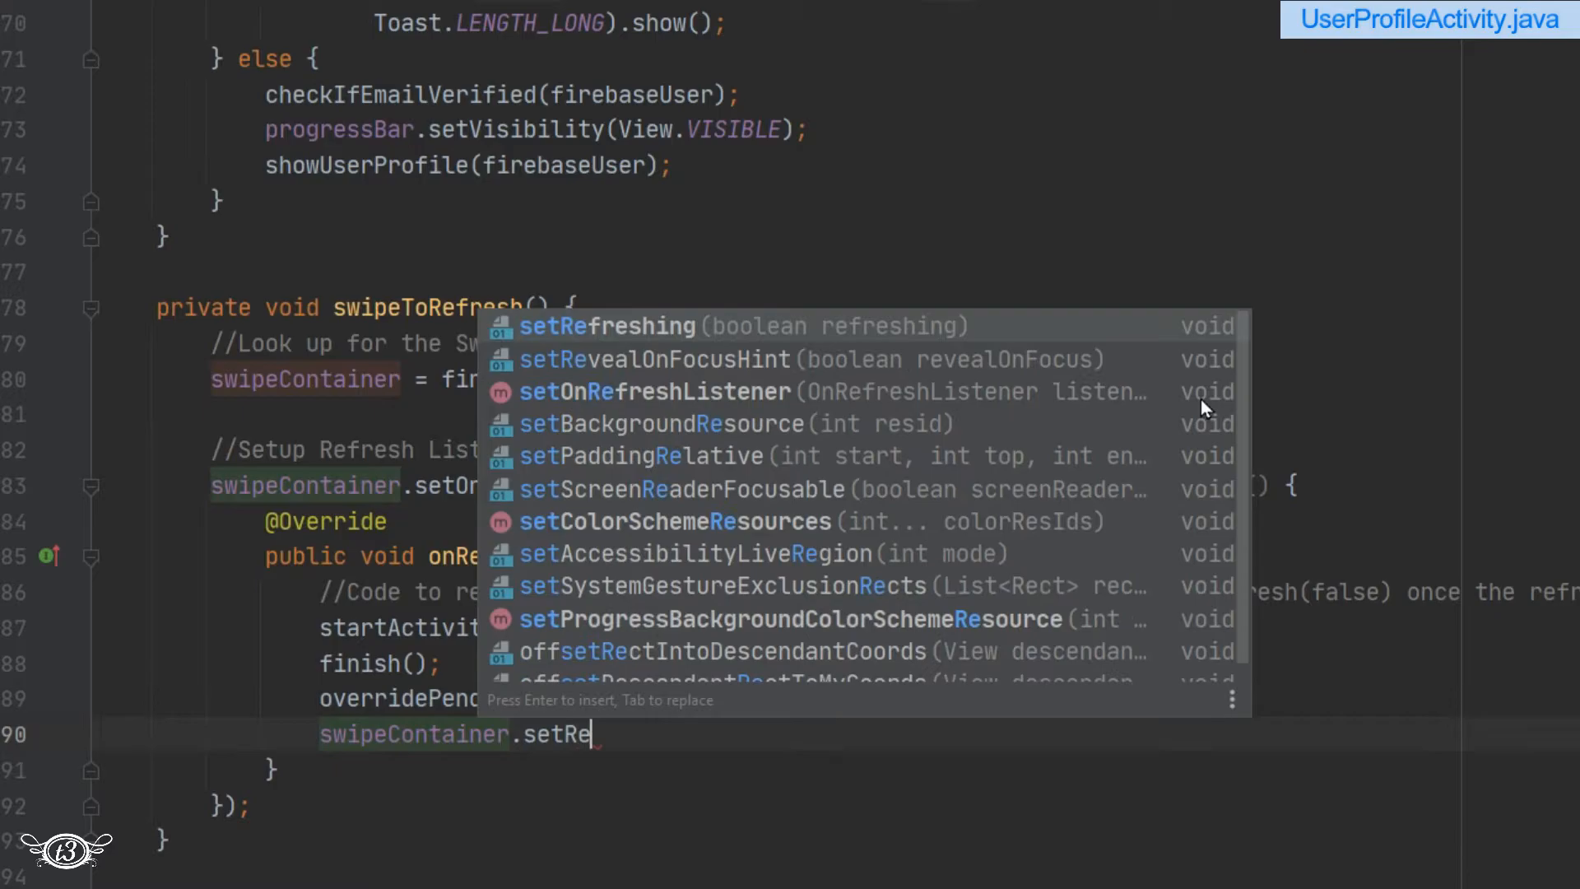
{"action": "type", "text": "freshing();"}
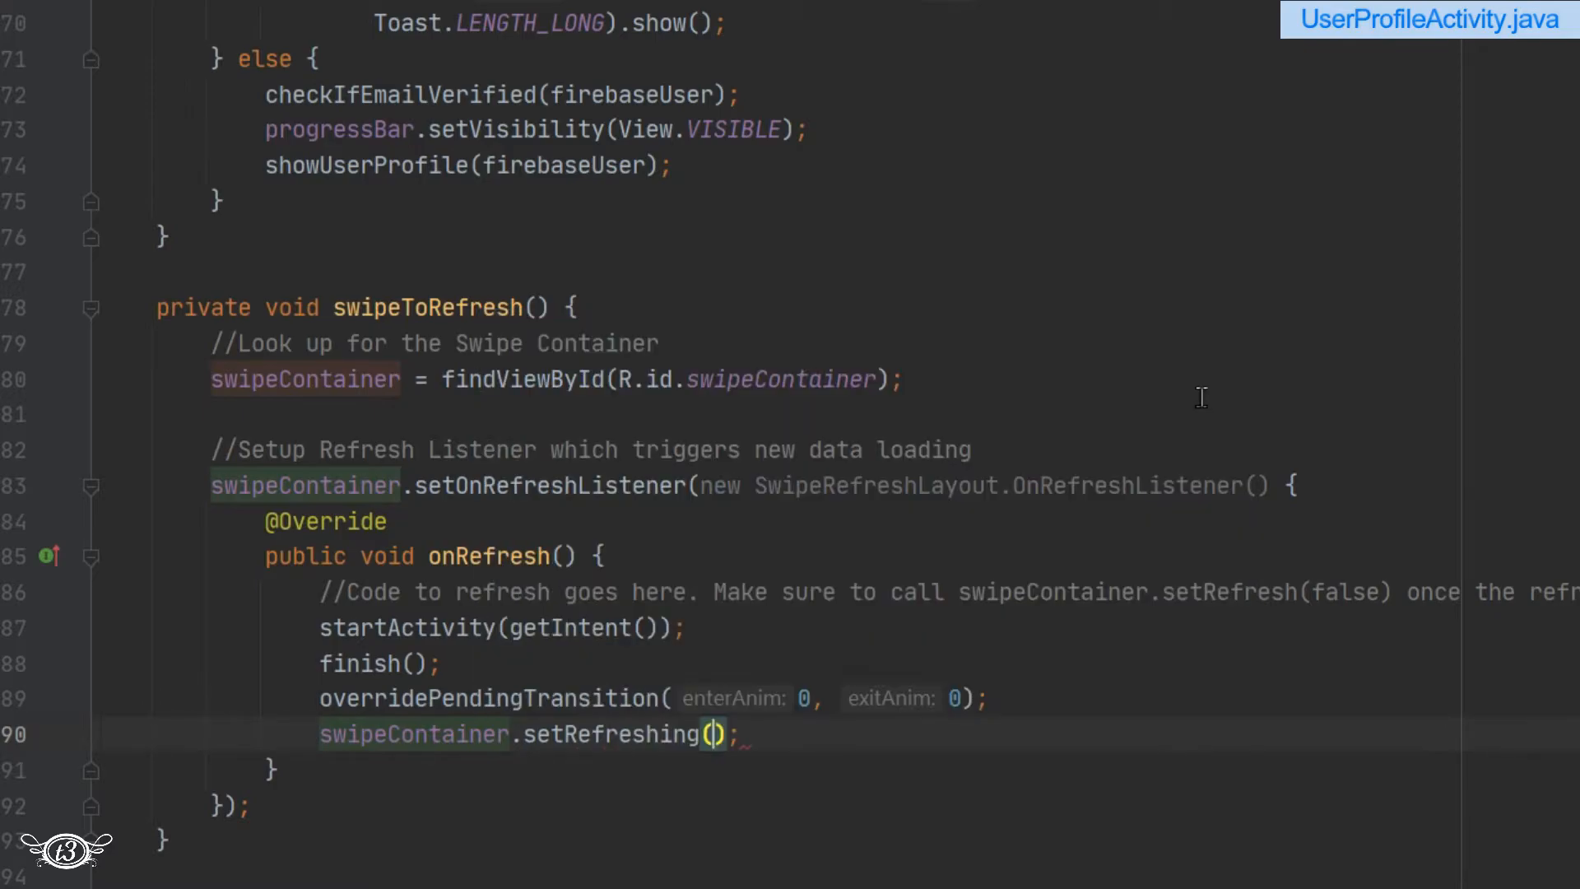
{"action": "type", "text": "false"}
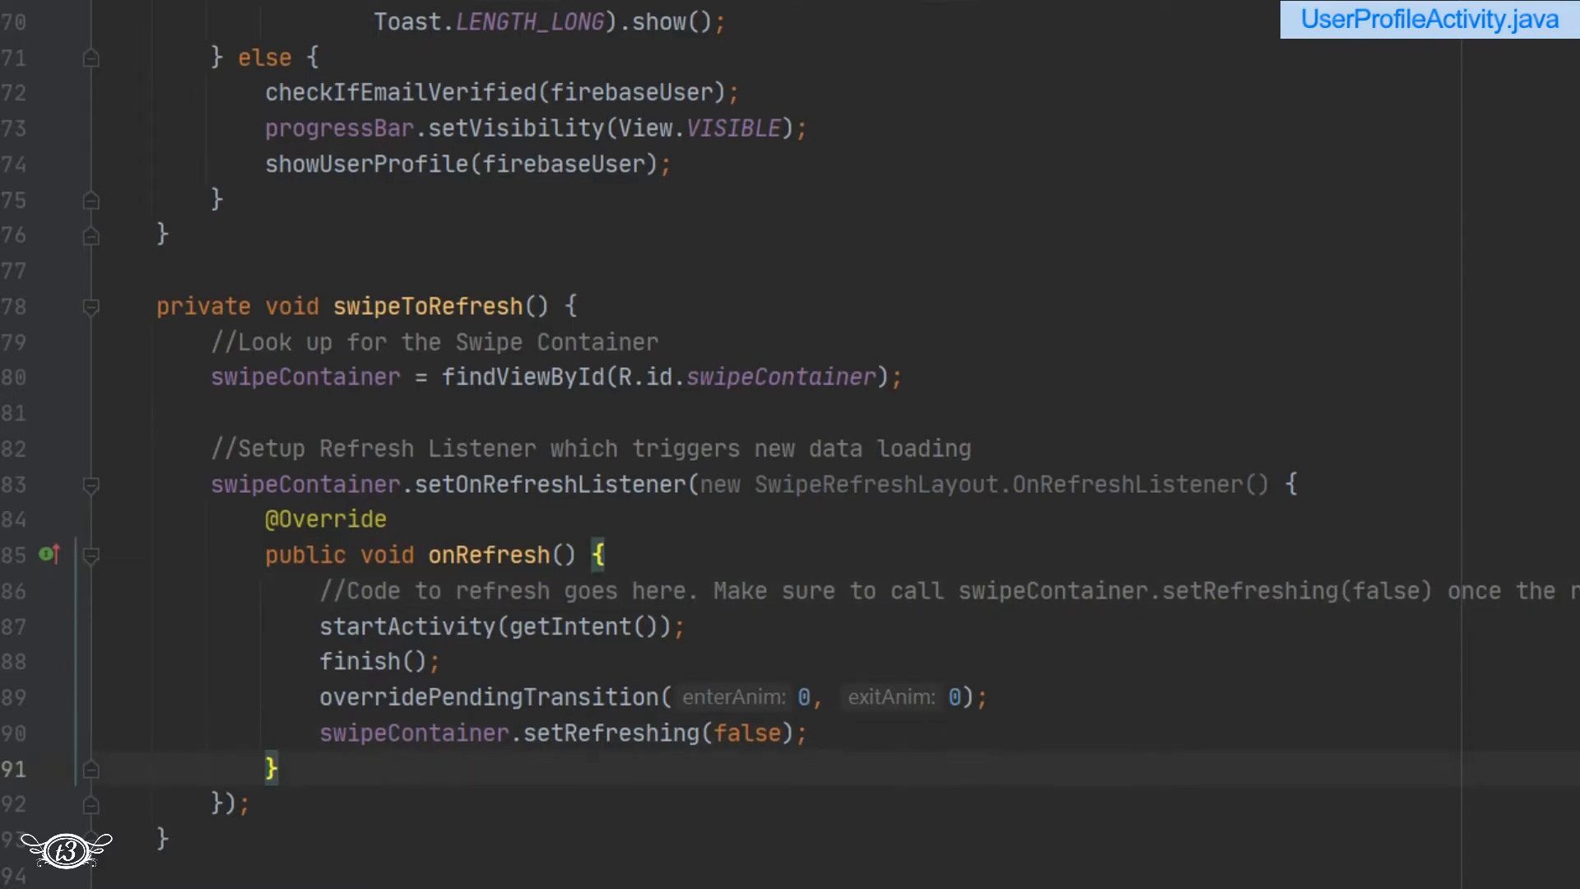
{"action": "scroll", "scroll_direction": "down", "scroll_amount": 3}
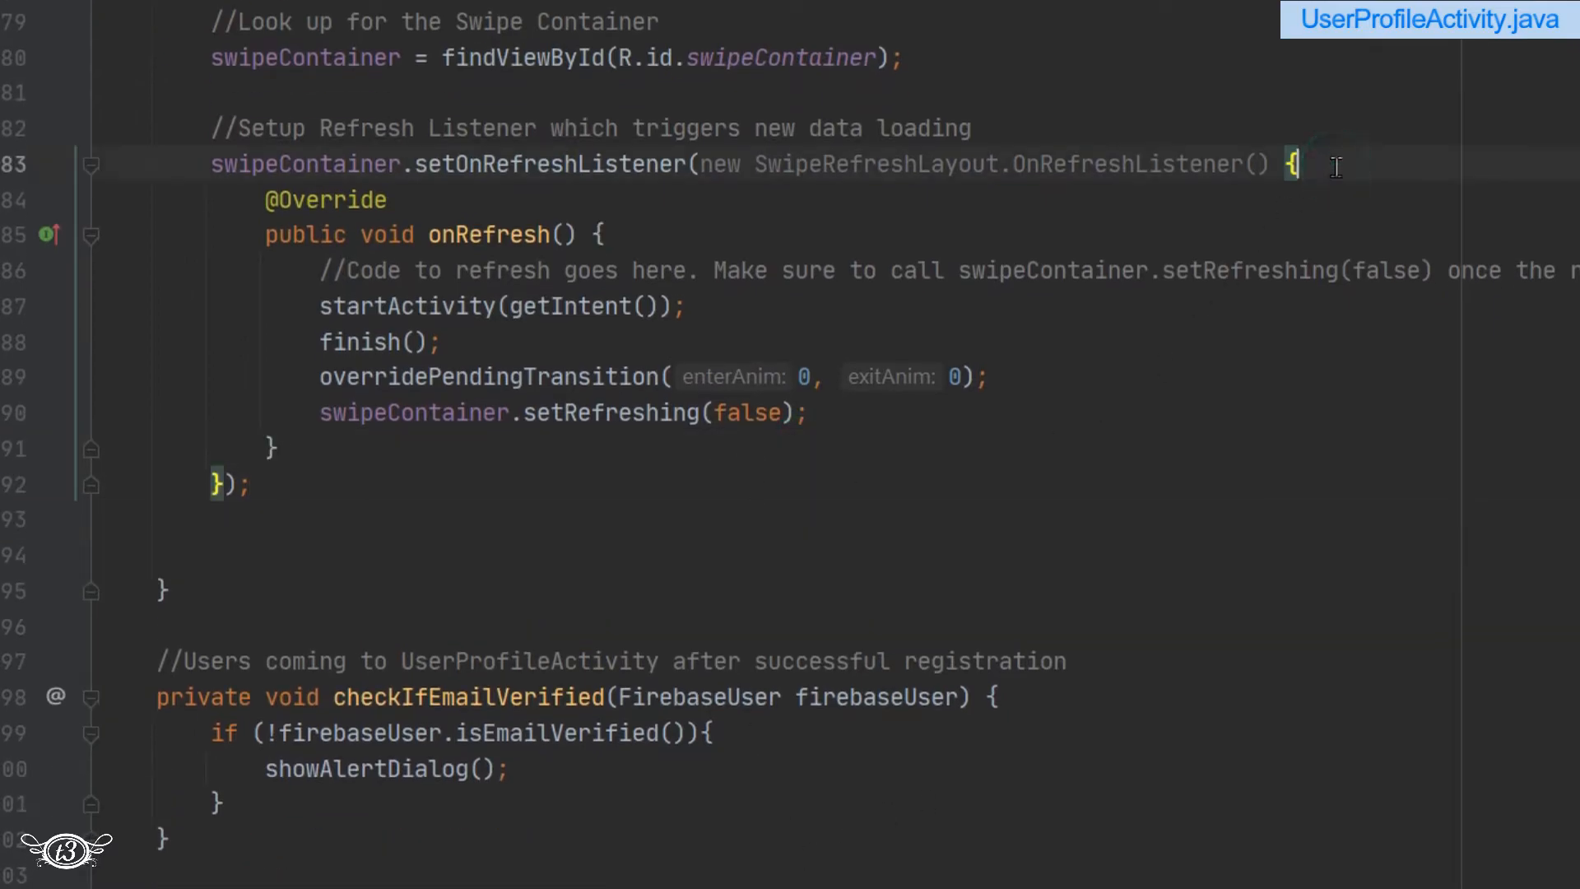
Call swipeContainer.setColorSchemeResources starting with android.R.color.holo_blue_bright.
{"action": "type", "text": "//Configure refresh colors"}
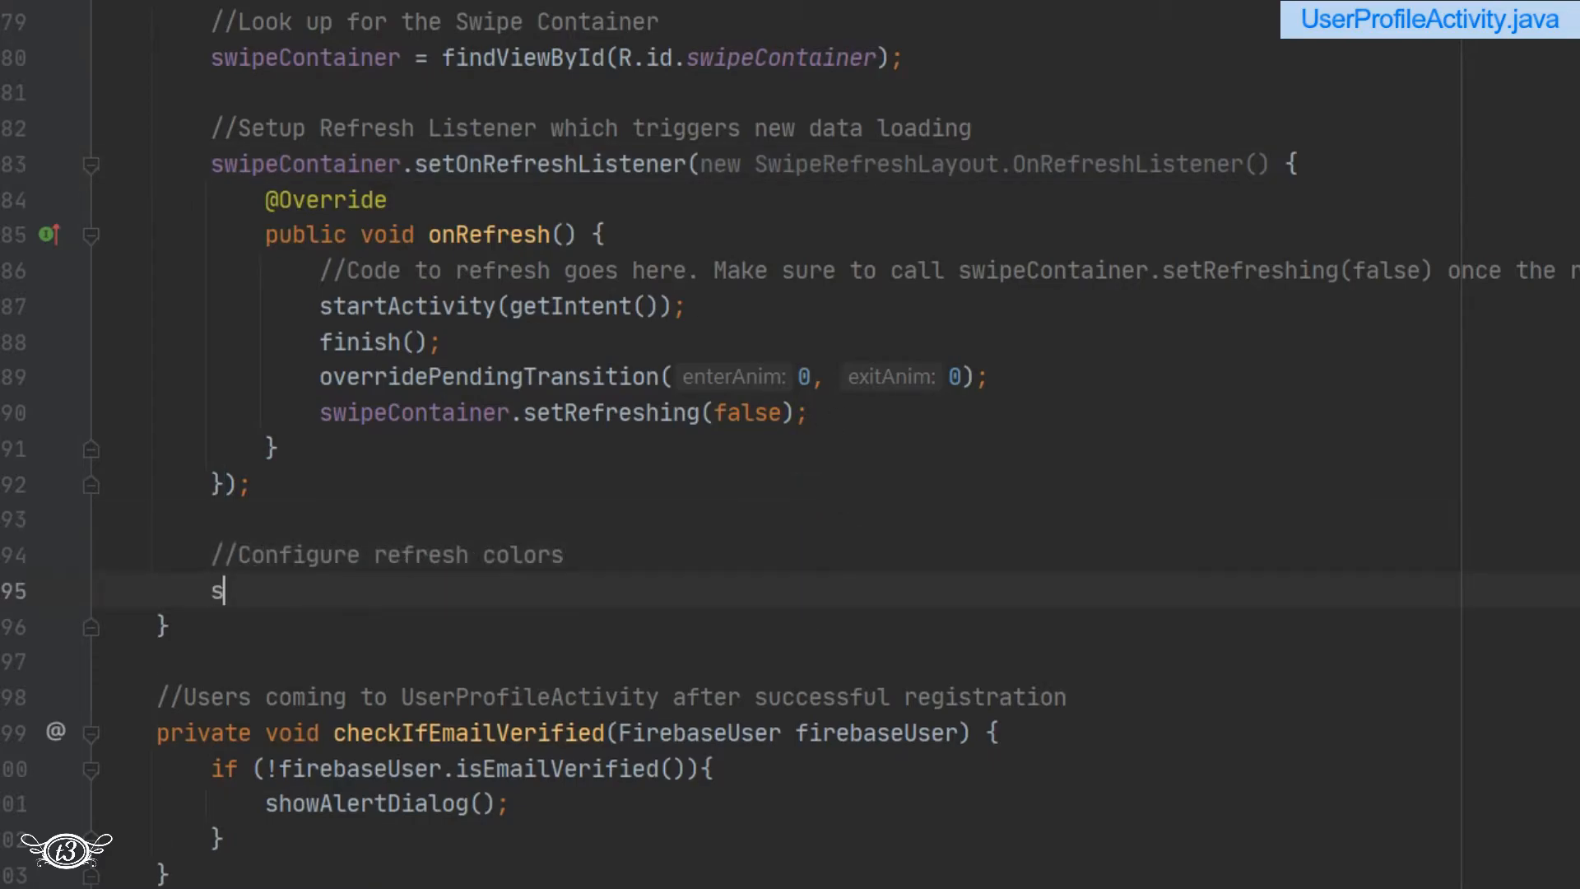
{"action": "type", "text": "wipeContainer."}
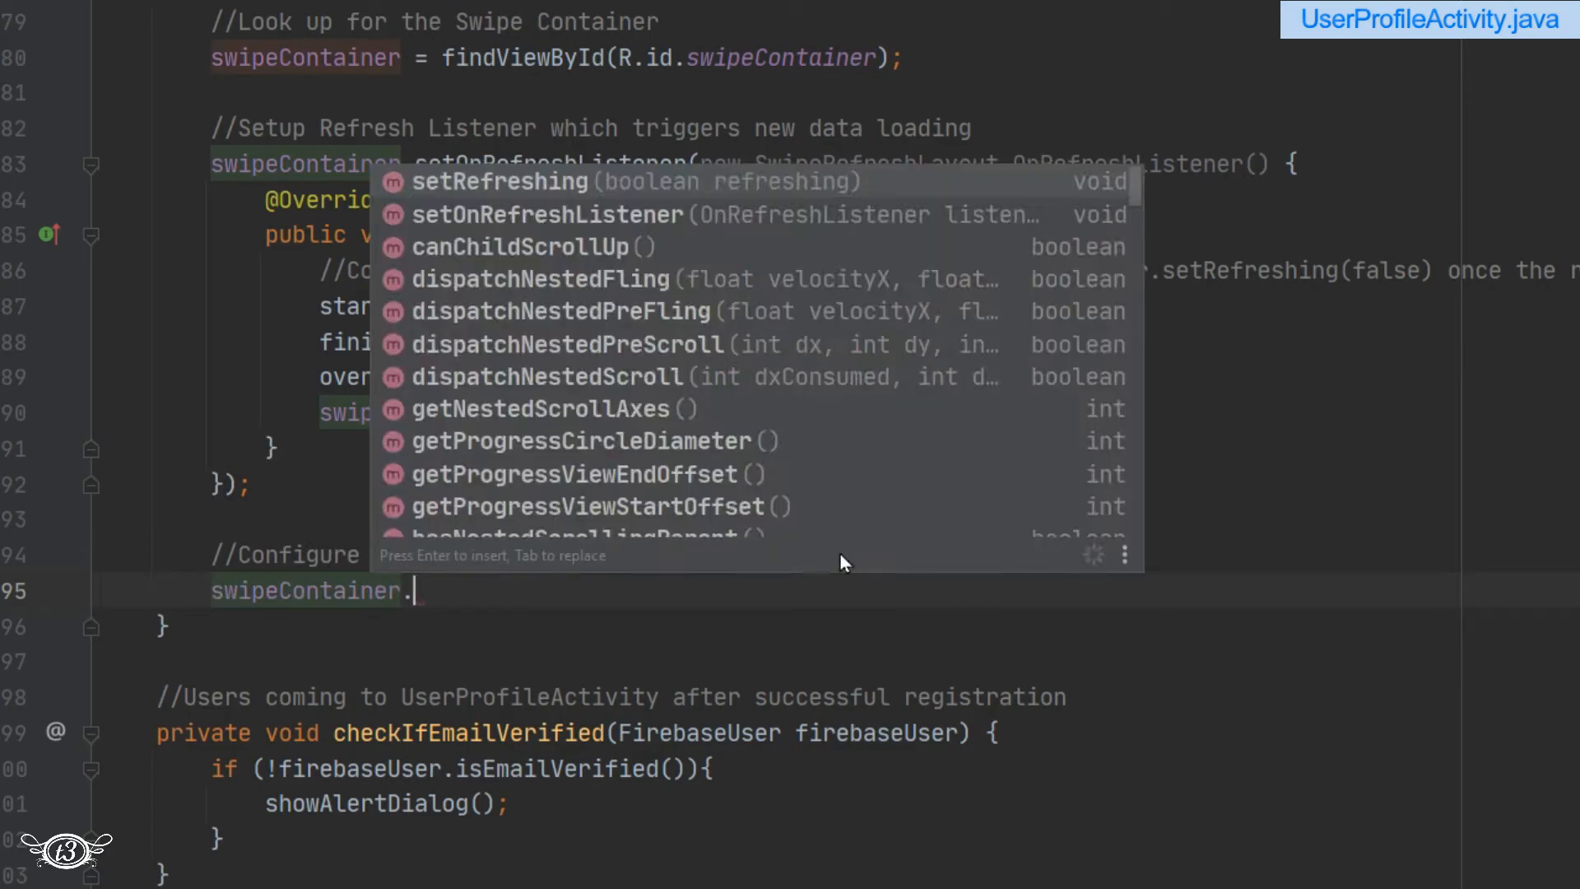
{"action": "type", "text": "setColorSchemeResources();"}
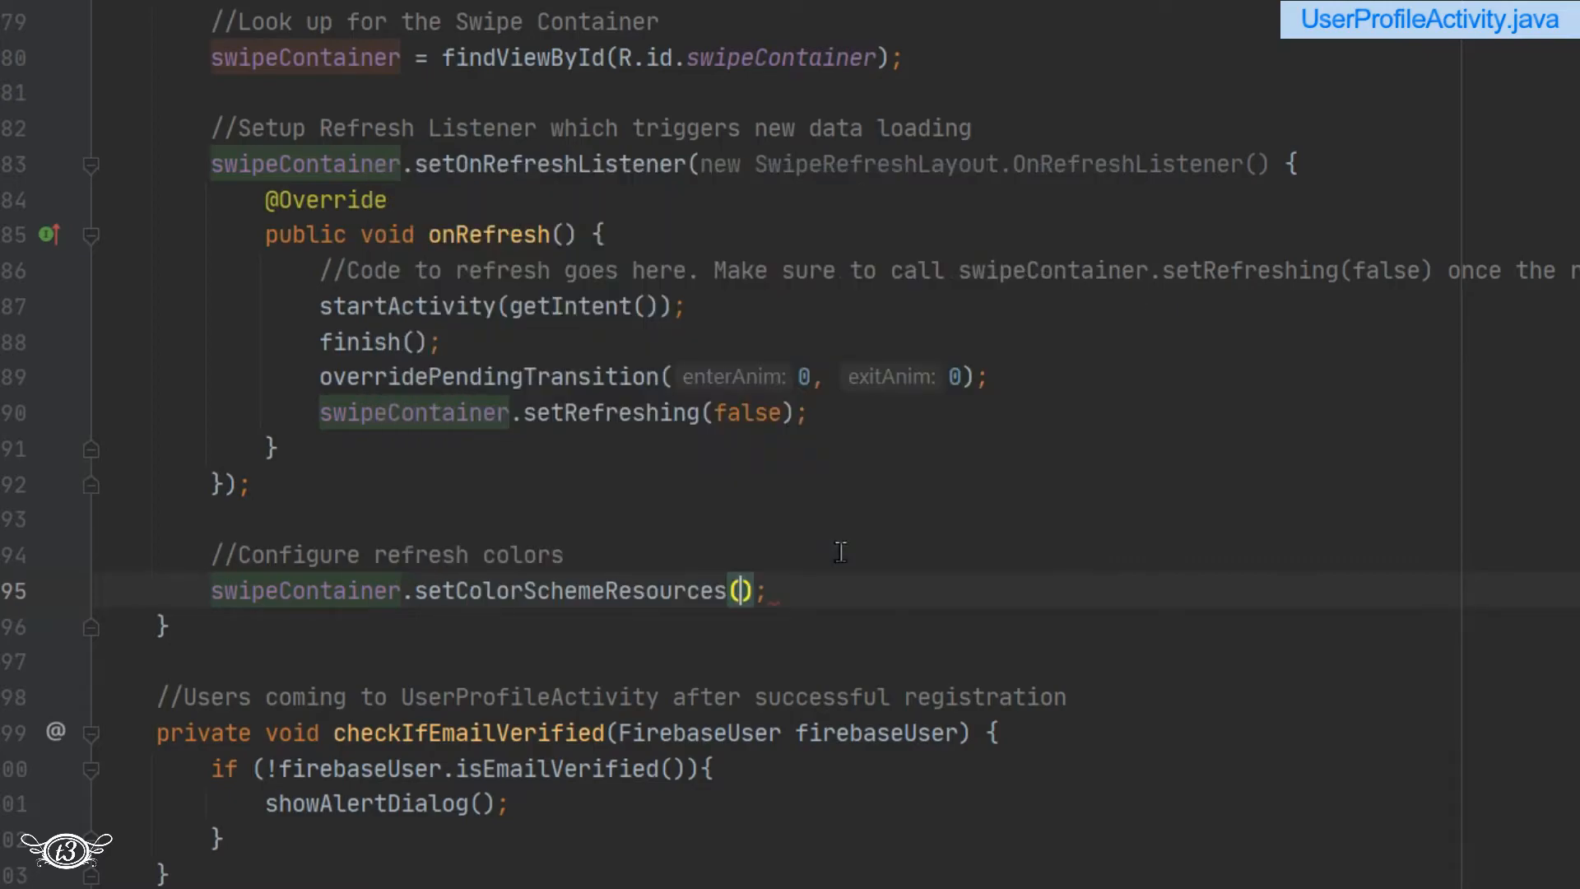
{"action": "type", "text": "android.color.holo_blue"}
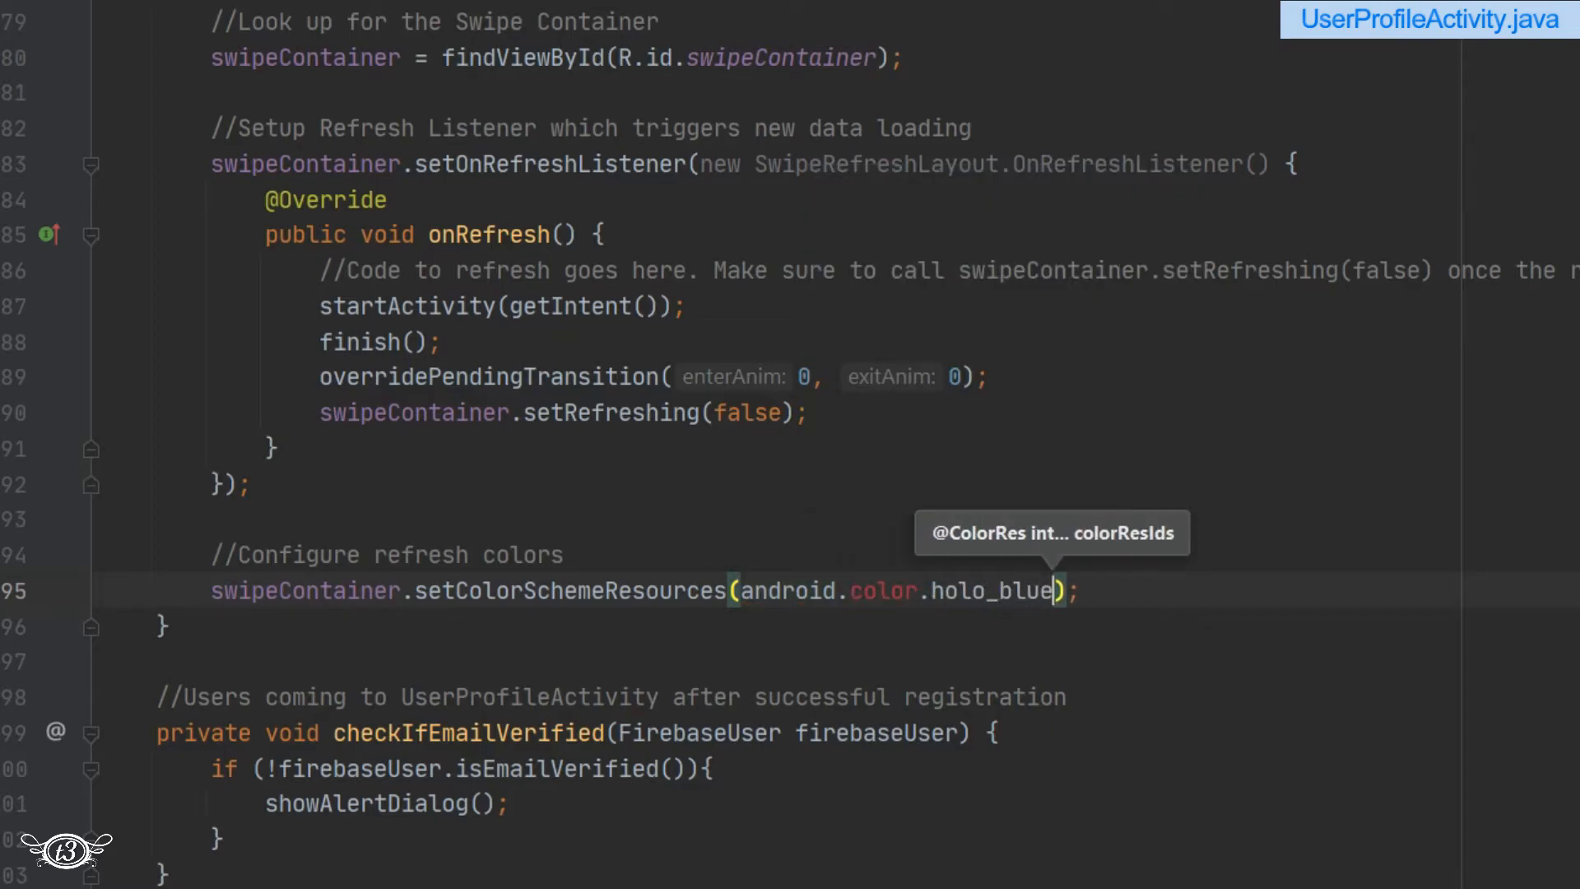
{"action": "type", "text": "_bright, android.R."}
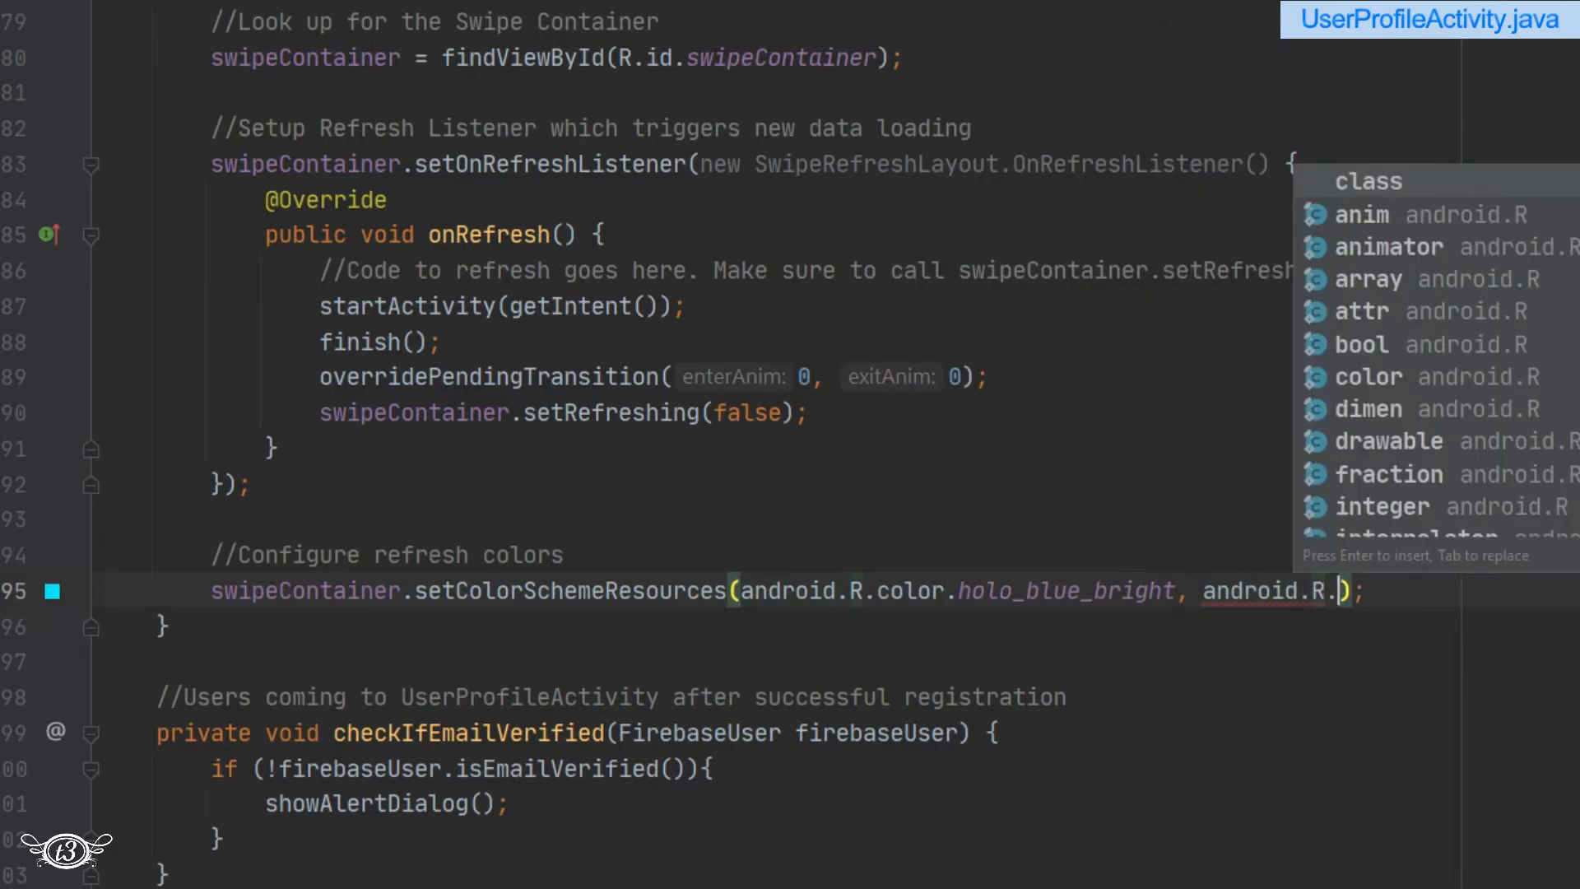
Add holo_green_light and holo_orange_light as the second and third refresh colours.
{"action": "type", "text": "co"}
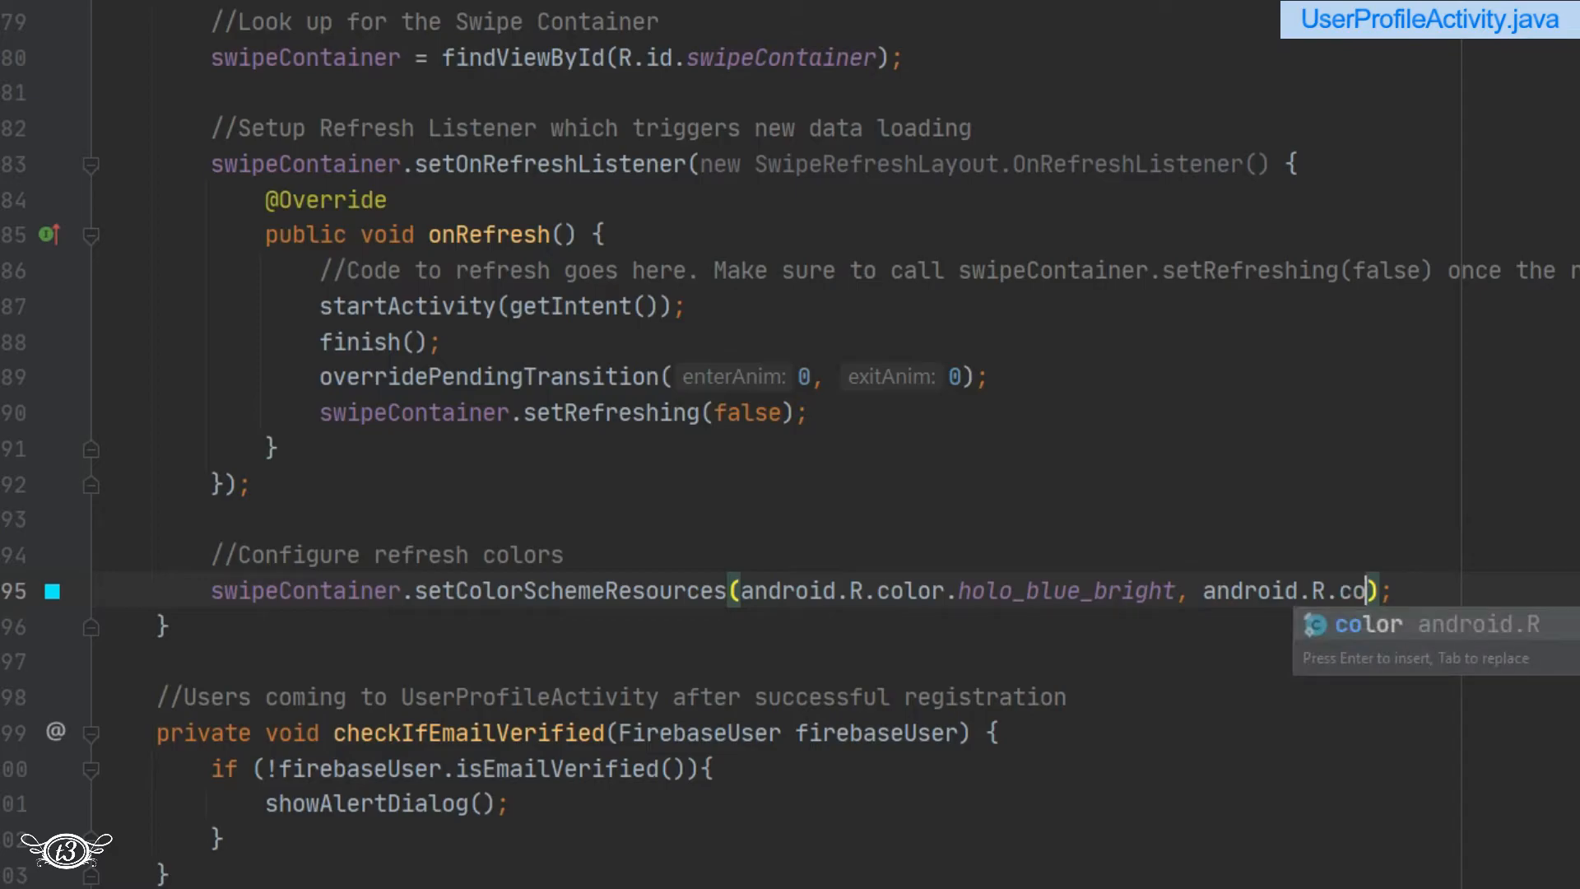
{"action": "type", "text": "."}
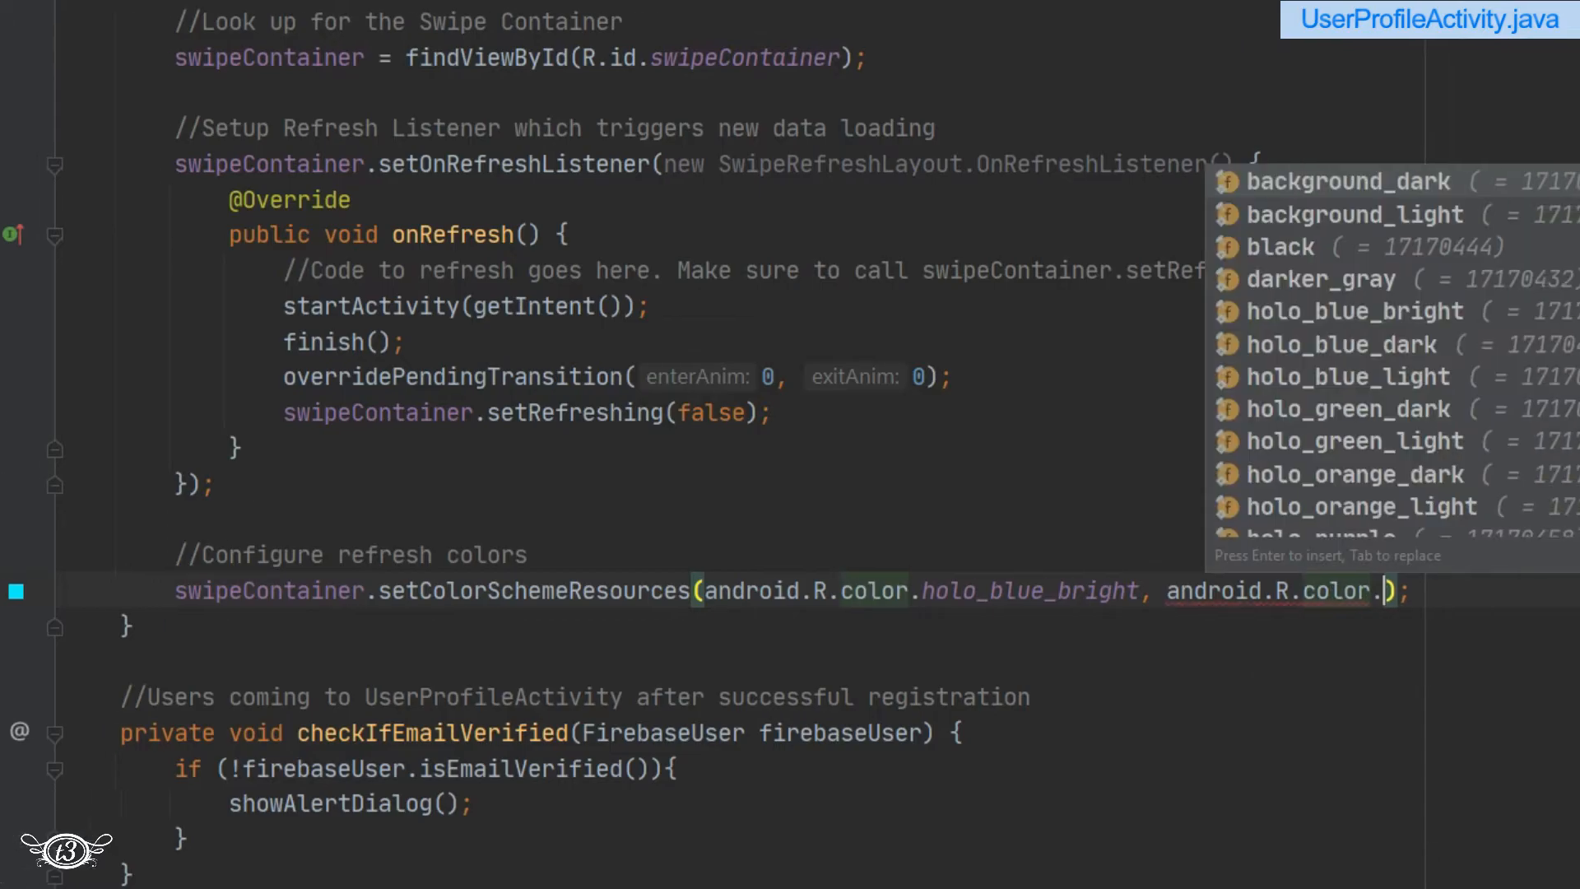
{"action": "type", "text": "holo_green_light"}
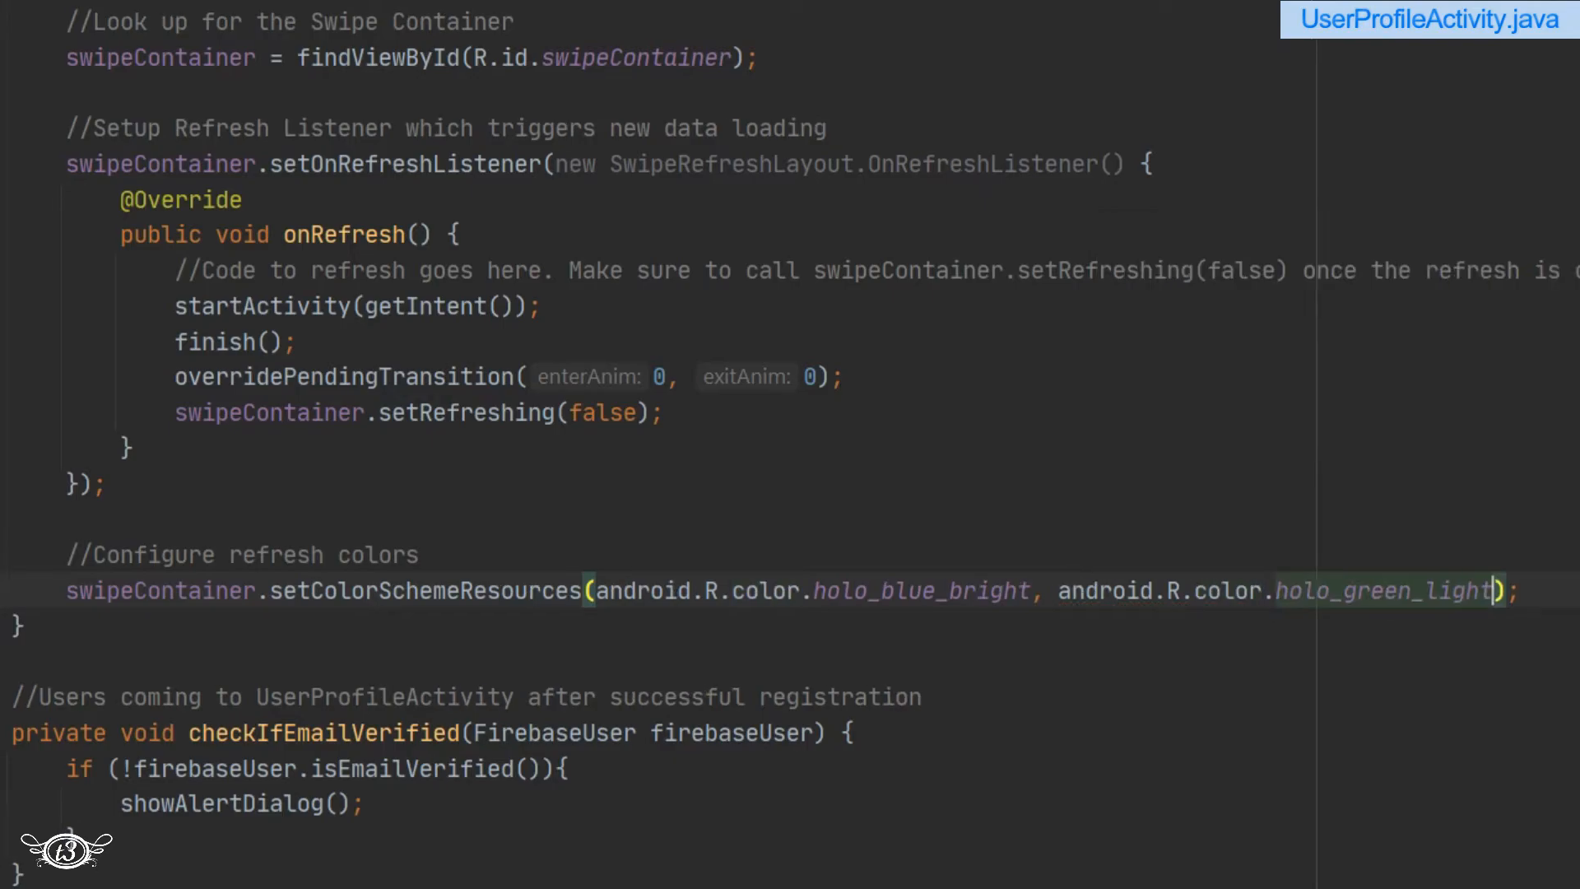
{"action": "type", "text": "a);"}
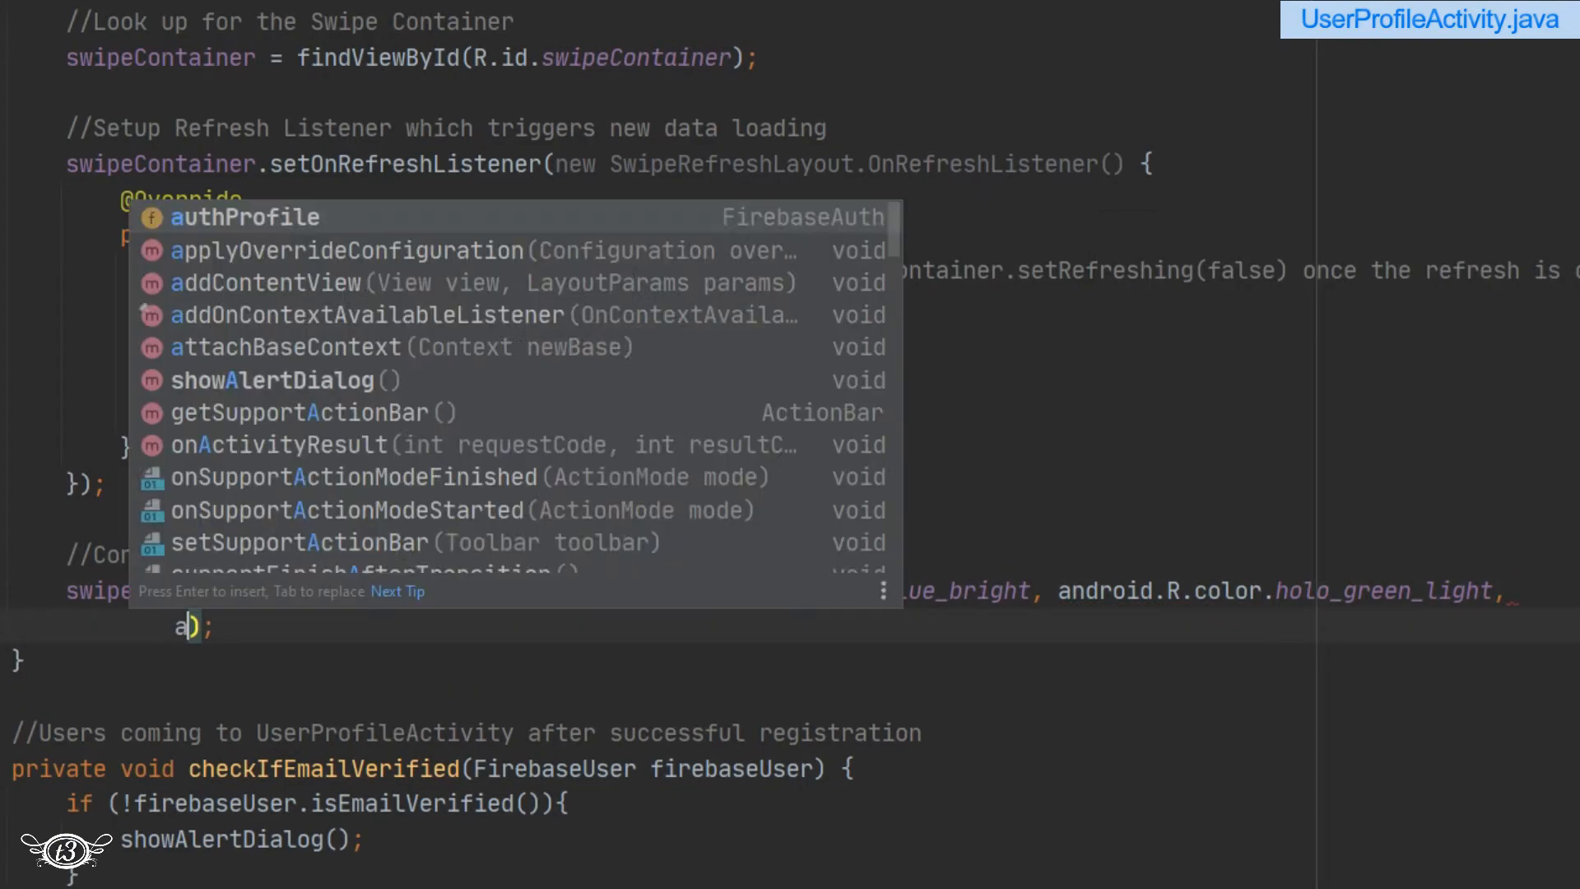
{"action": "type", "text": "ndroid.R."}
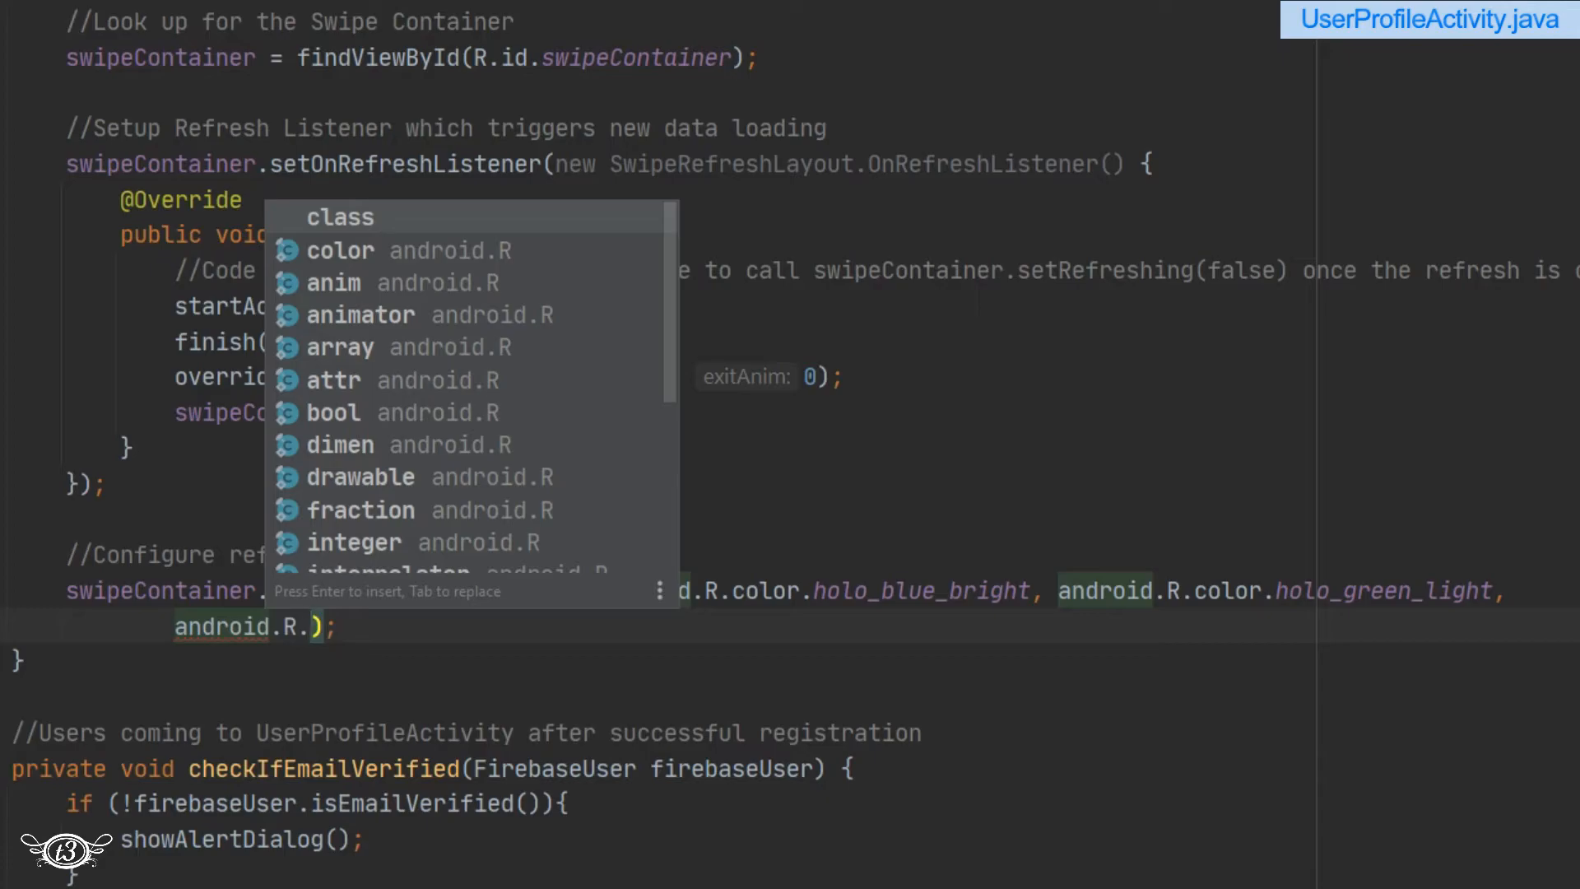
{"action": "key", "text": "Enter"}
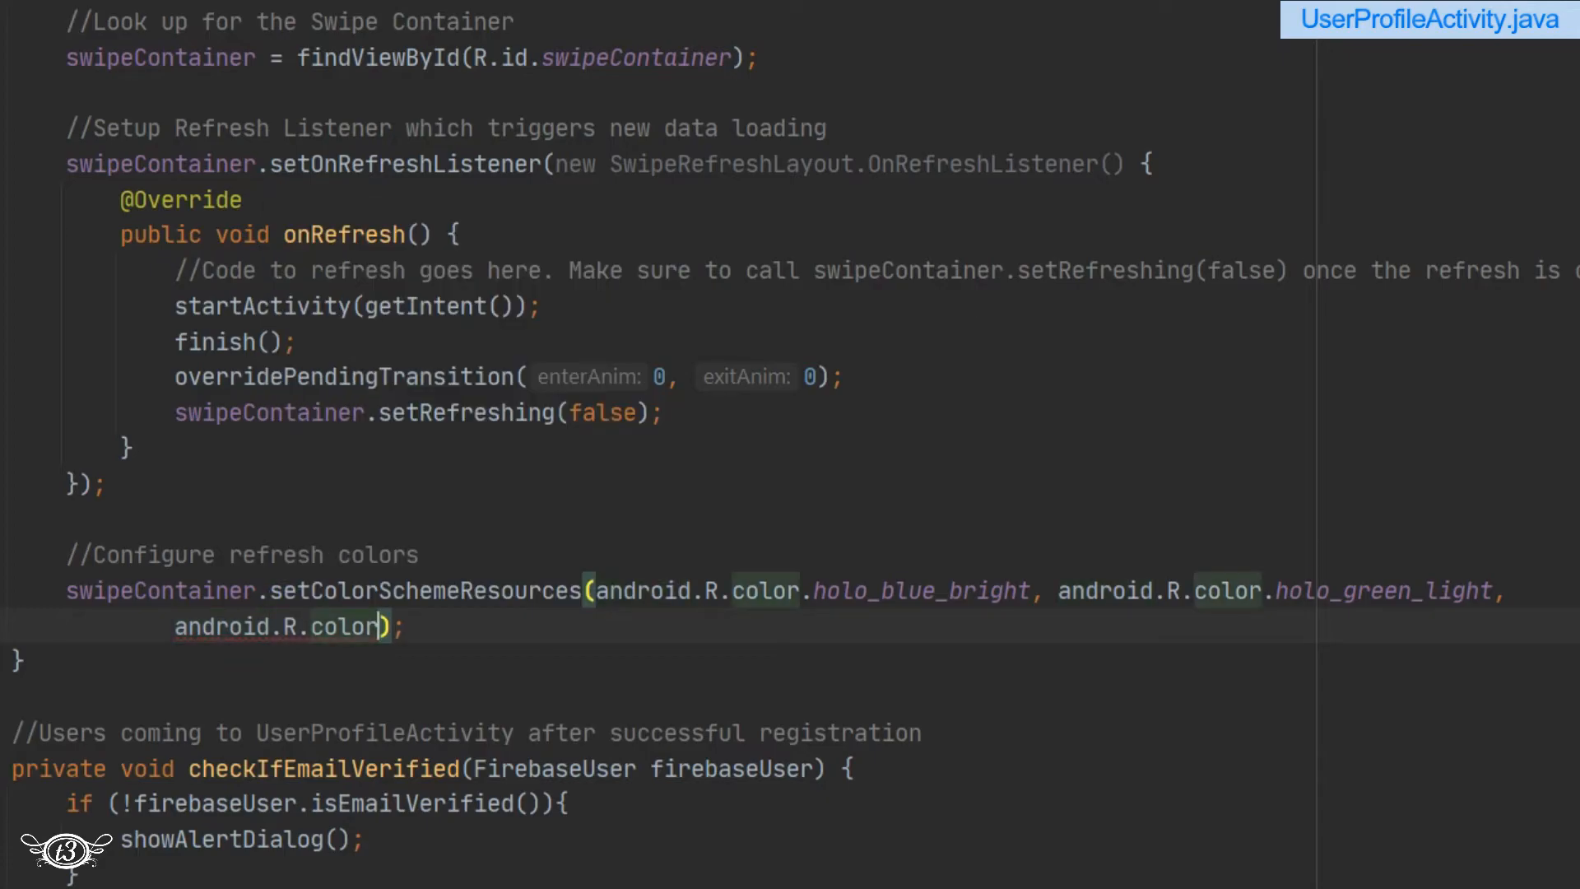
{"action": "type", "text": "holo"}
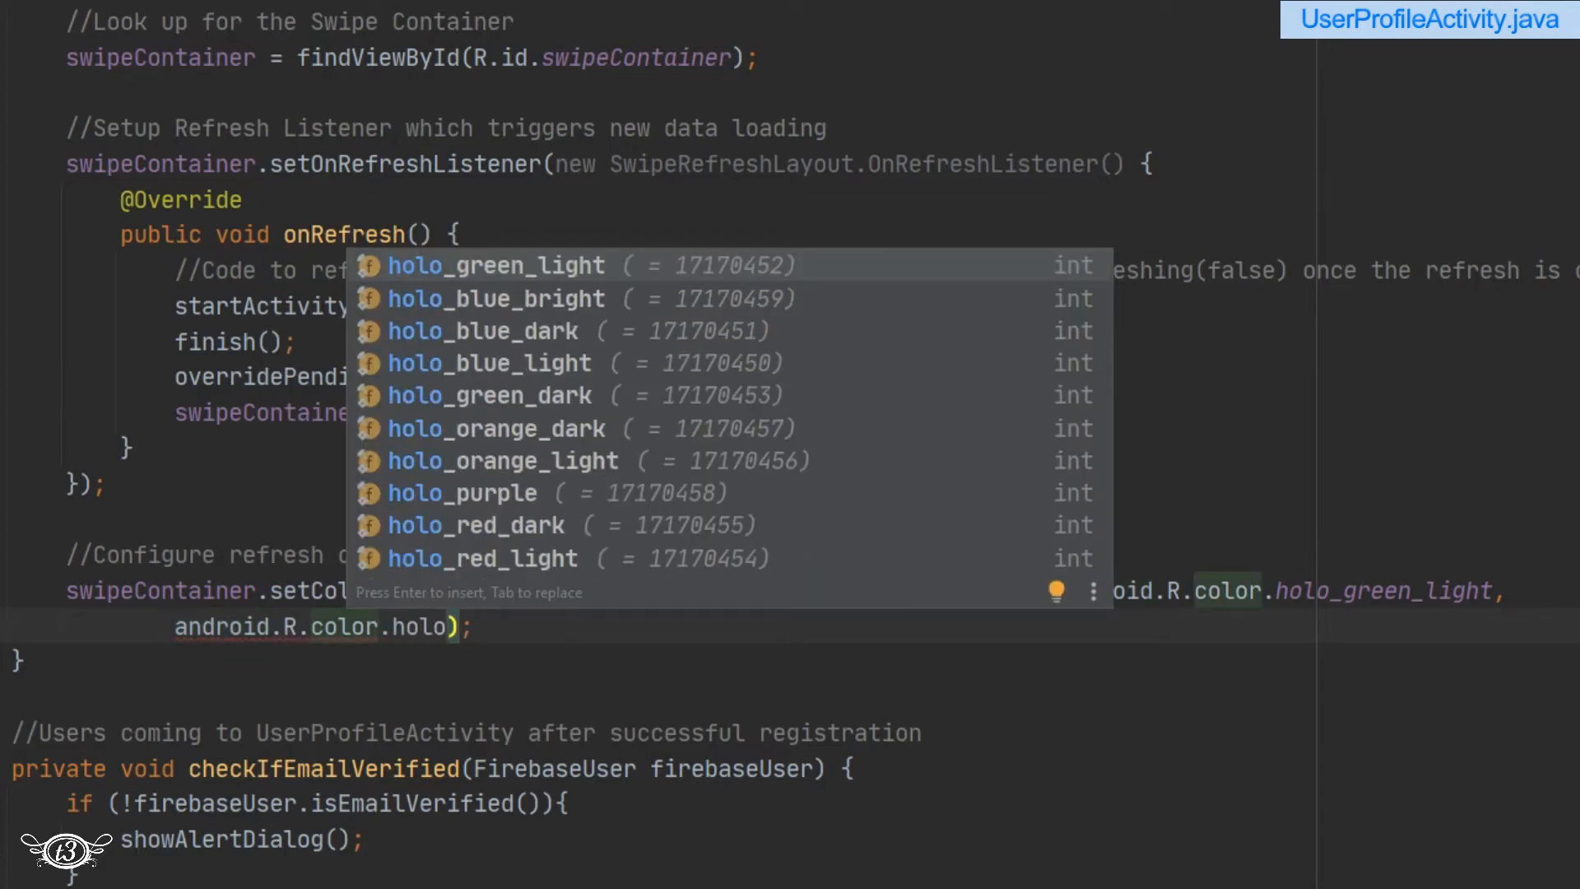
{"action": "left_click", "coordinate": [490, 362]}
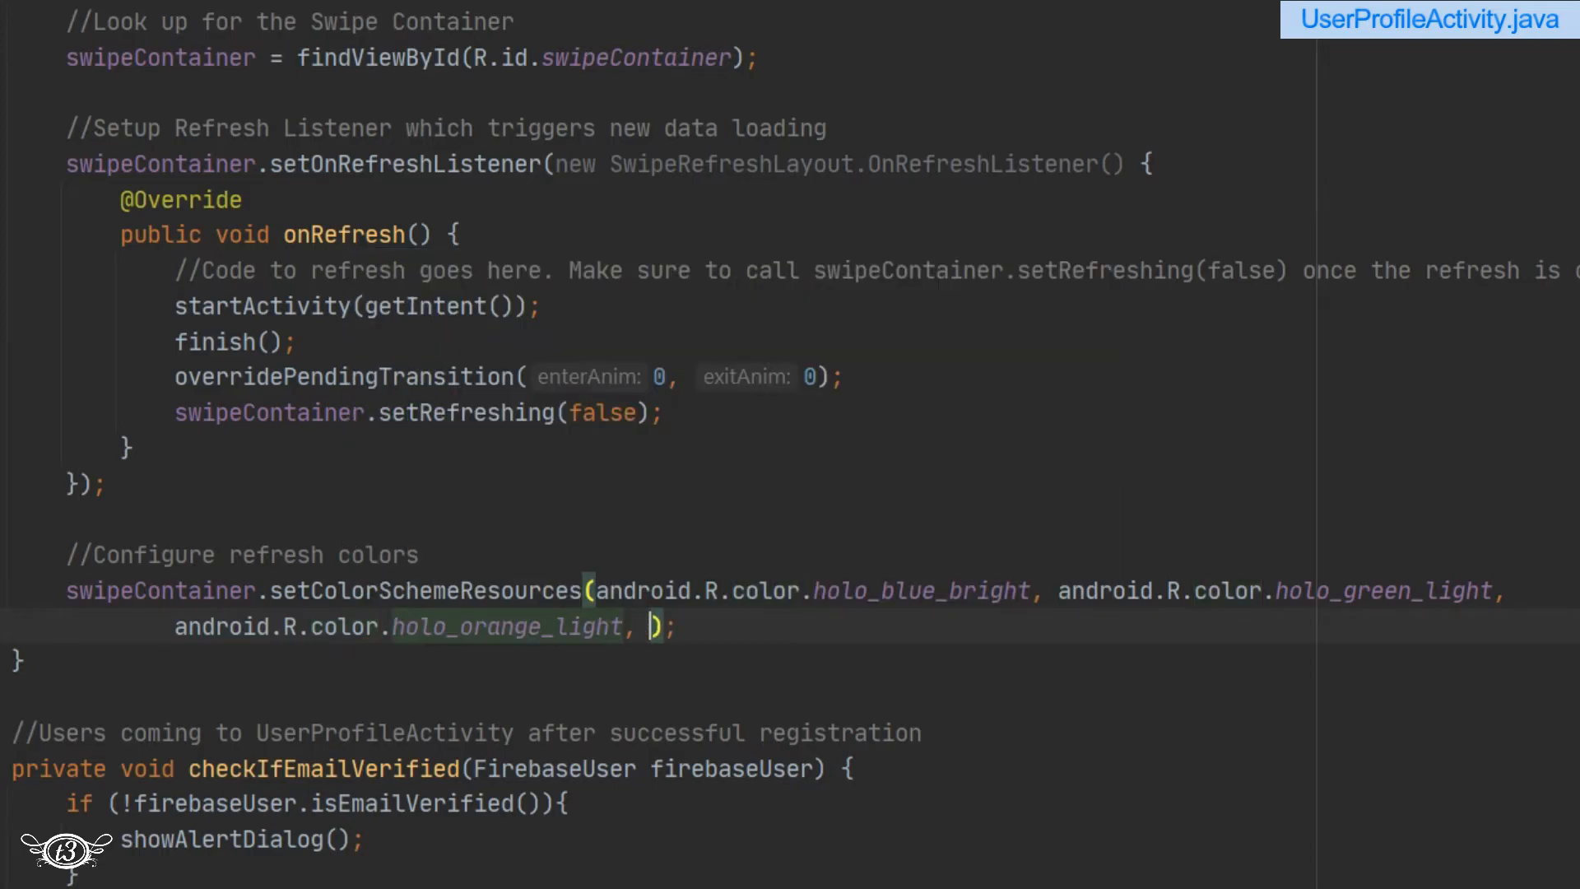
Begin the fourth colour with android.R.color.holo.
{"action": "type", "text": "android.R.colo"}
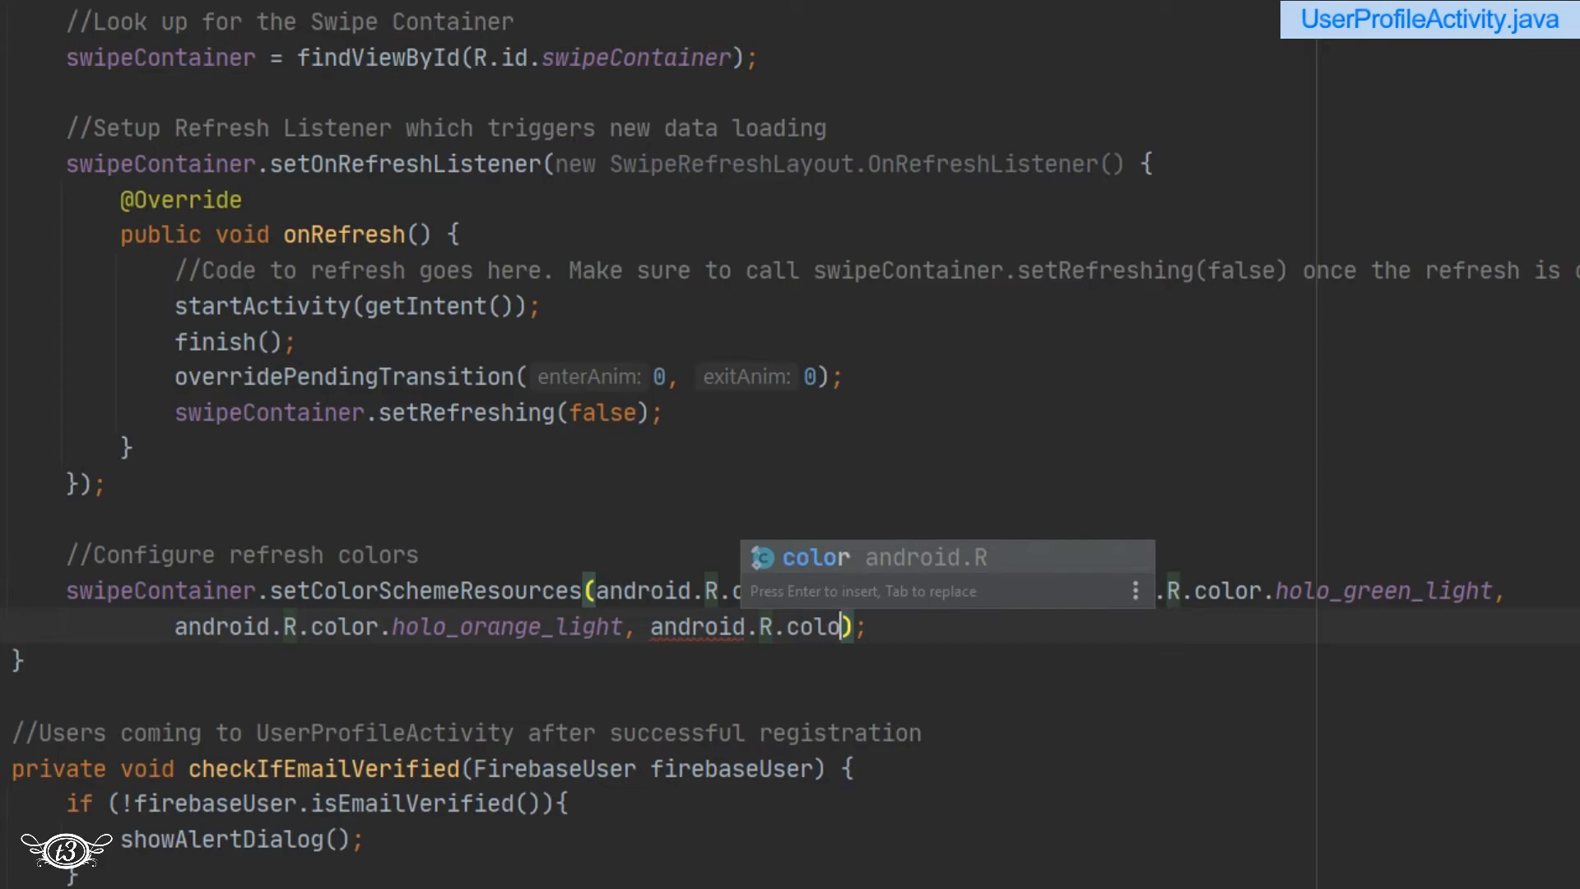
{"action": "type", "text": "holo_red_light"}
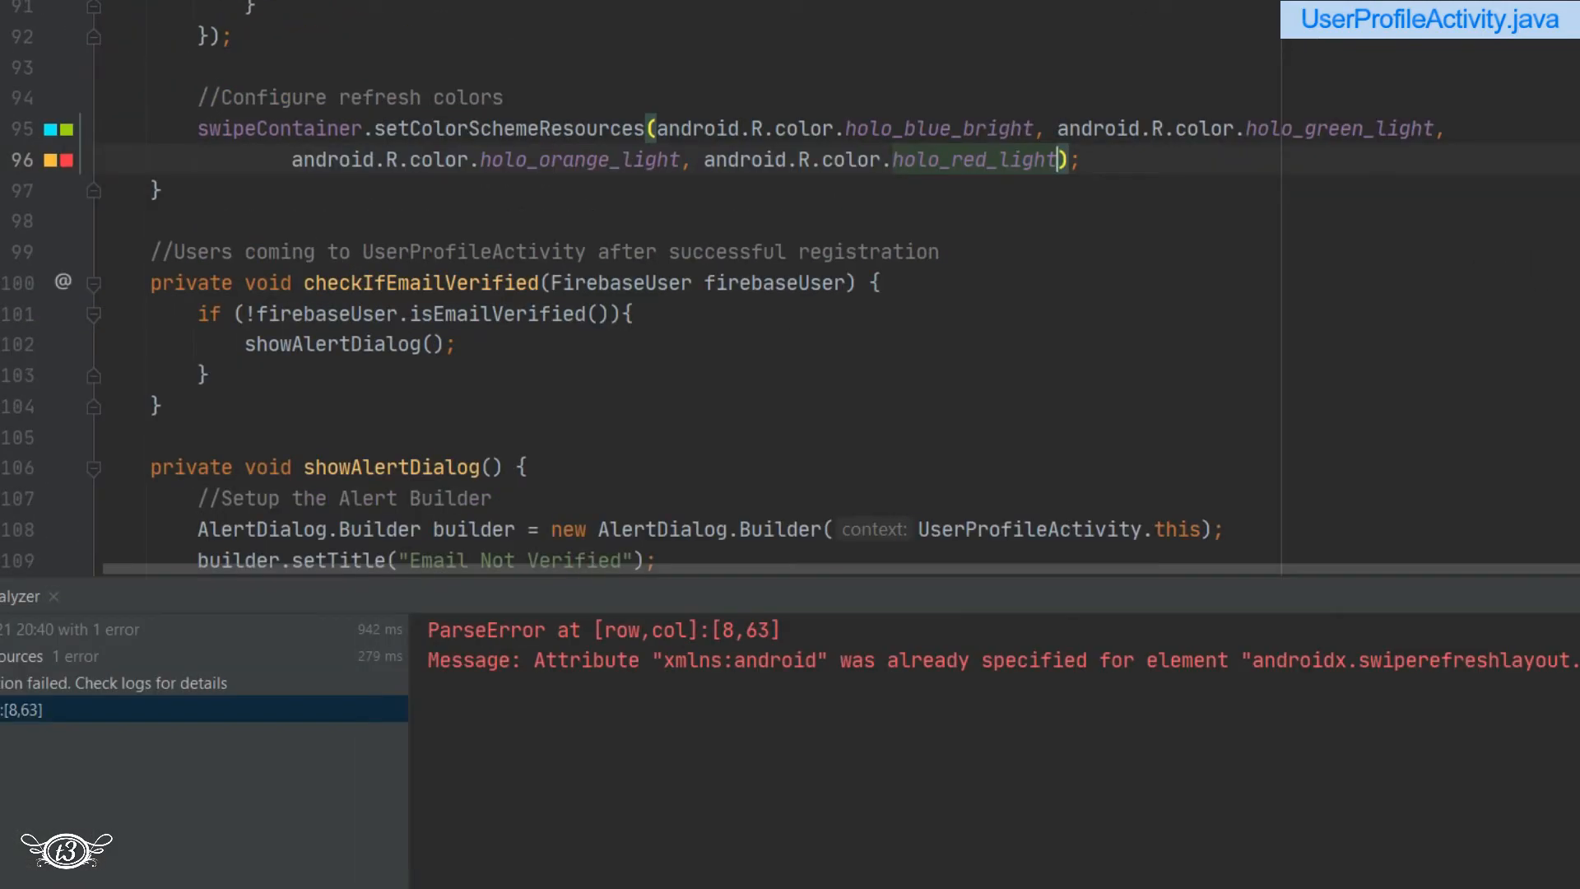
{"action": "mouse_move", "coordinate": [1039, 579]}
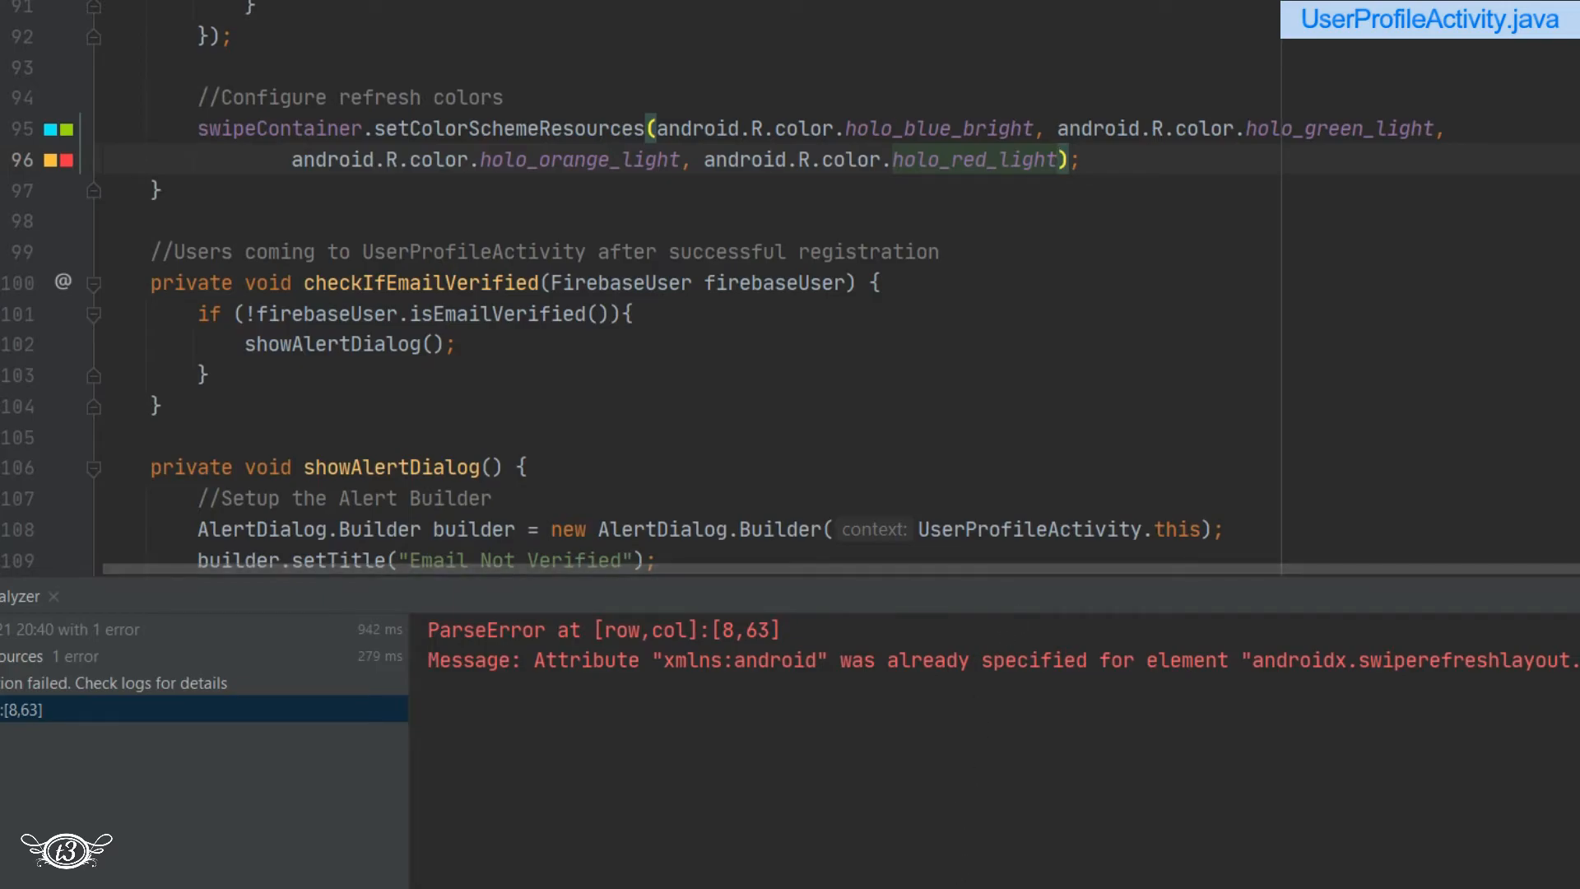
{"action": "mouse_move", "coordinate": [859, 640]}
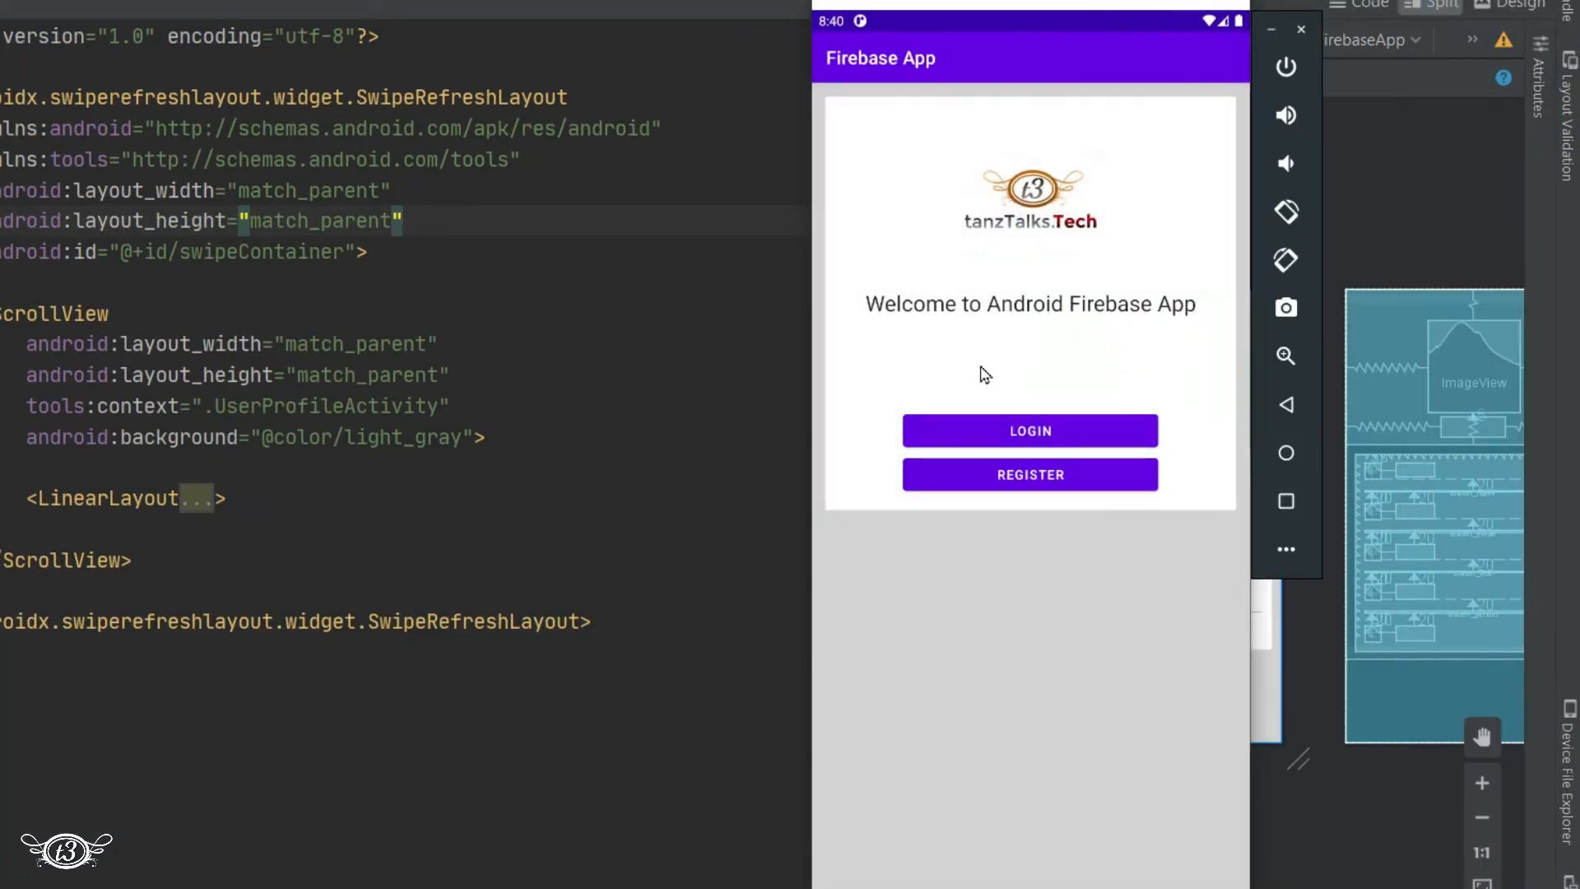
{"action": "left_click", "coordinate": [1031, 432]}
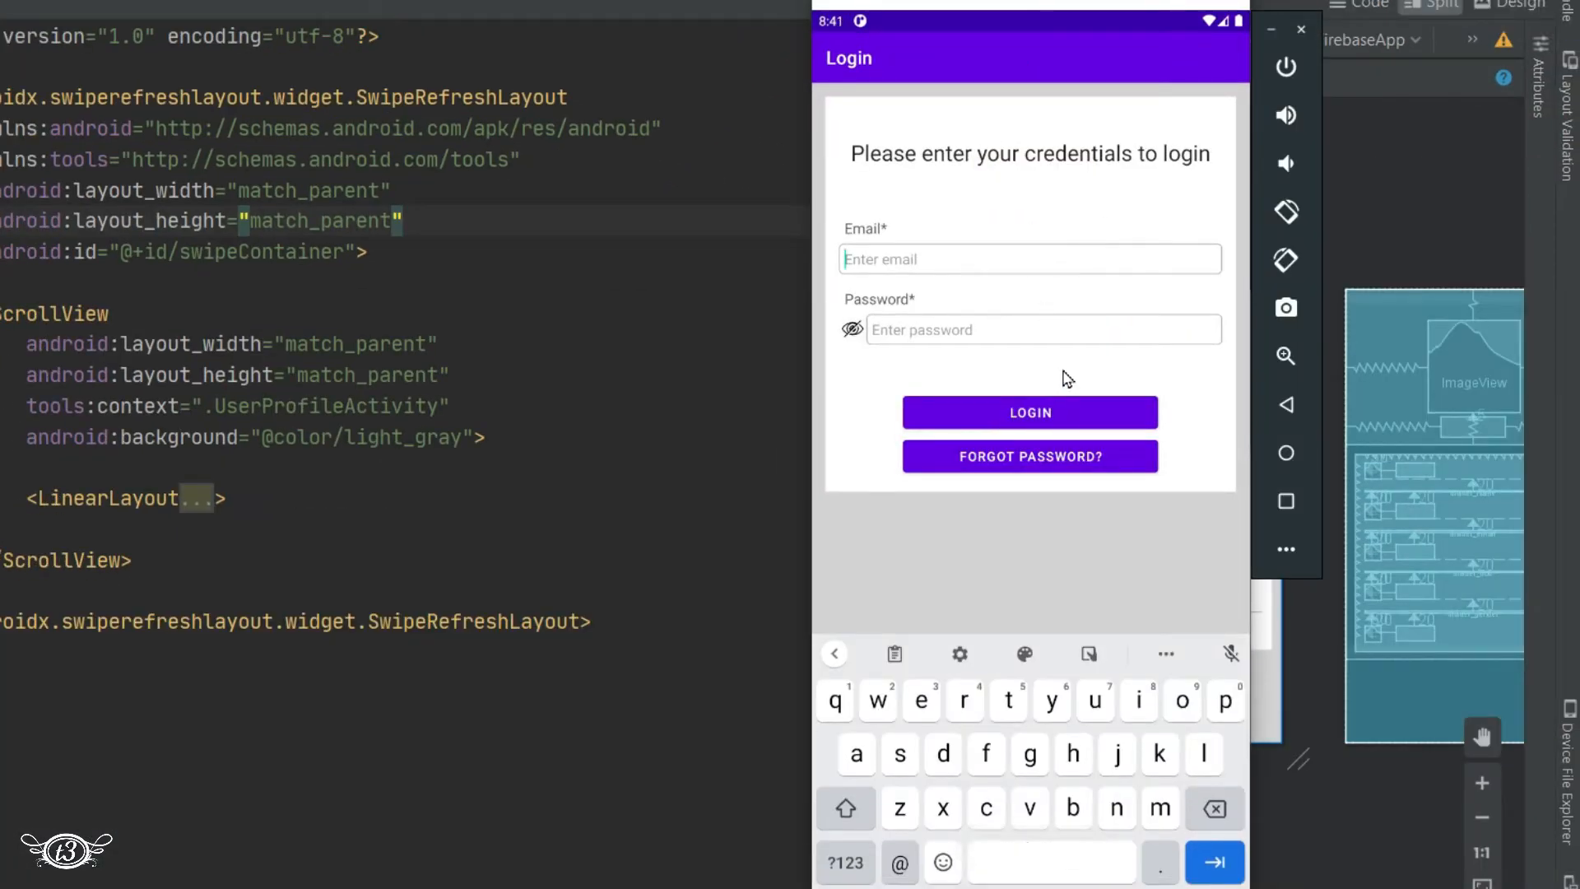
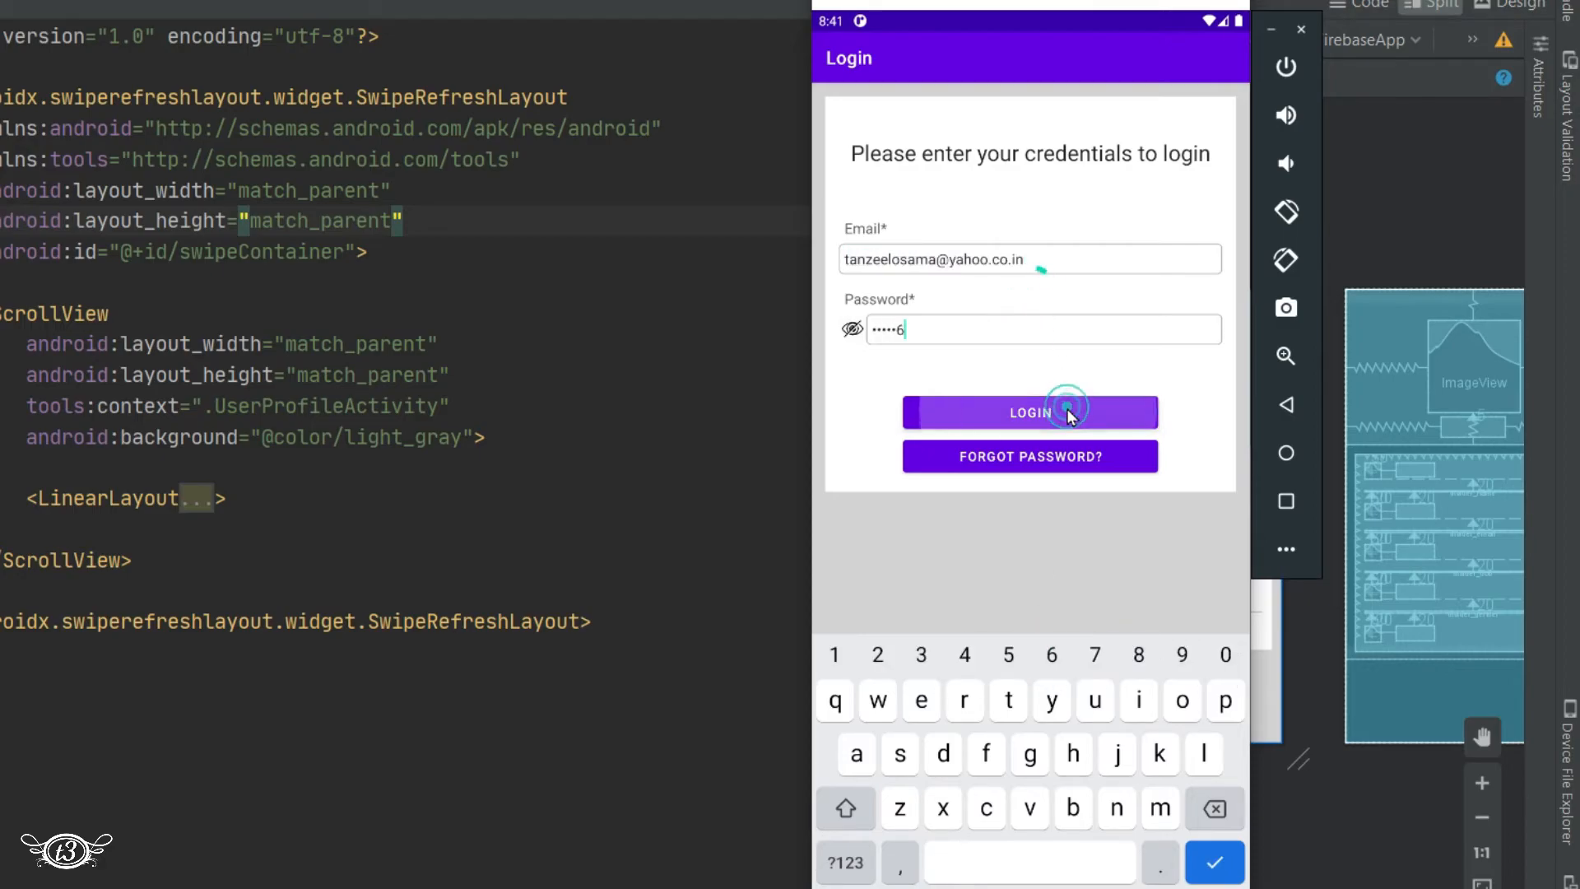
{"action": "left_click", "coordinate": [1030, 412]}
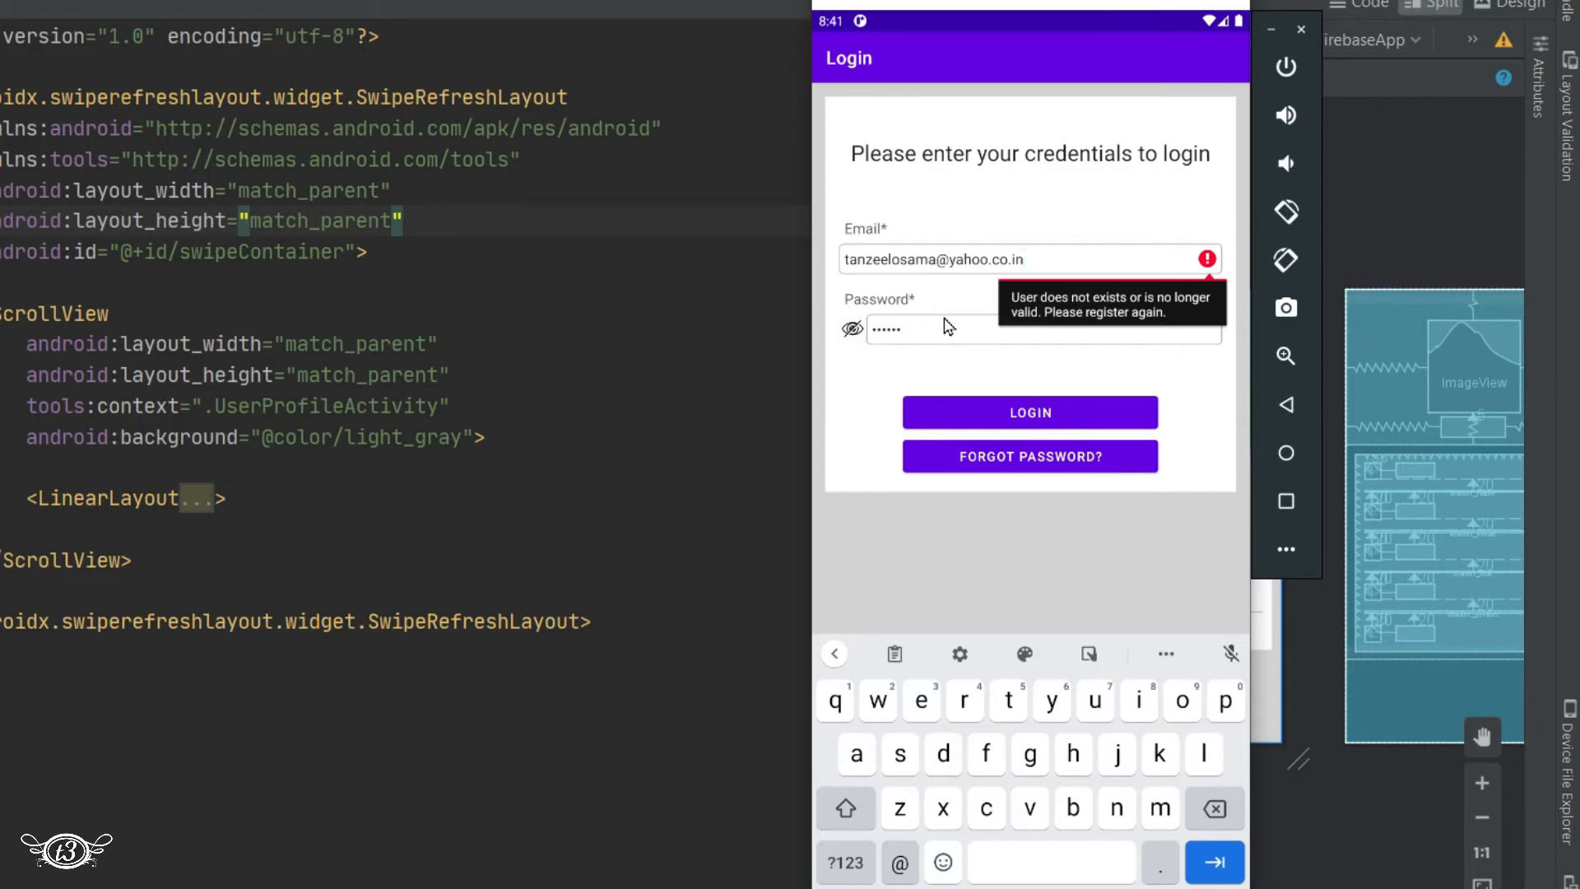
{"action": "left_click", "coordinate": [899, 330]}
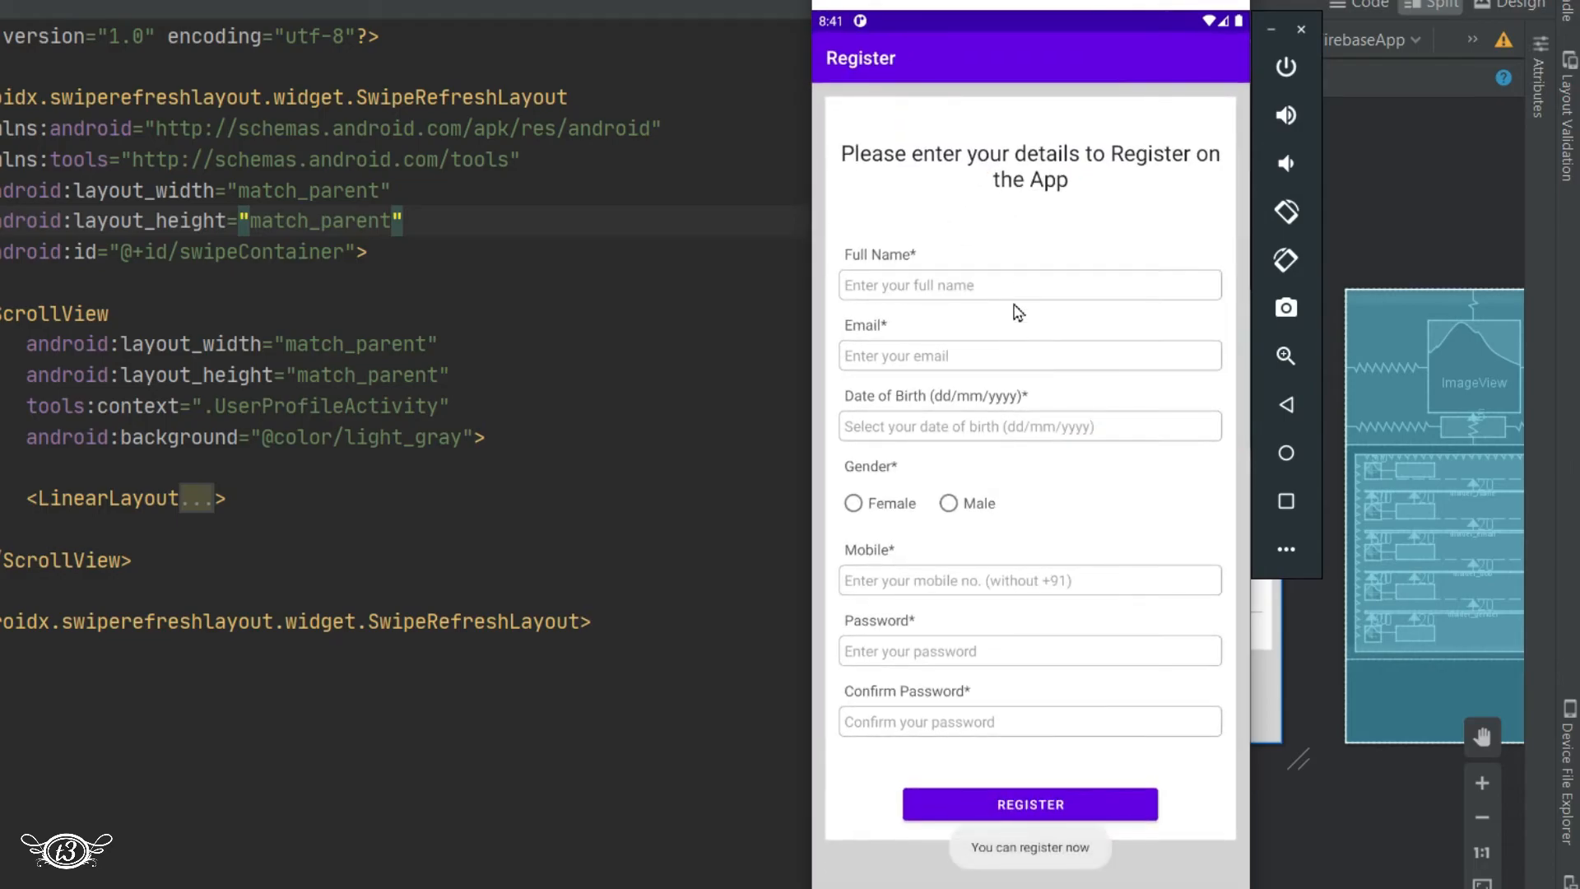
Fill the registration form with name, birth date from the picker and submit it.
{"action": "type", "text": "tanze"}
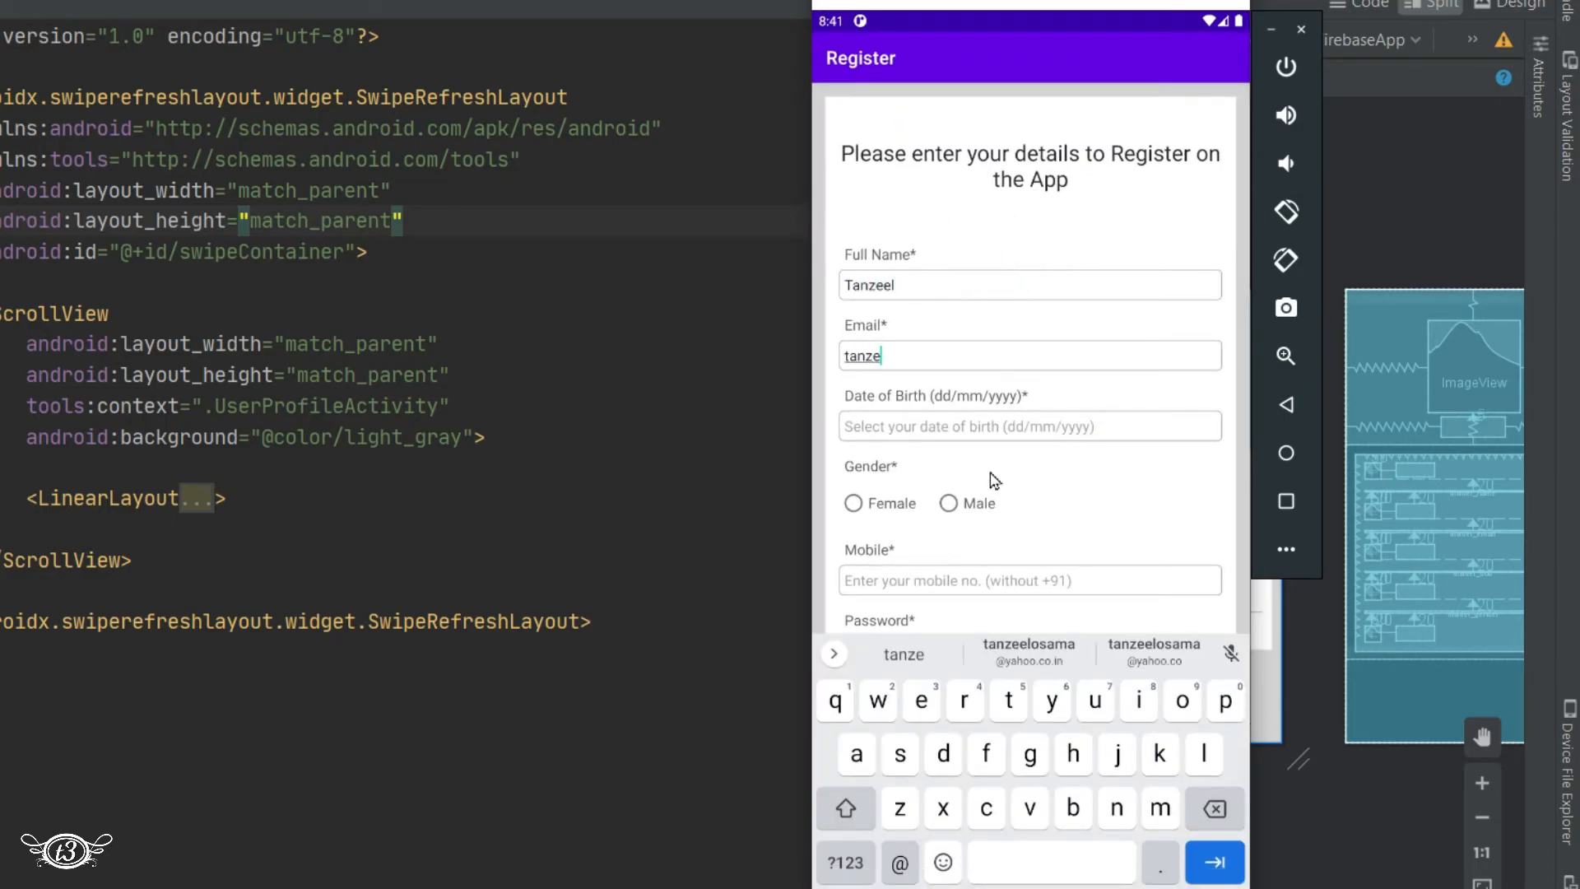
{"action": "left_click", "coordinate": [1028, 427]}
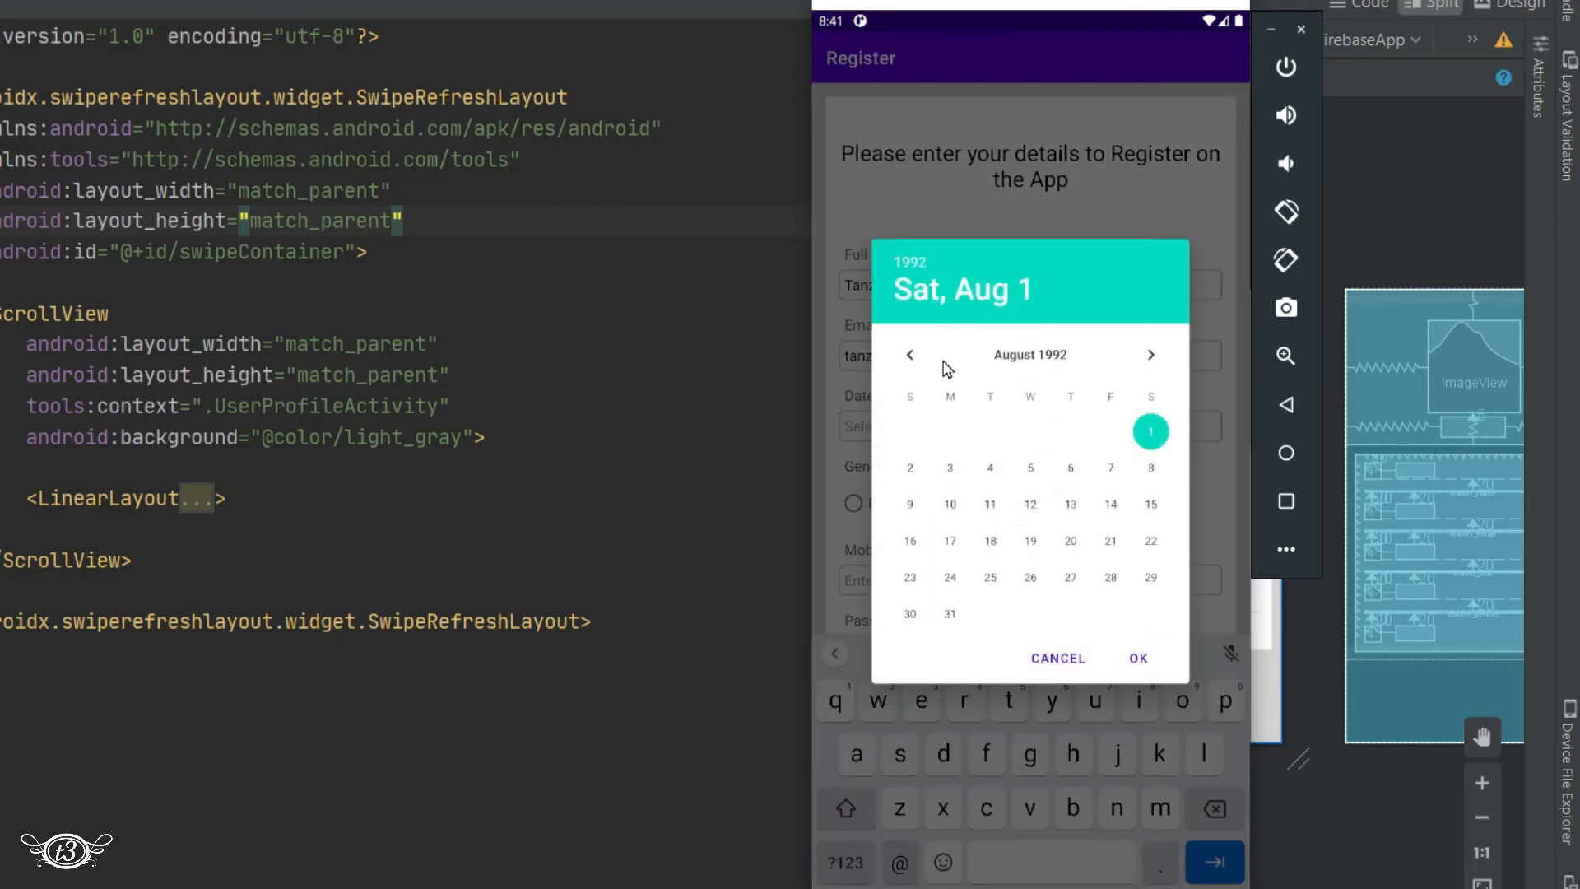
{"action": "left_click", "coordinate": [1140, 659]}
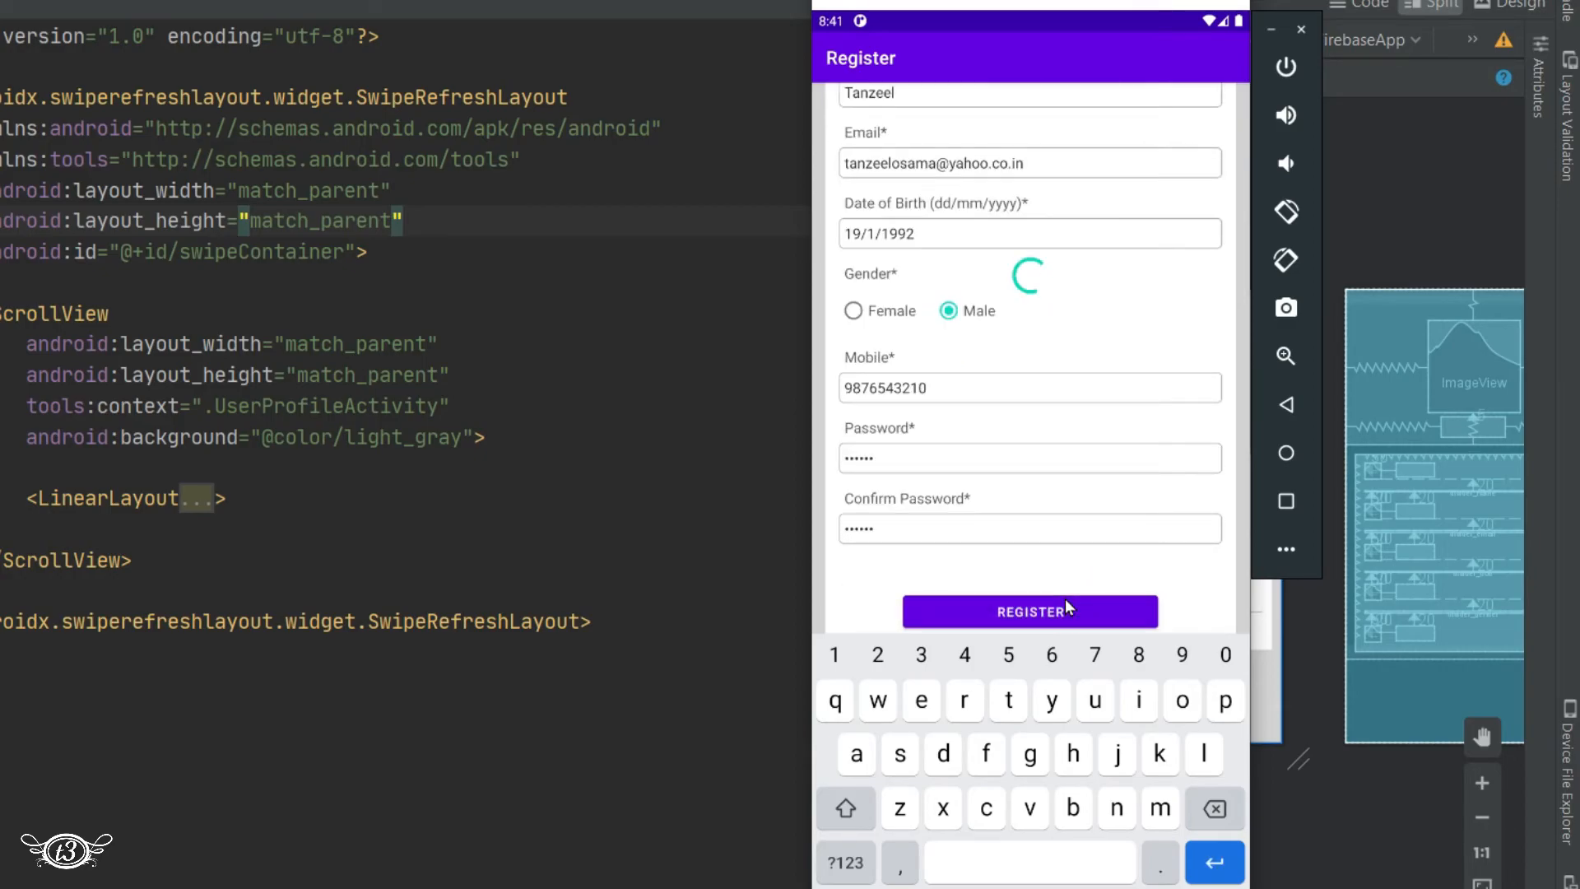
{"action": "left_click", "coordinate": [1030, 611]}
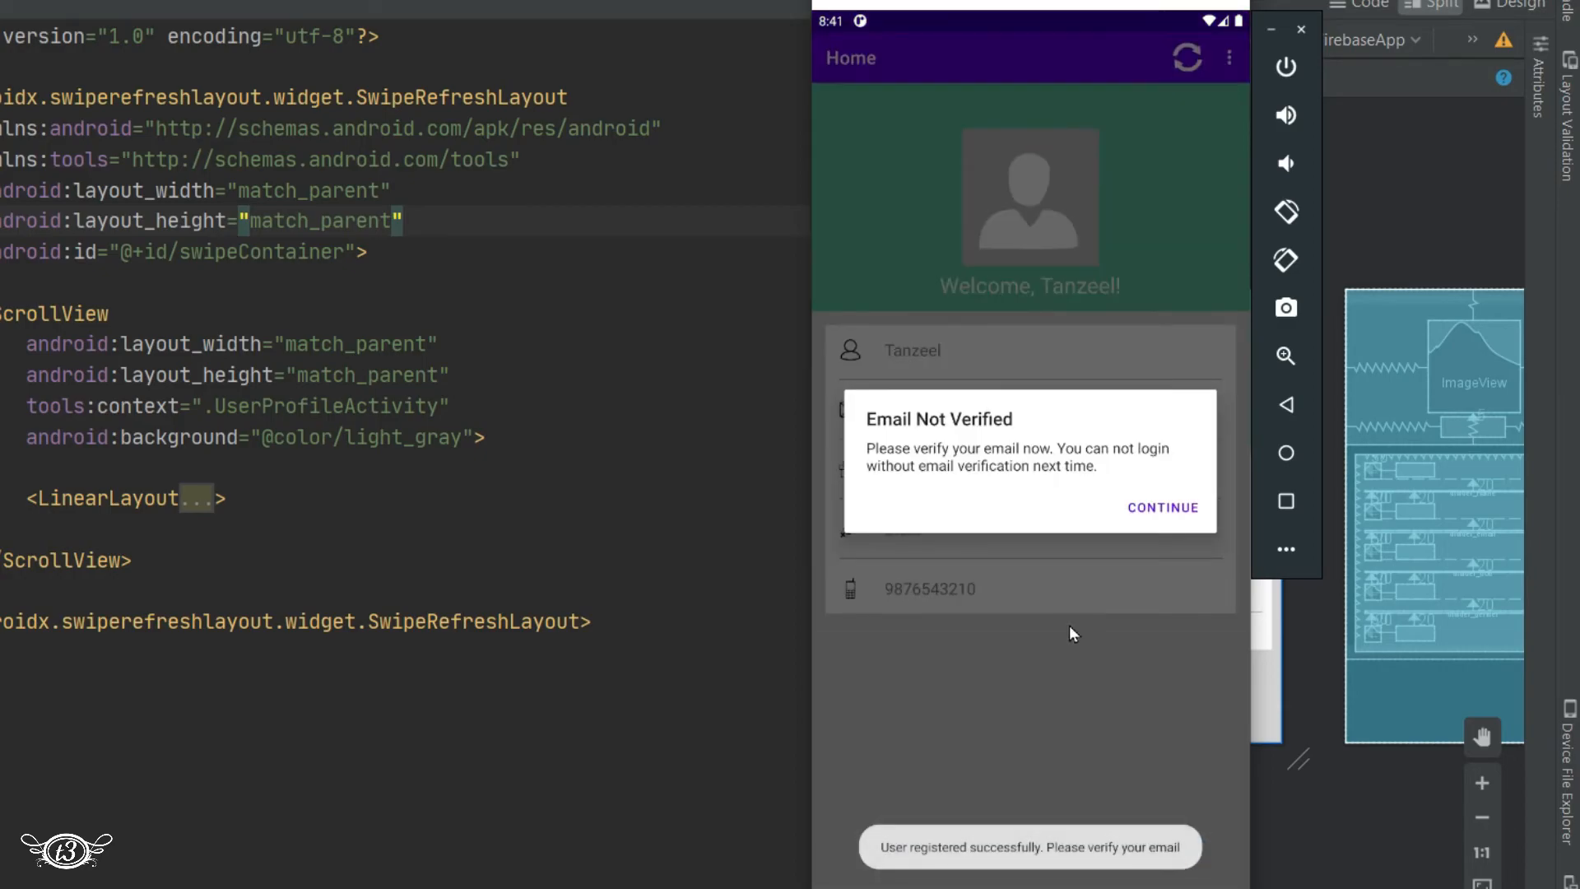